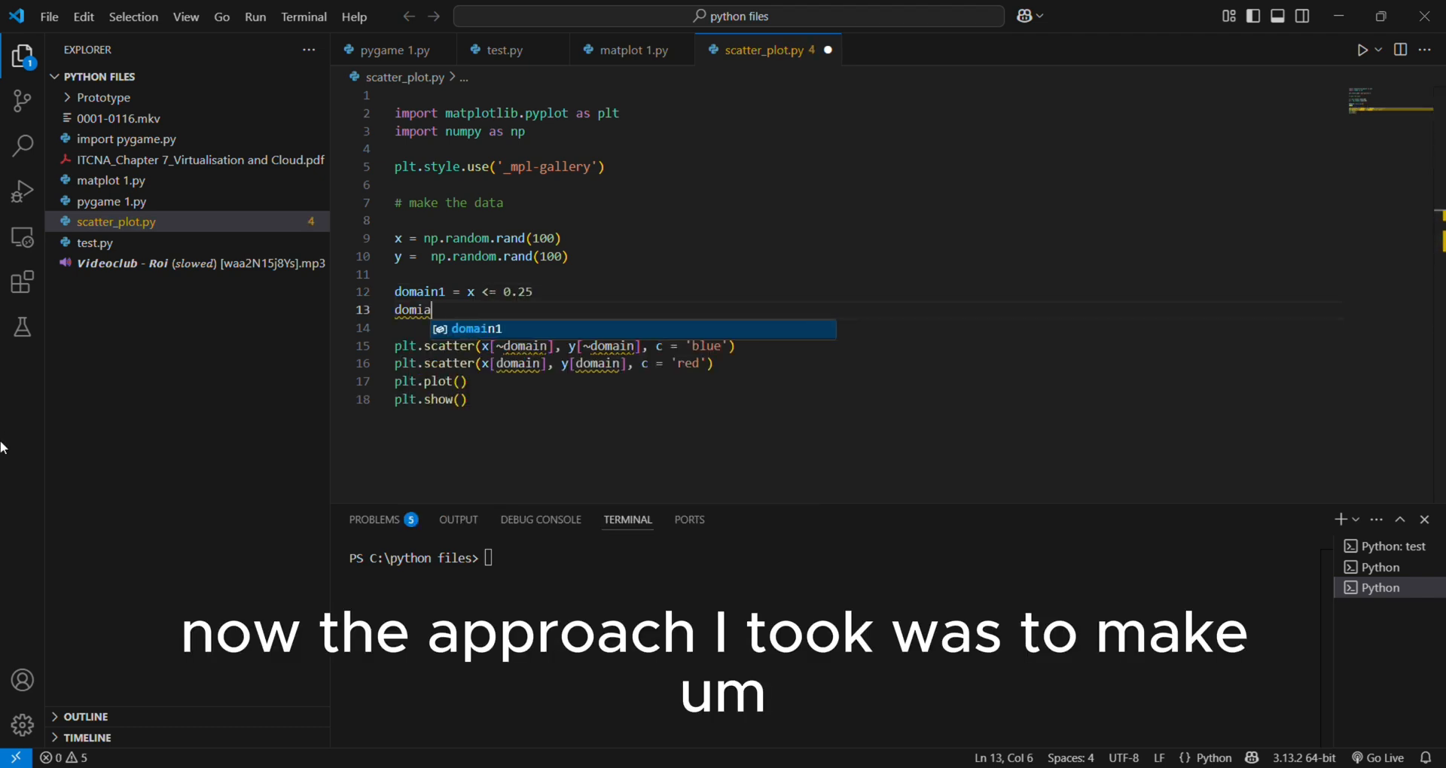
Rework scatter_plot.py's domain code and scatter calls, ending with hard-coded x, y lists plotted red
type("n2 = ()")
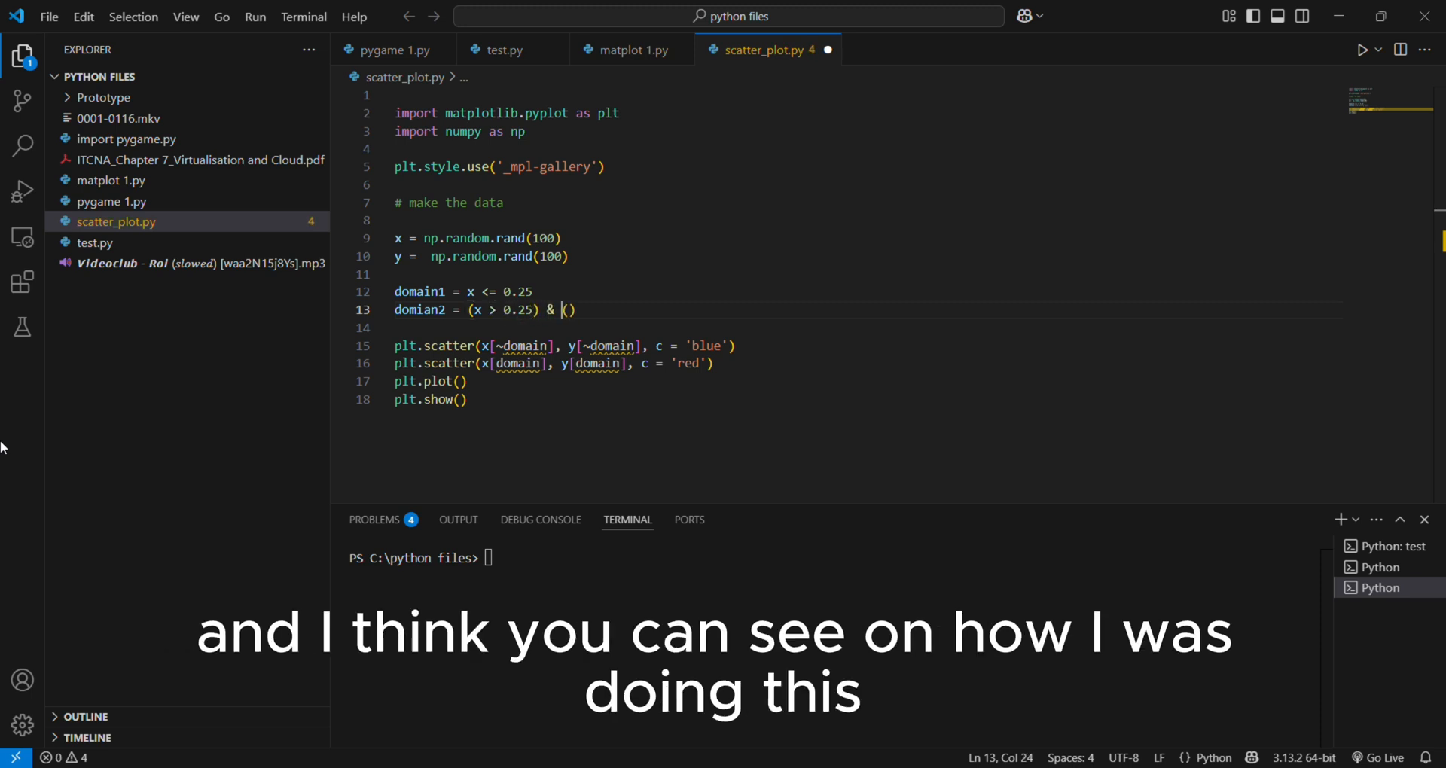
type("x <= 0.5")
type("domain4 =")
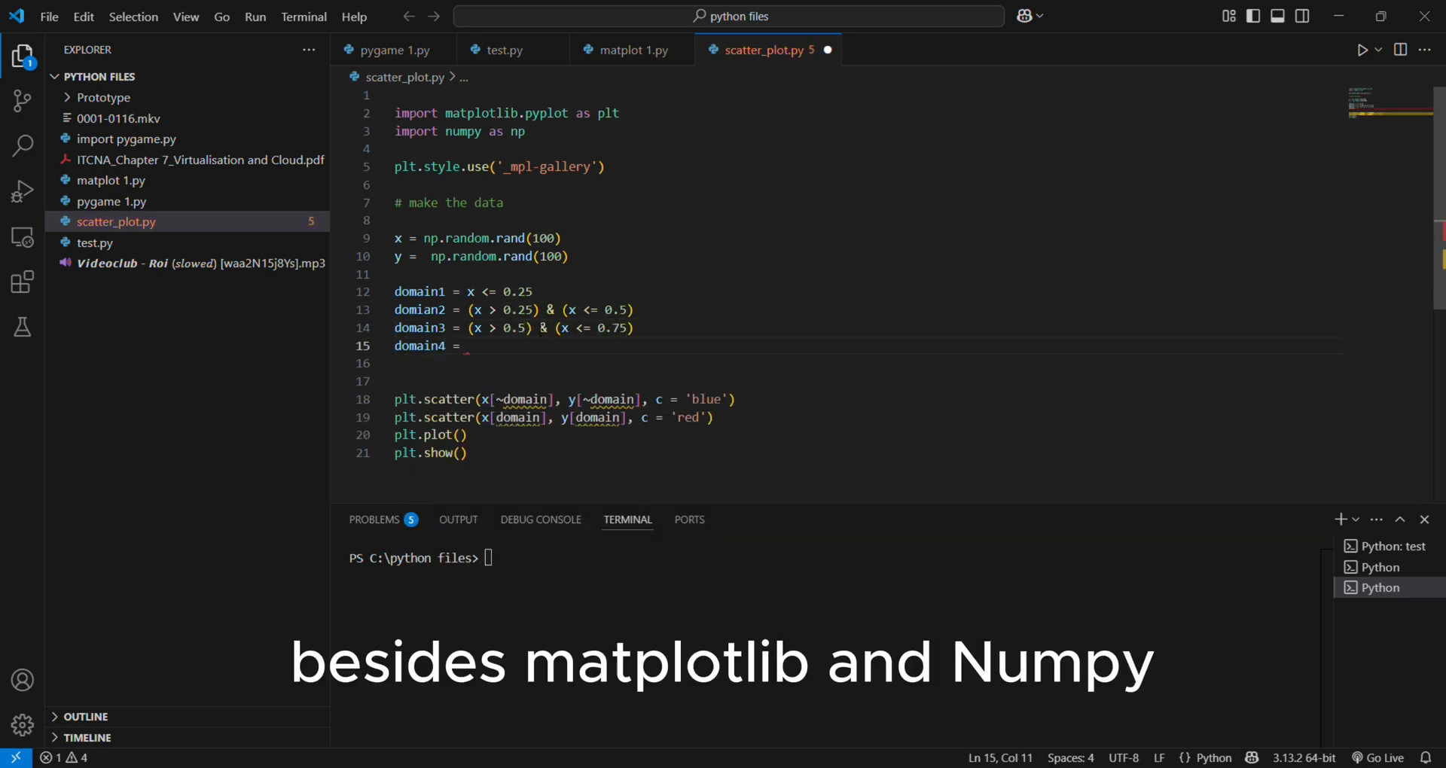
type("x")
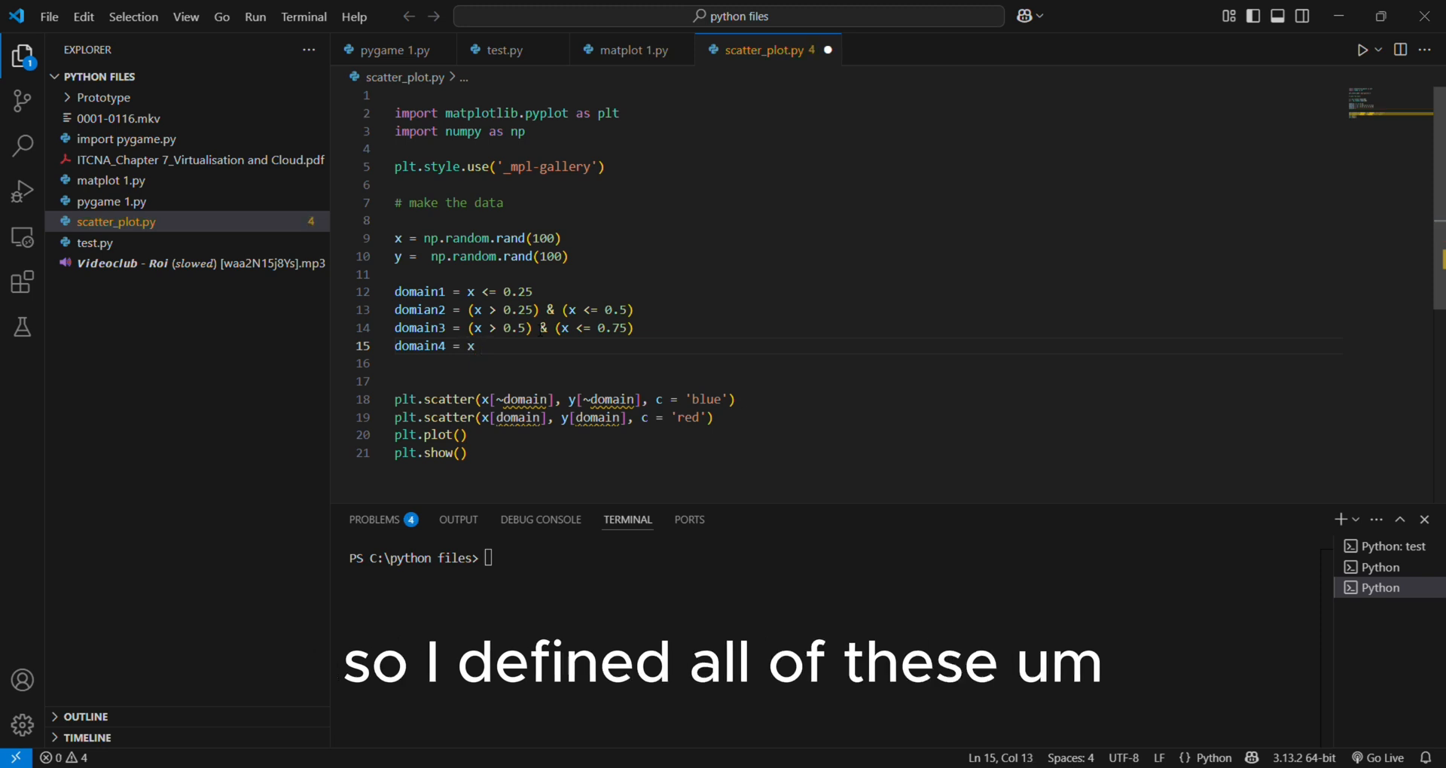
type("> .75")
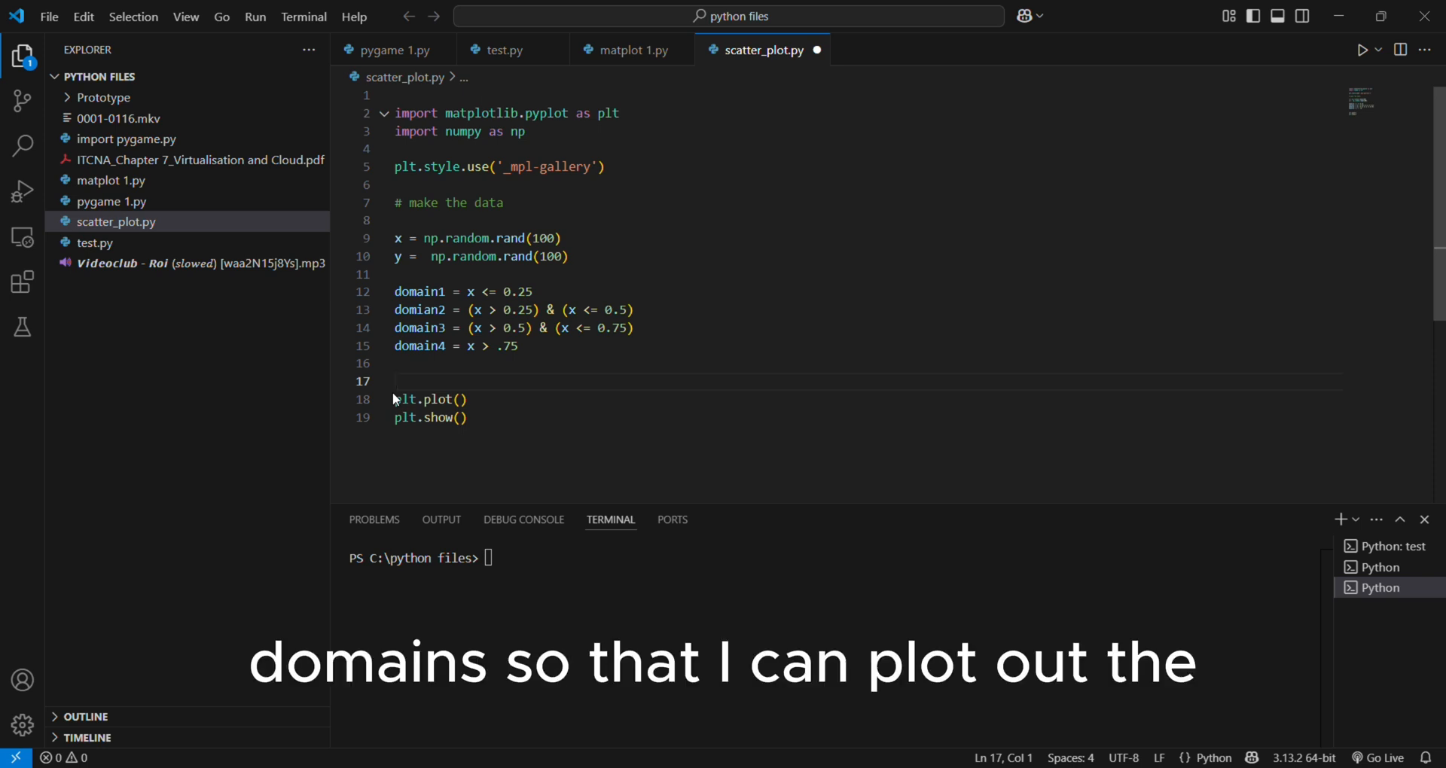
type("plt.scatter(x")
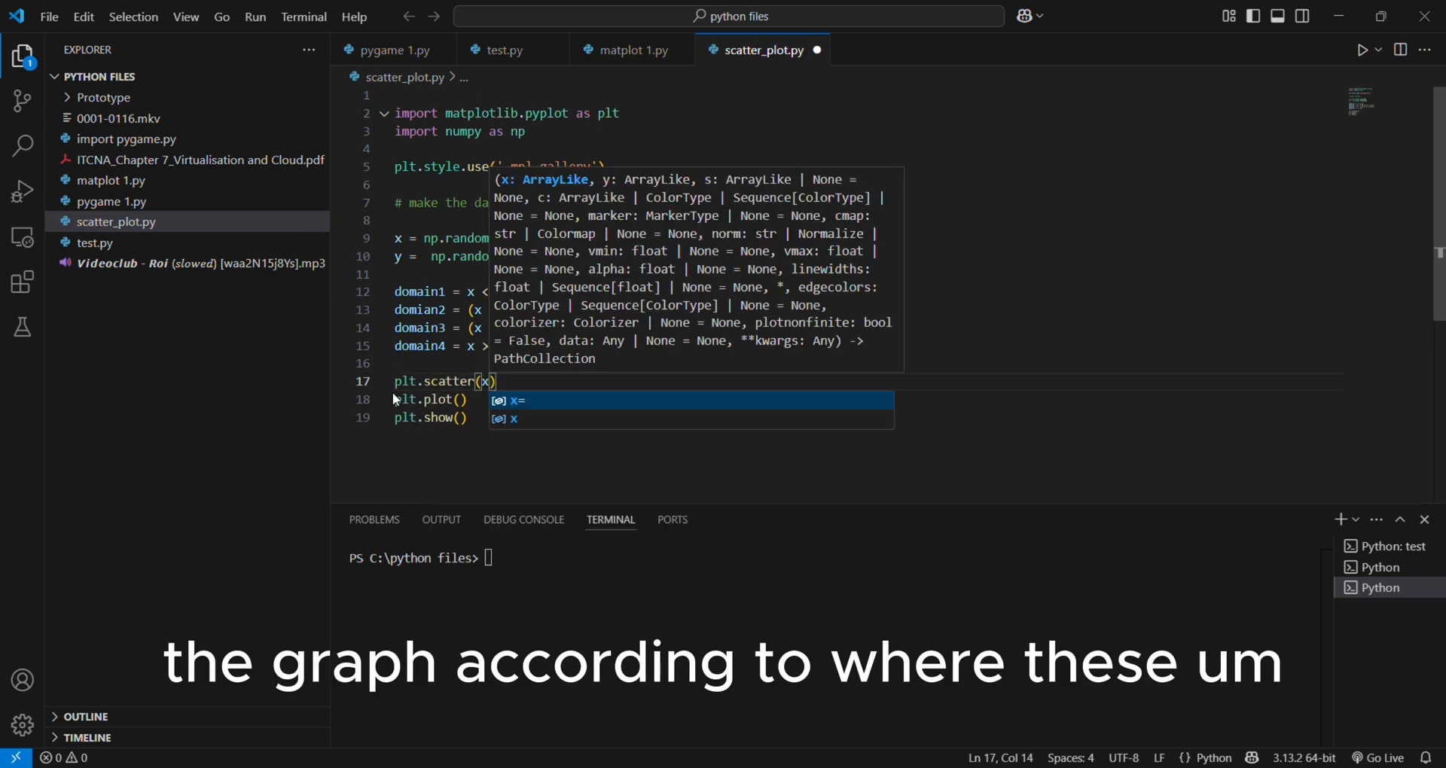
type("[domain1], y[domi")
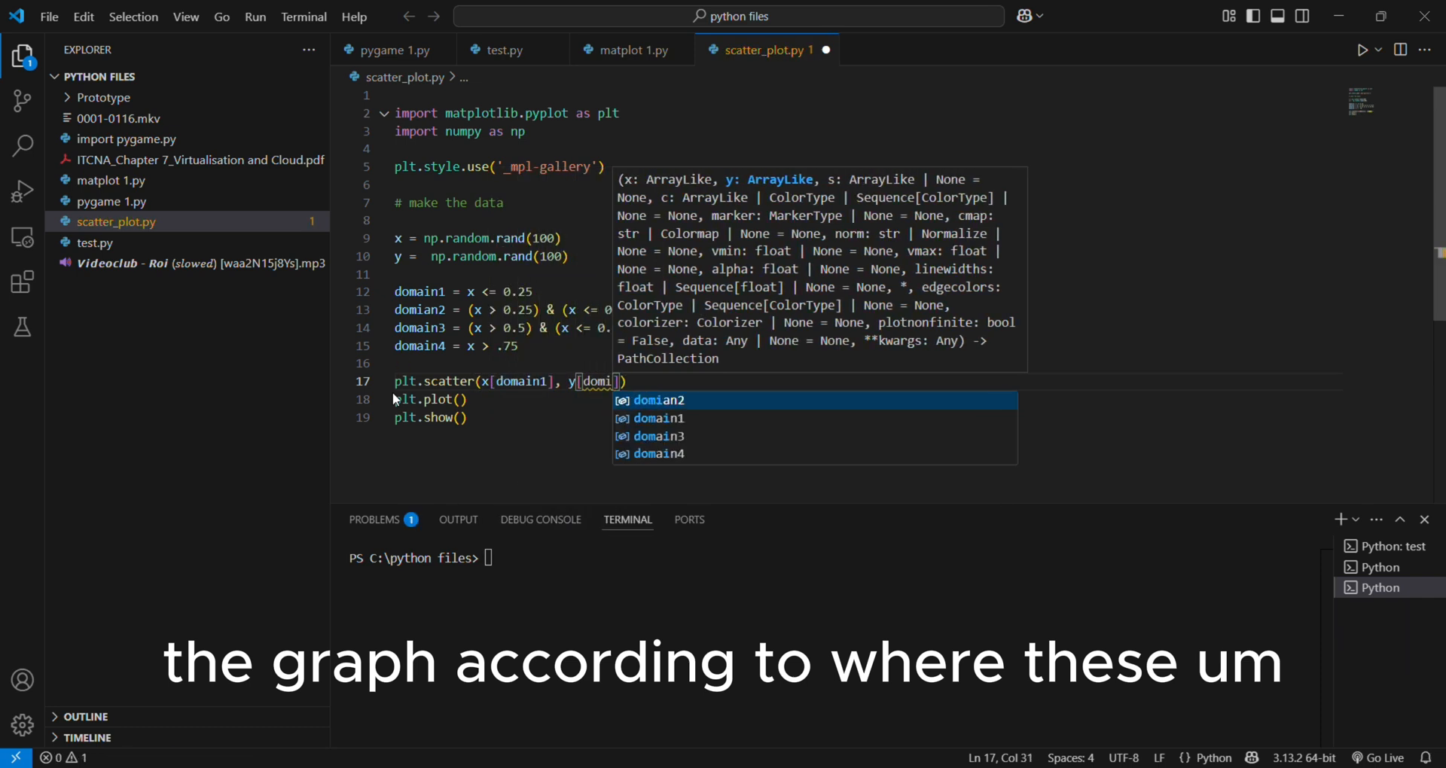
type("domain1], c=")
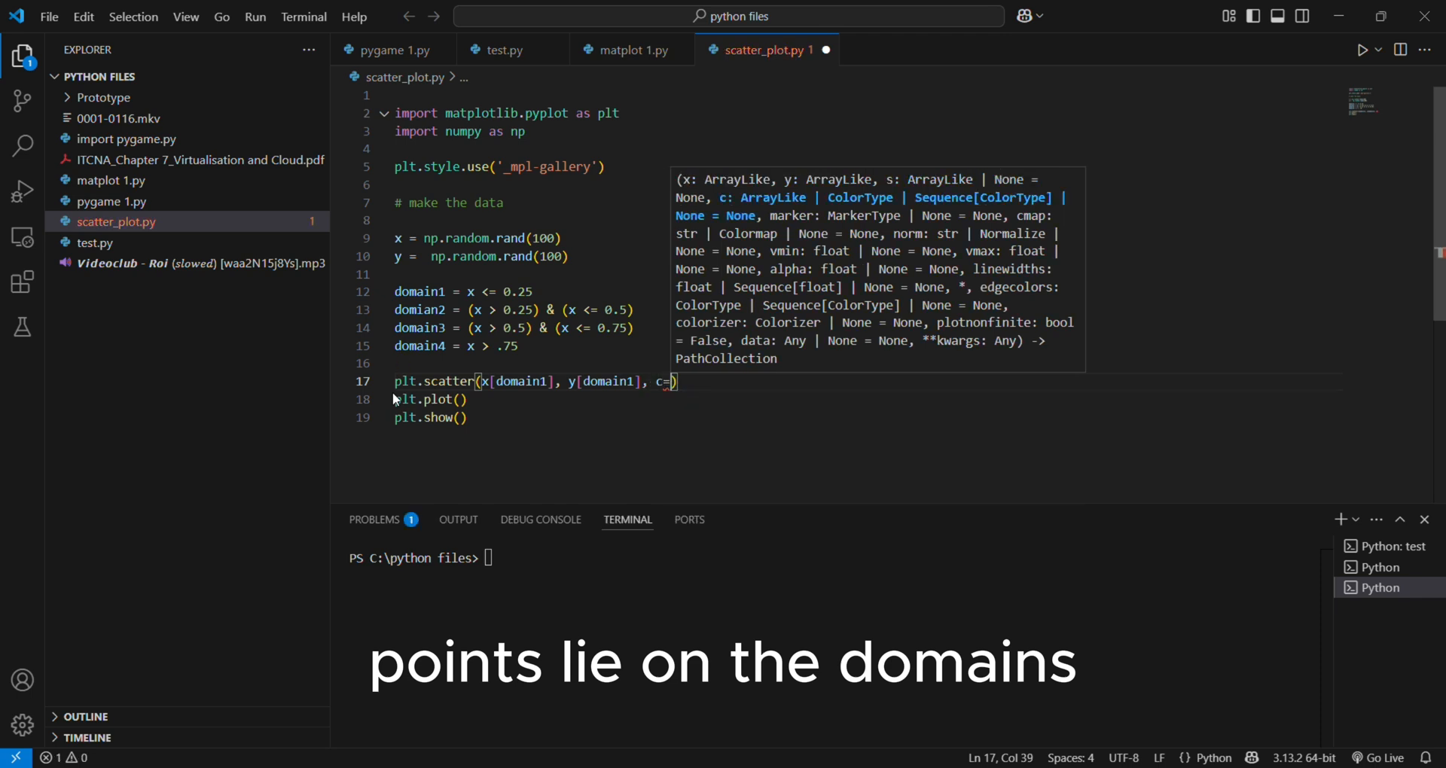
type("'blue'")
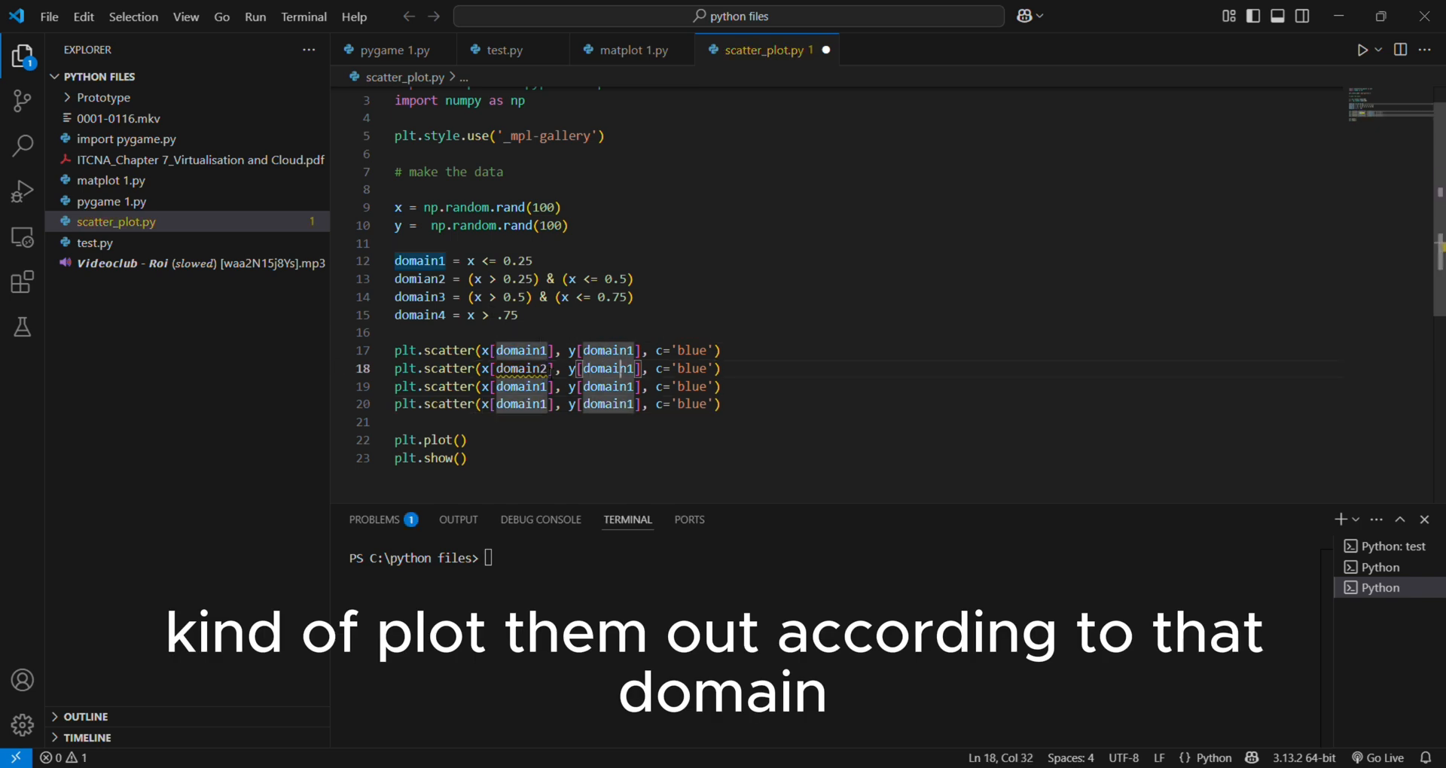
type("domain2")
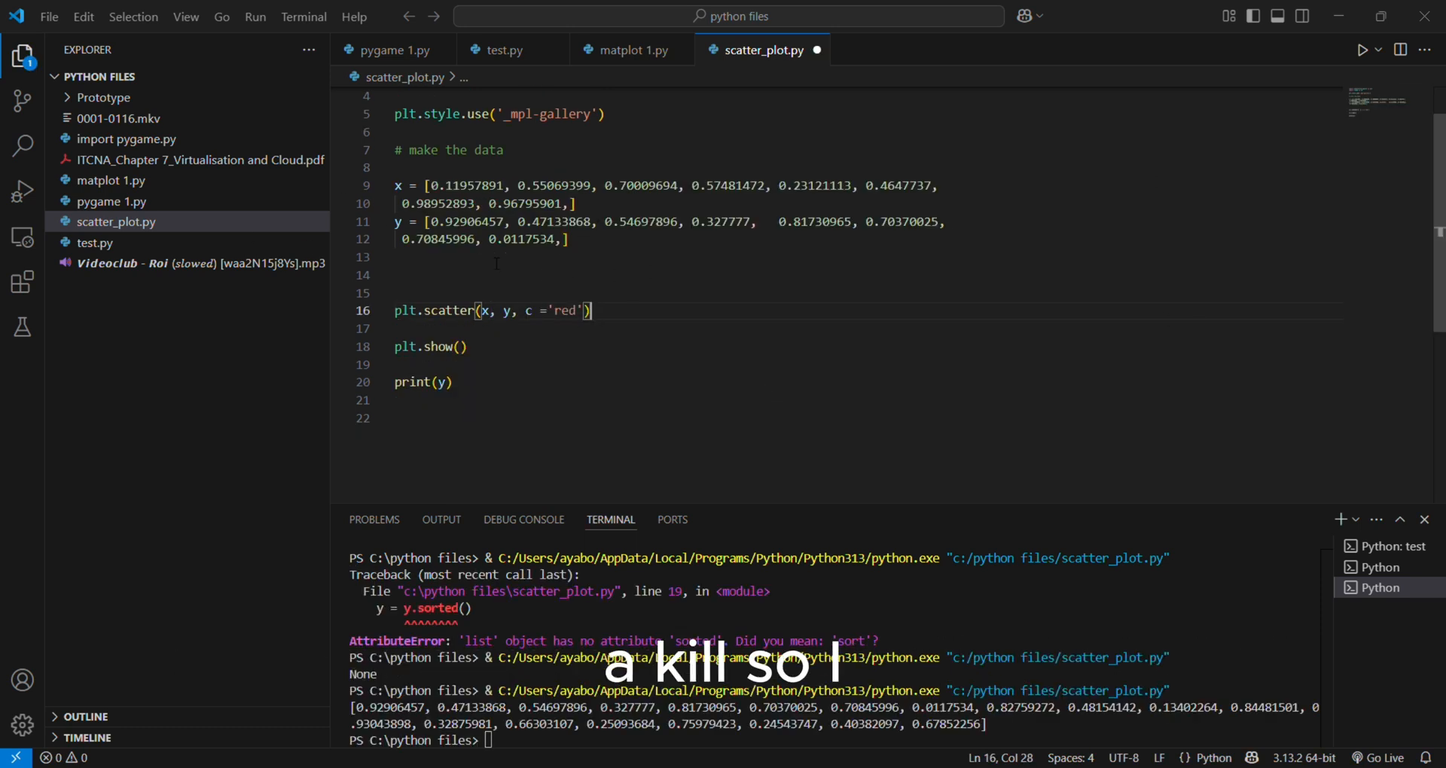
Add a data = [] list under a '# x coord, y coord, type' comment
type("data")
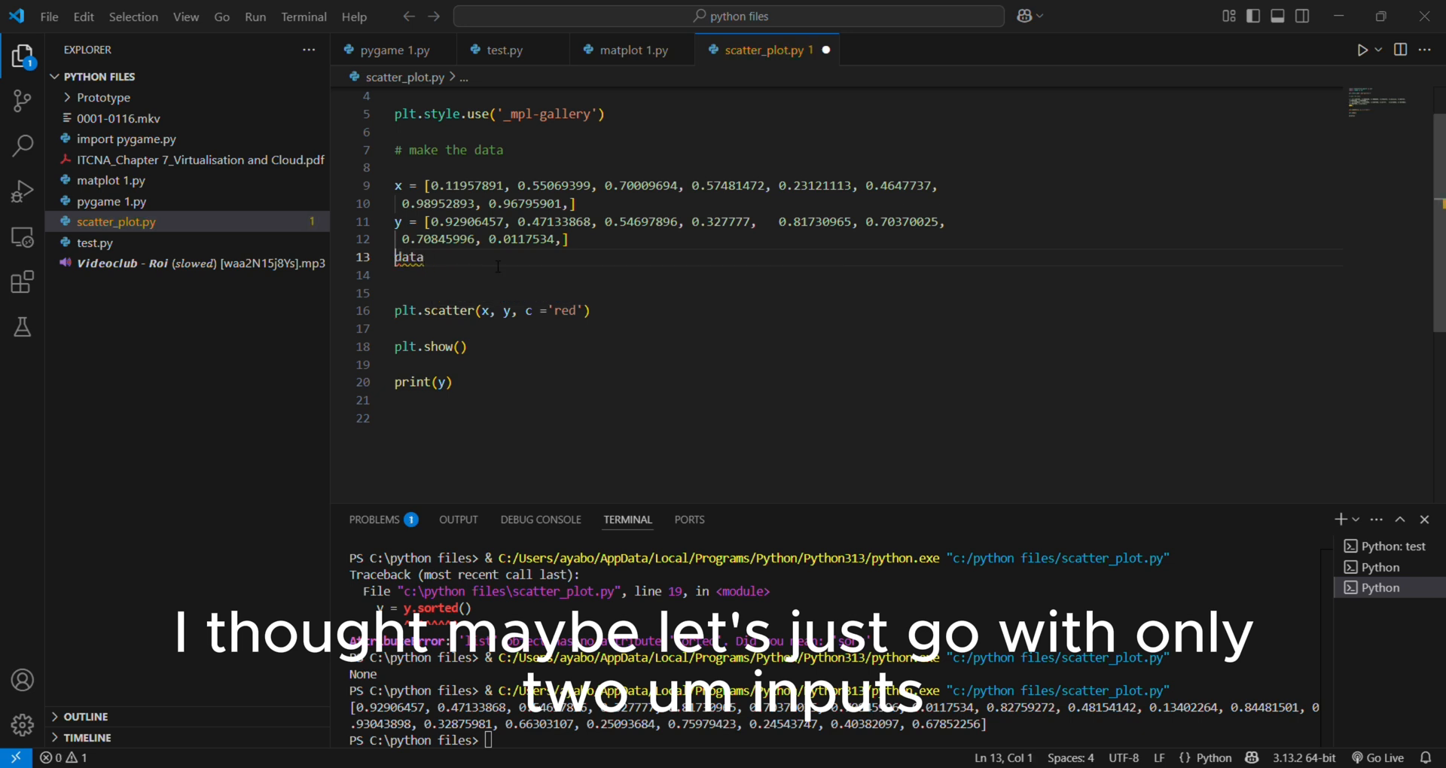
type("= []")
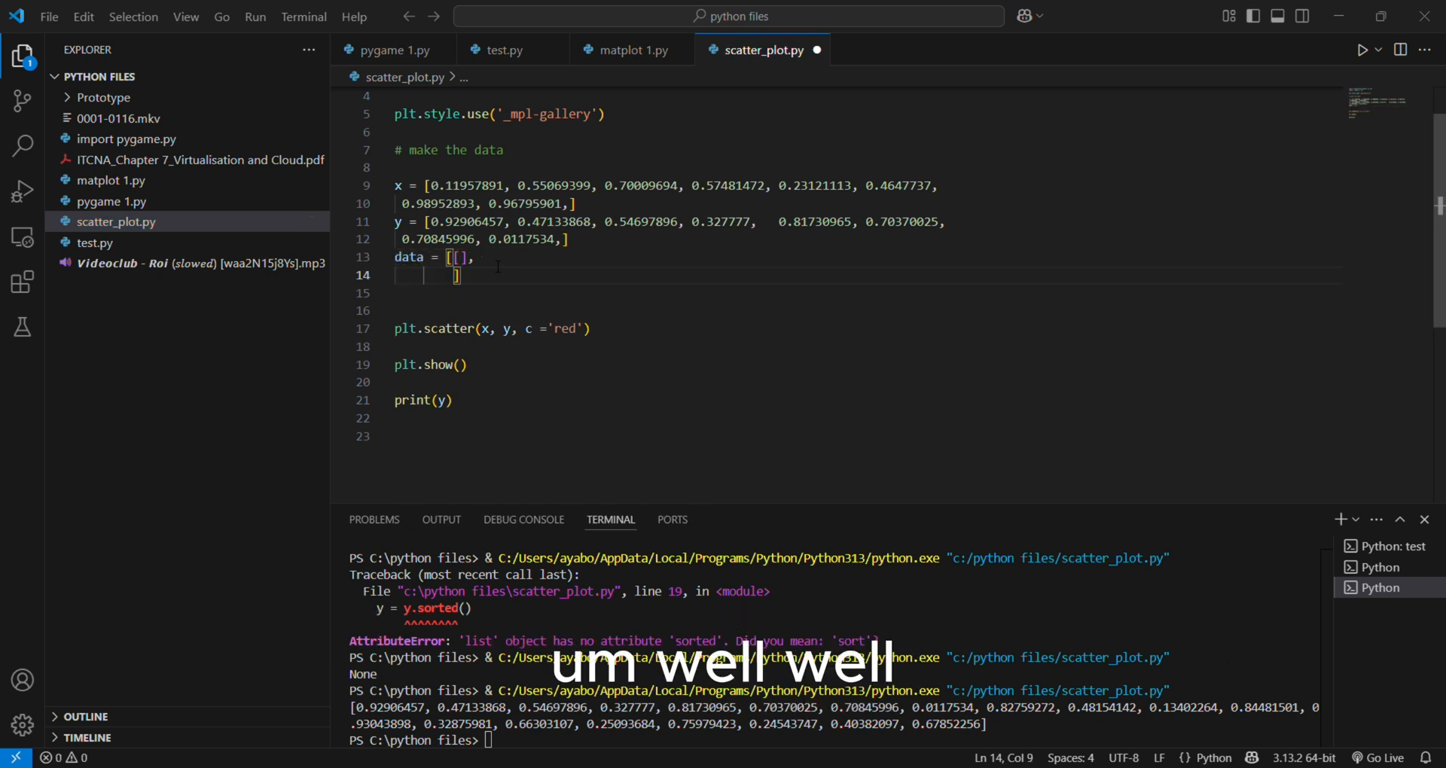
type("[")
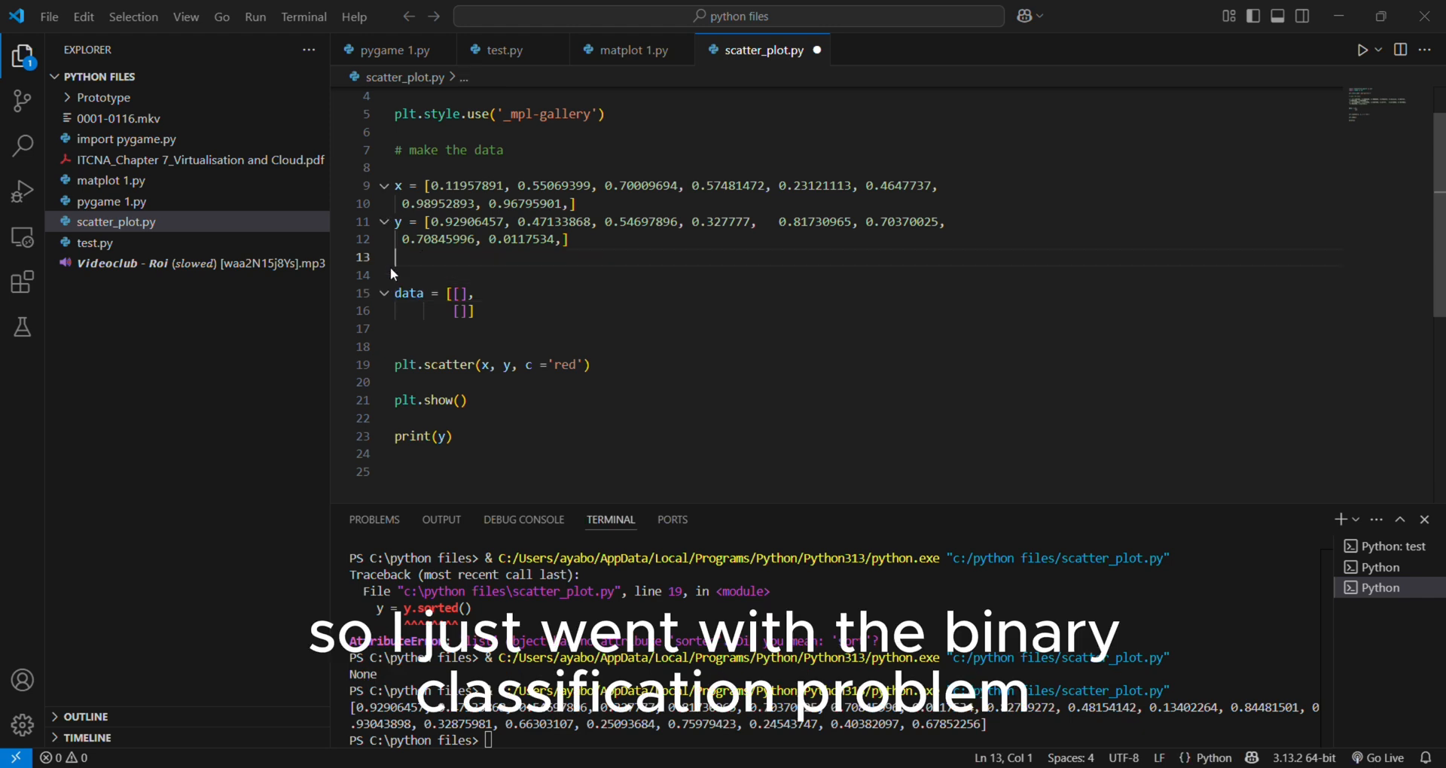
type("# wid")
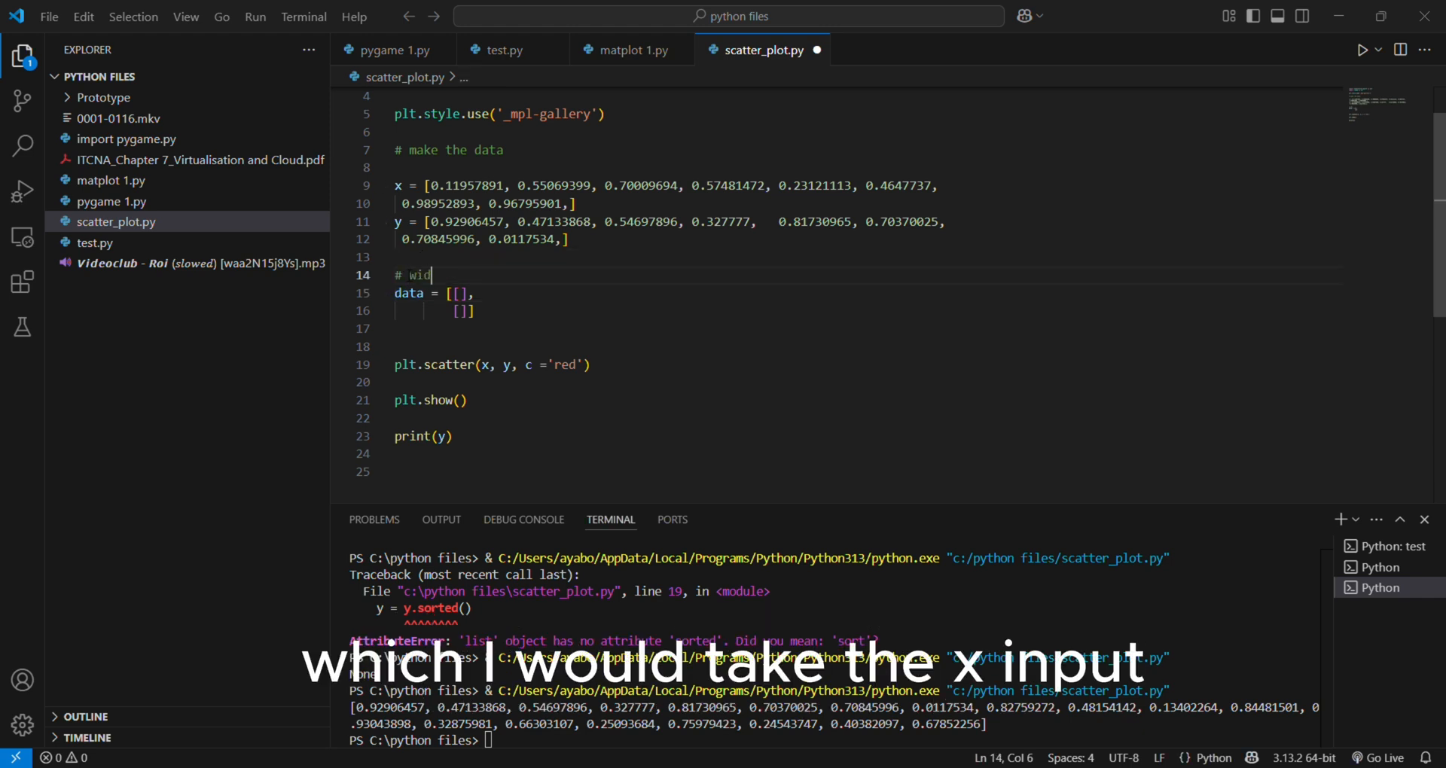
type("x coor")
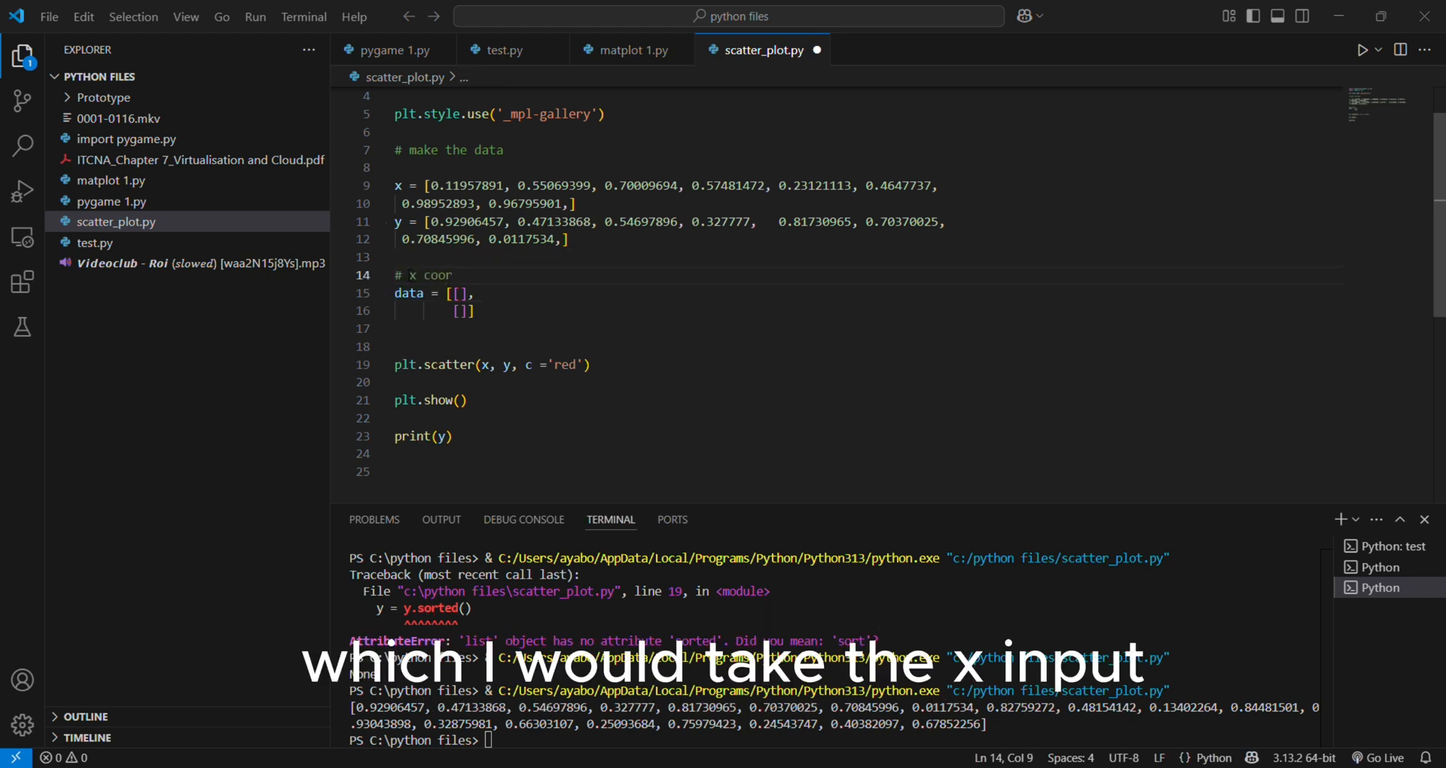
type("d, y coord, type")
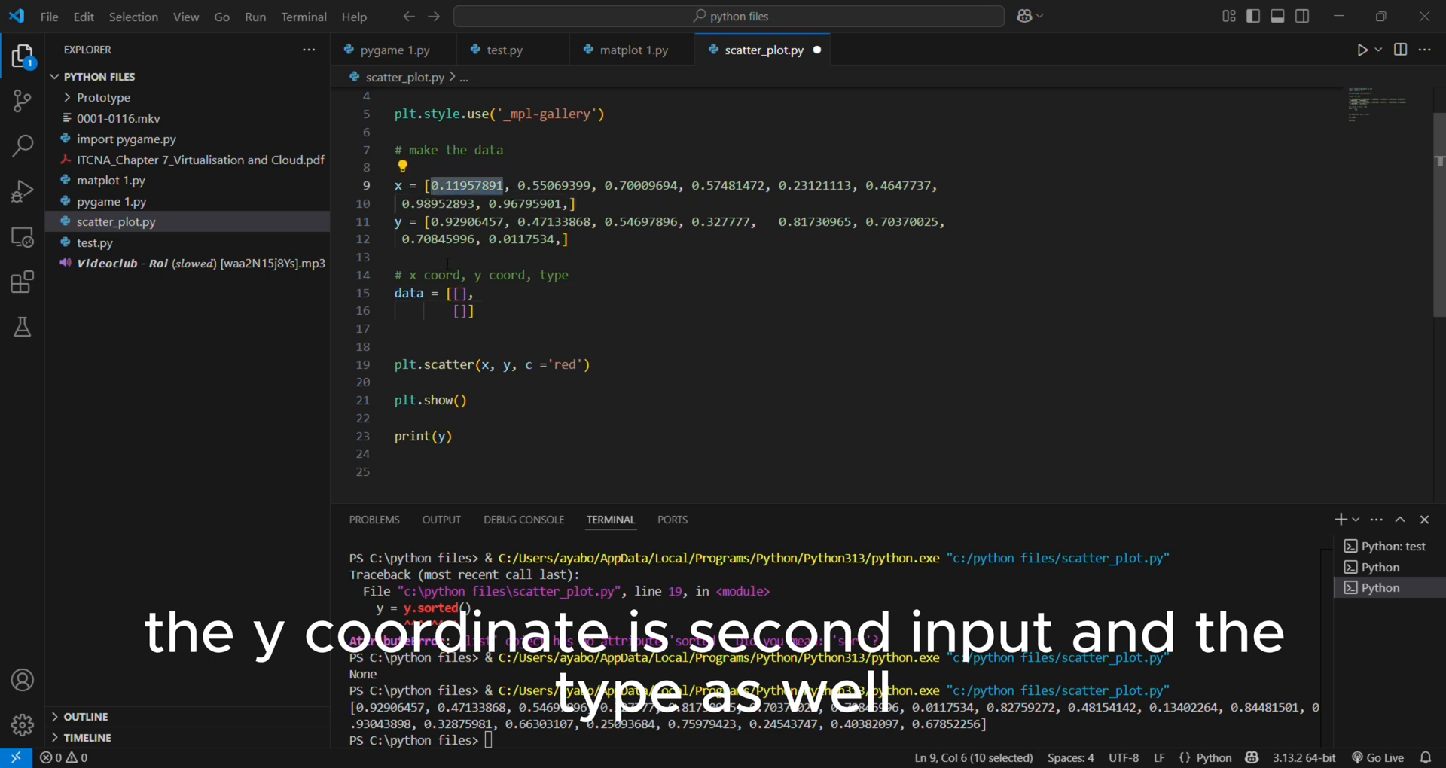
Fill the data rows with [x[i], y[i], ] pairs for indices 0 through 7
left_click(459, 293)
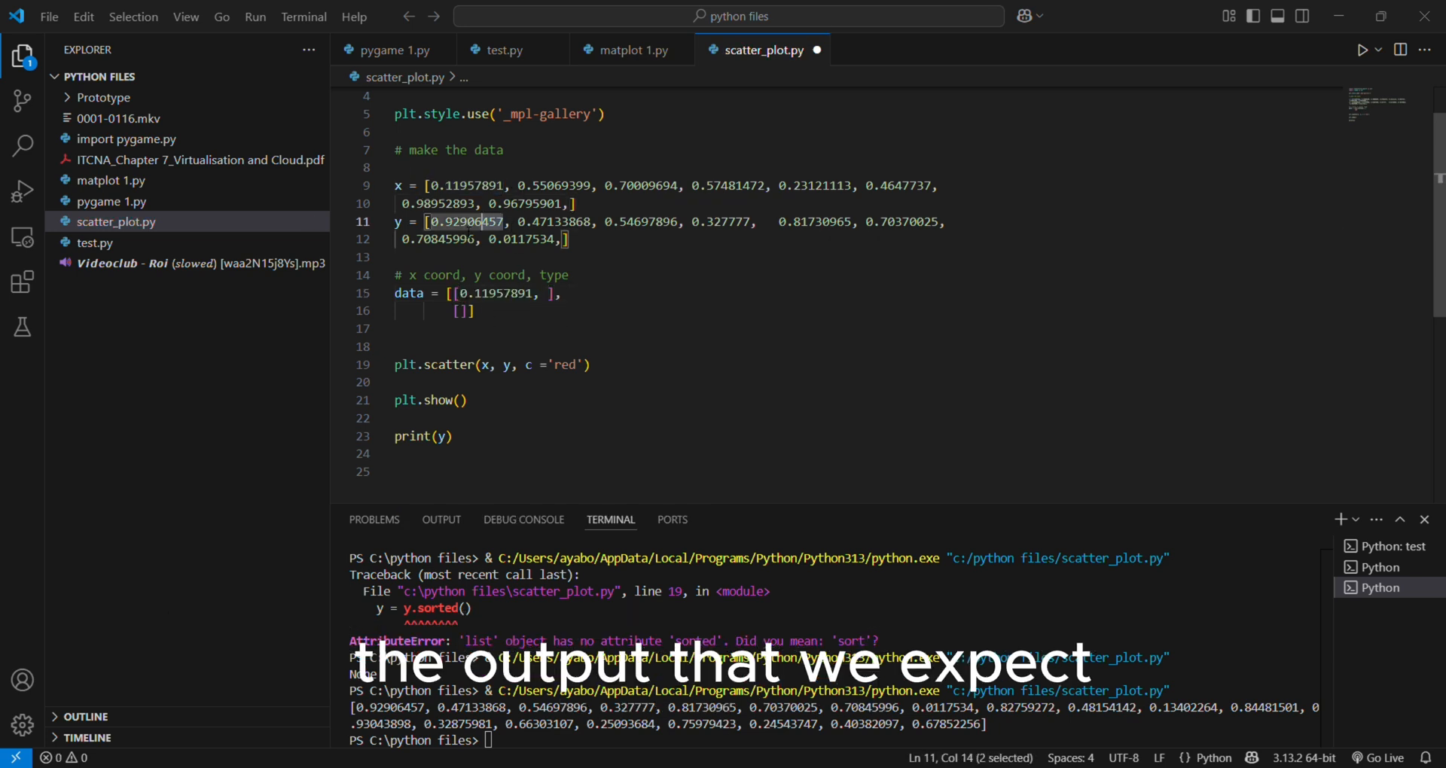
type("0.92906457,")
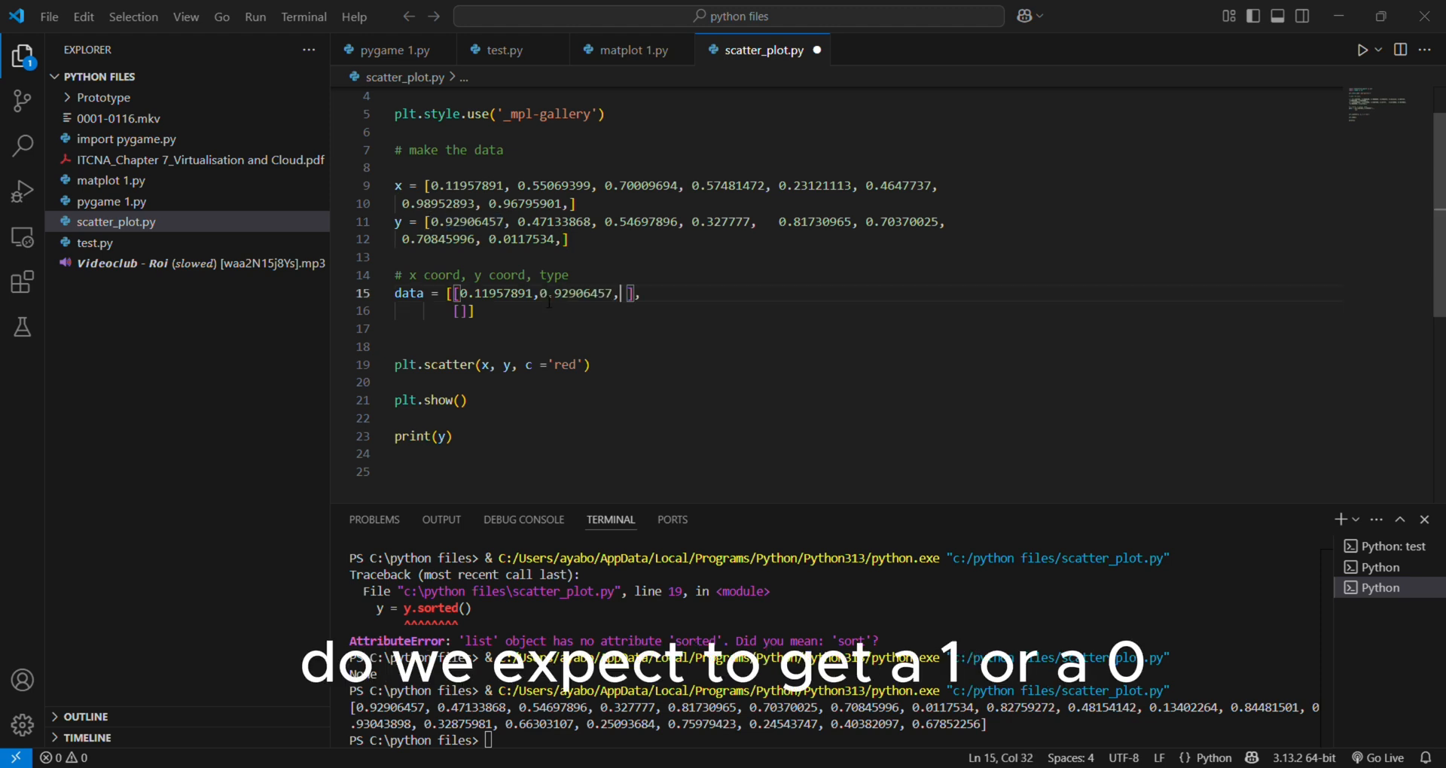
double_click(556, 185)
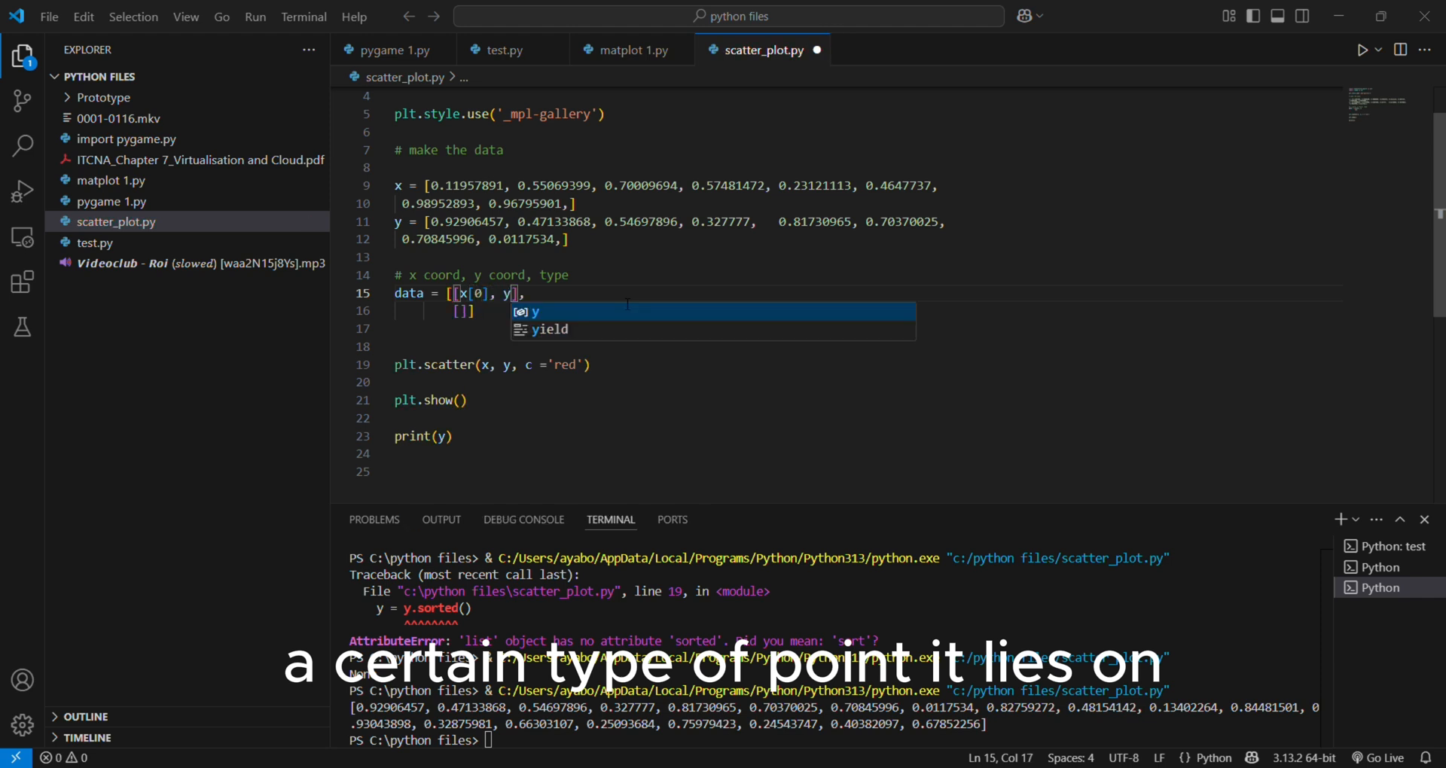
type("[0]")
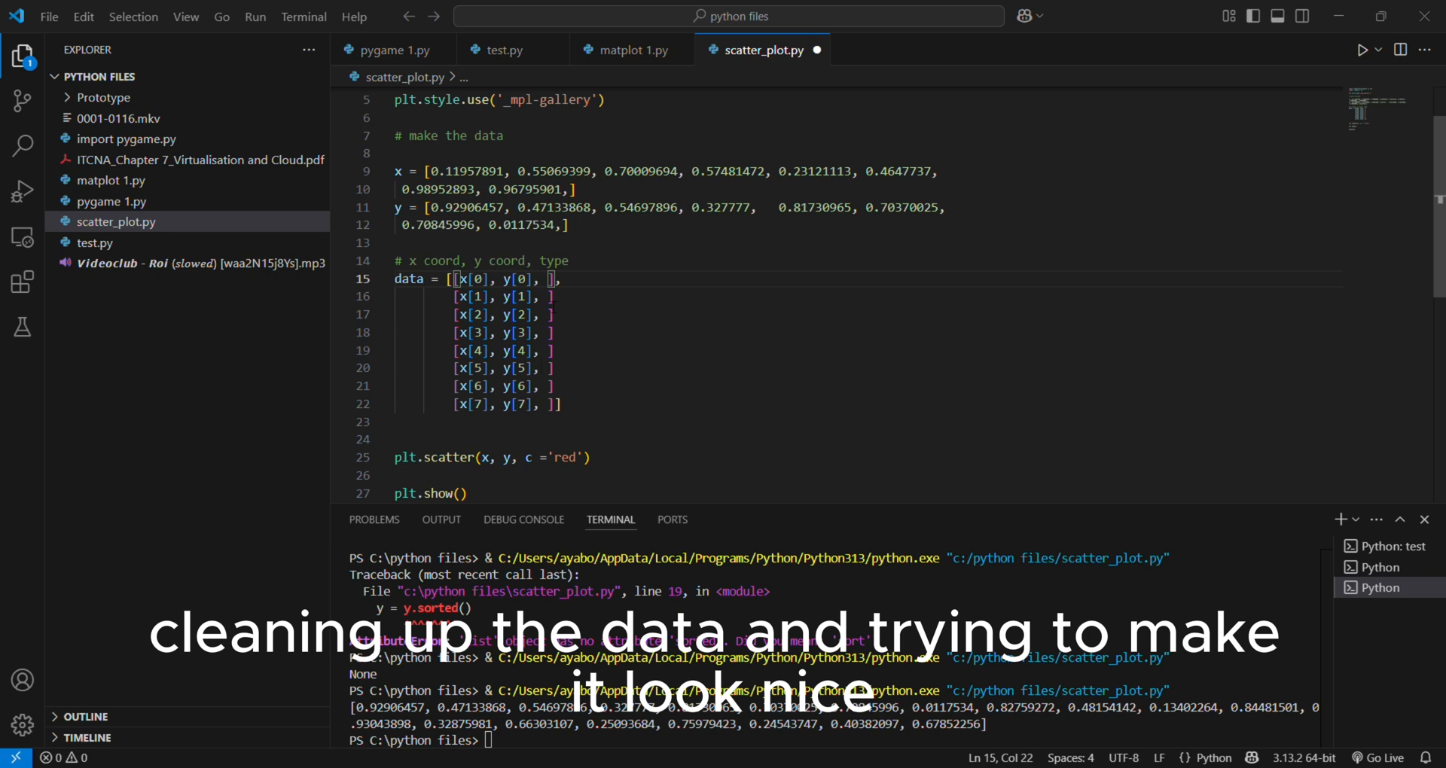
type("1")
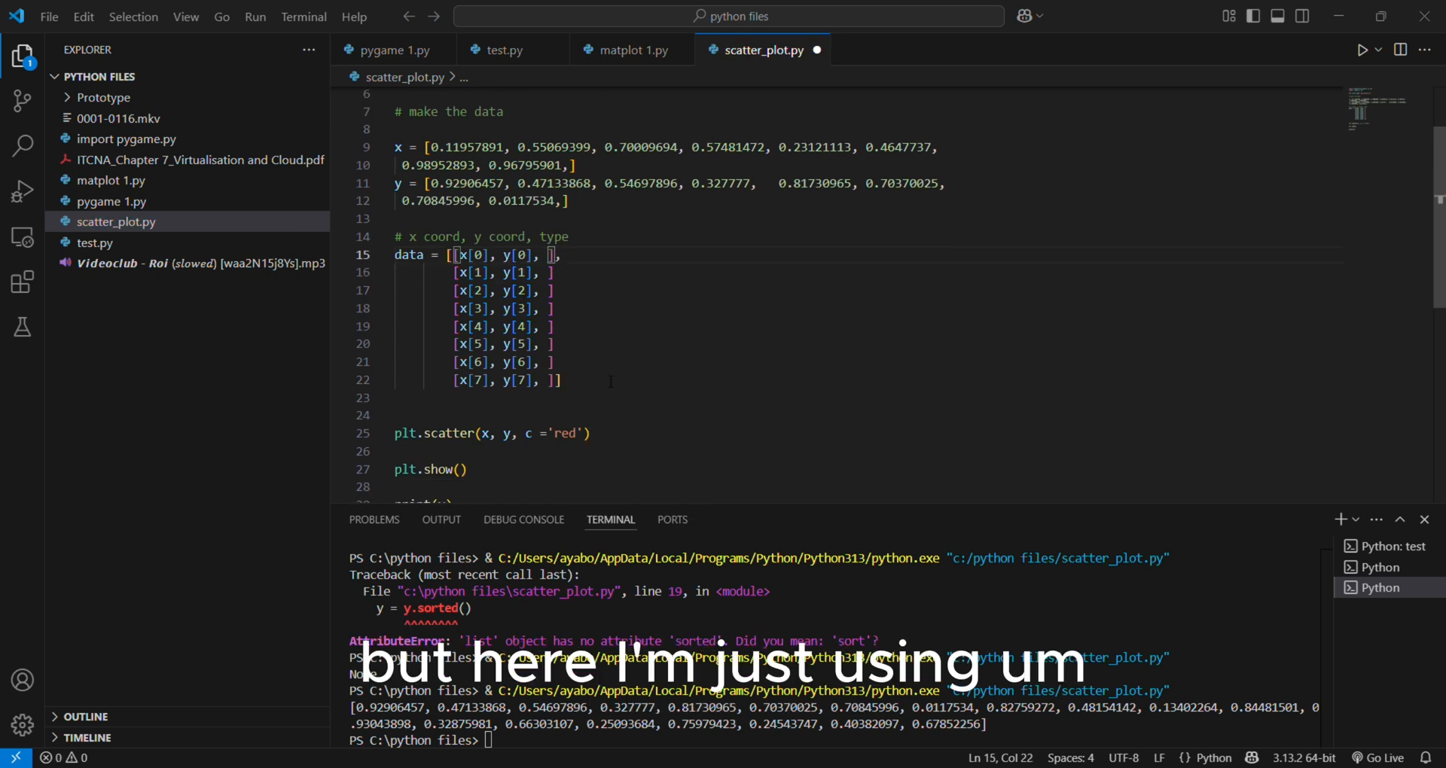
Print data[0][0] to test, label each row 0 or 1, and initialize random w1, w2, b
type("prin")
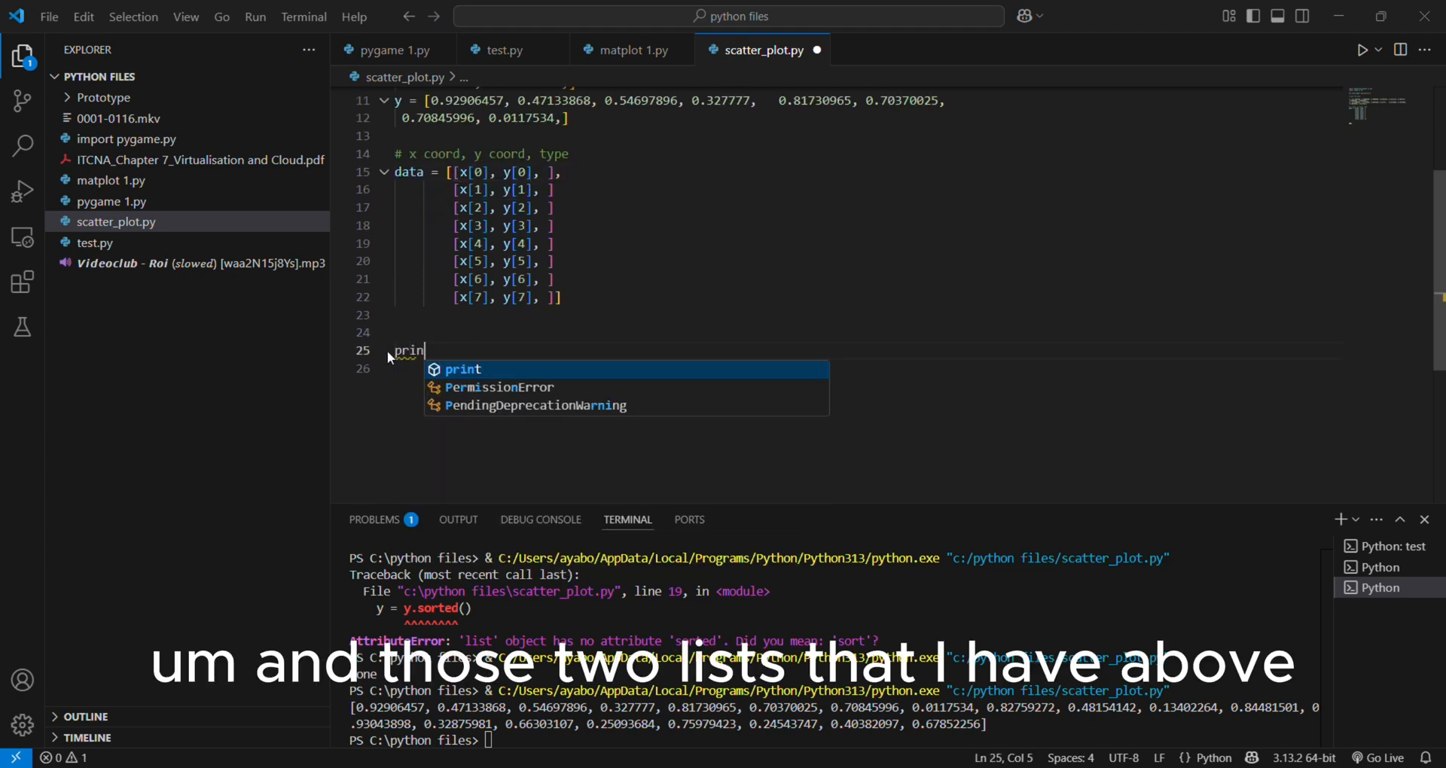
key("Tab")
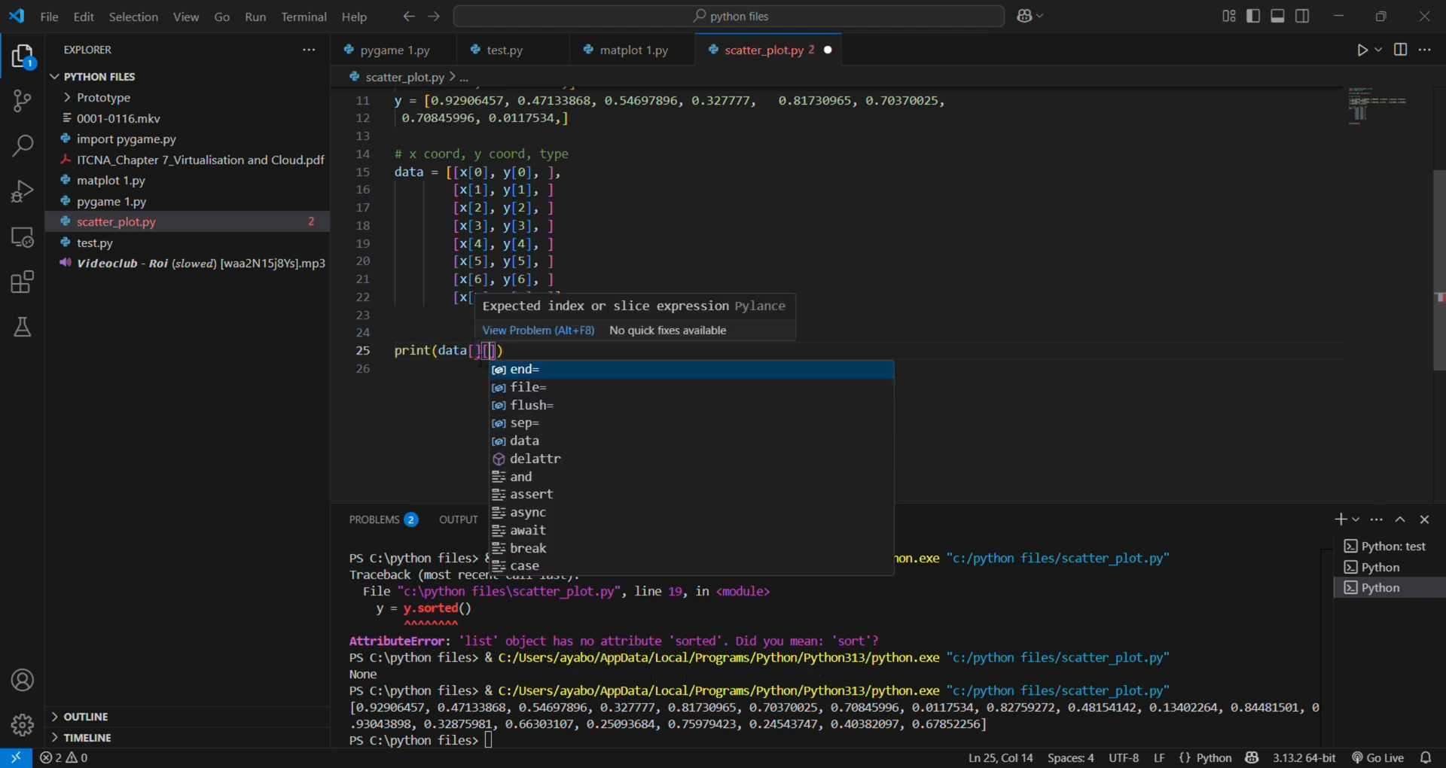
type("0][0")
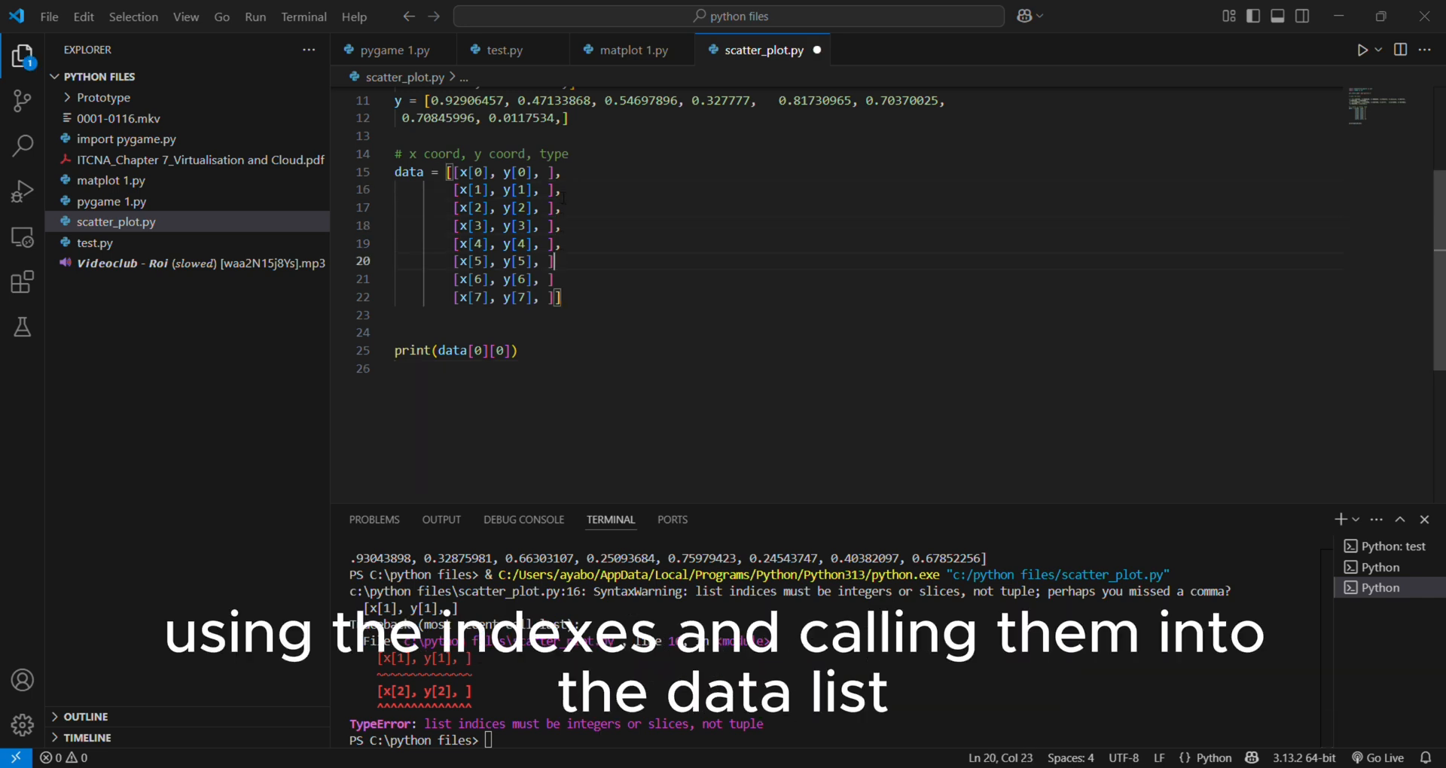
type(",")
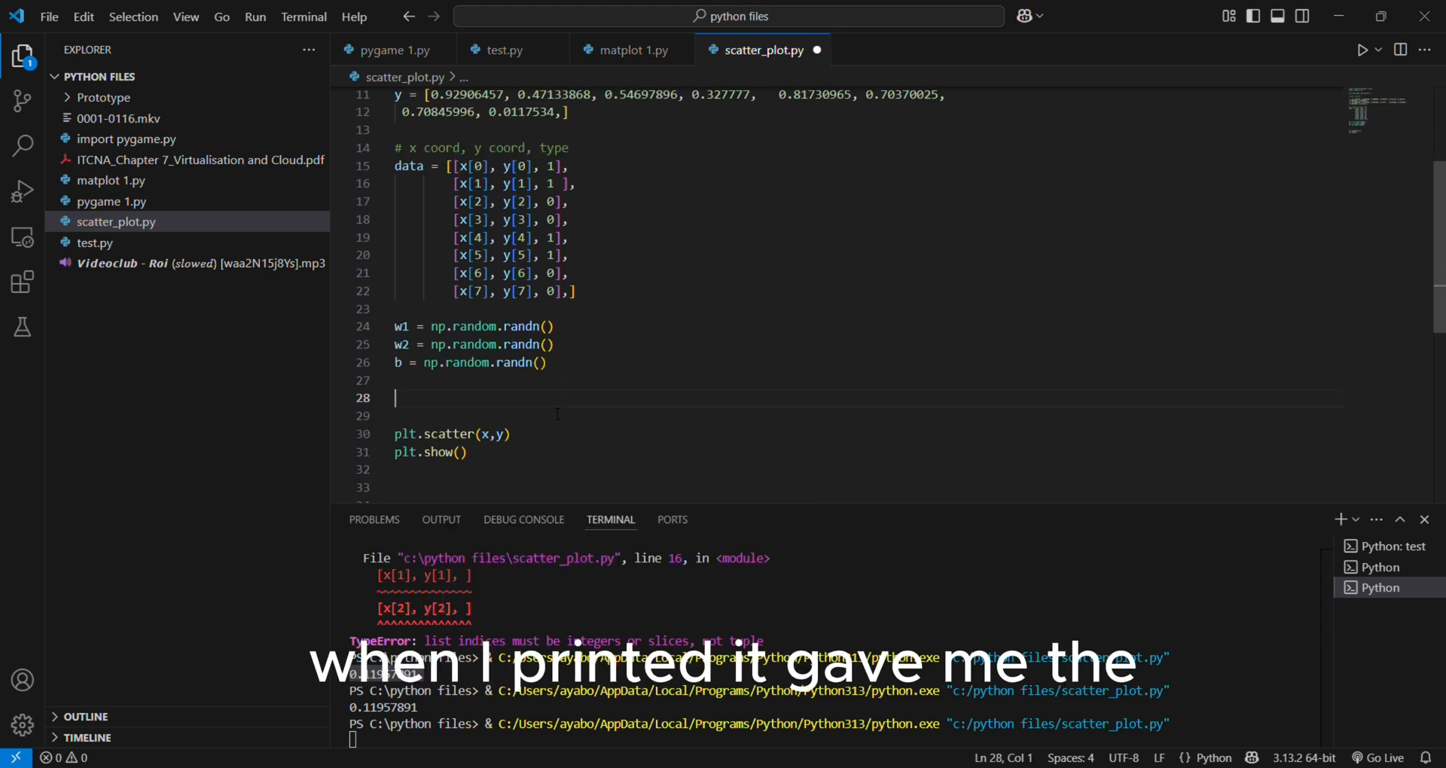
Define sigmoid(x) with its return line using -x
type("def sigmoid")
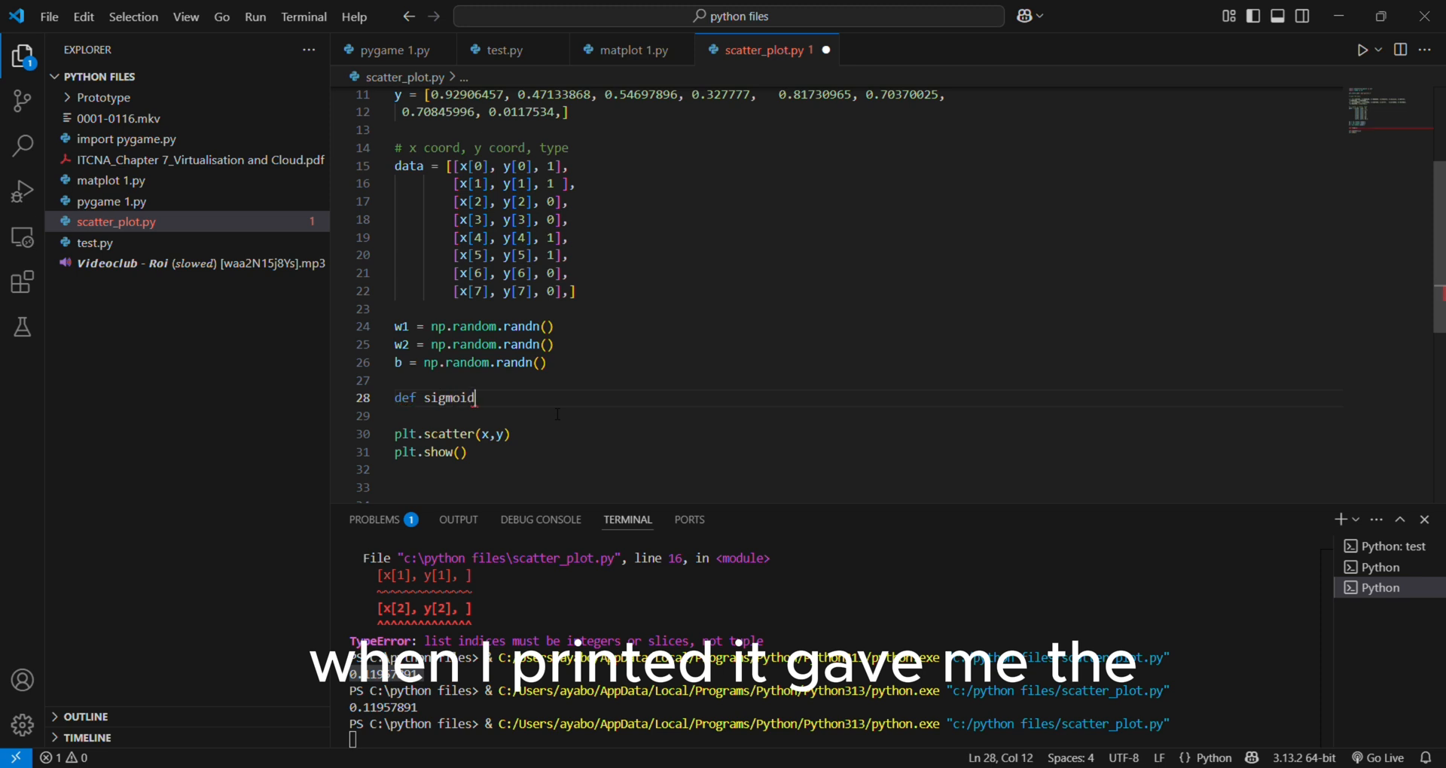
type("(x):")
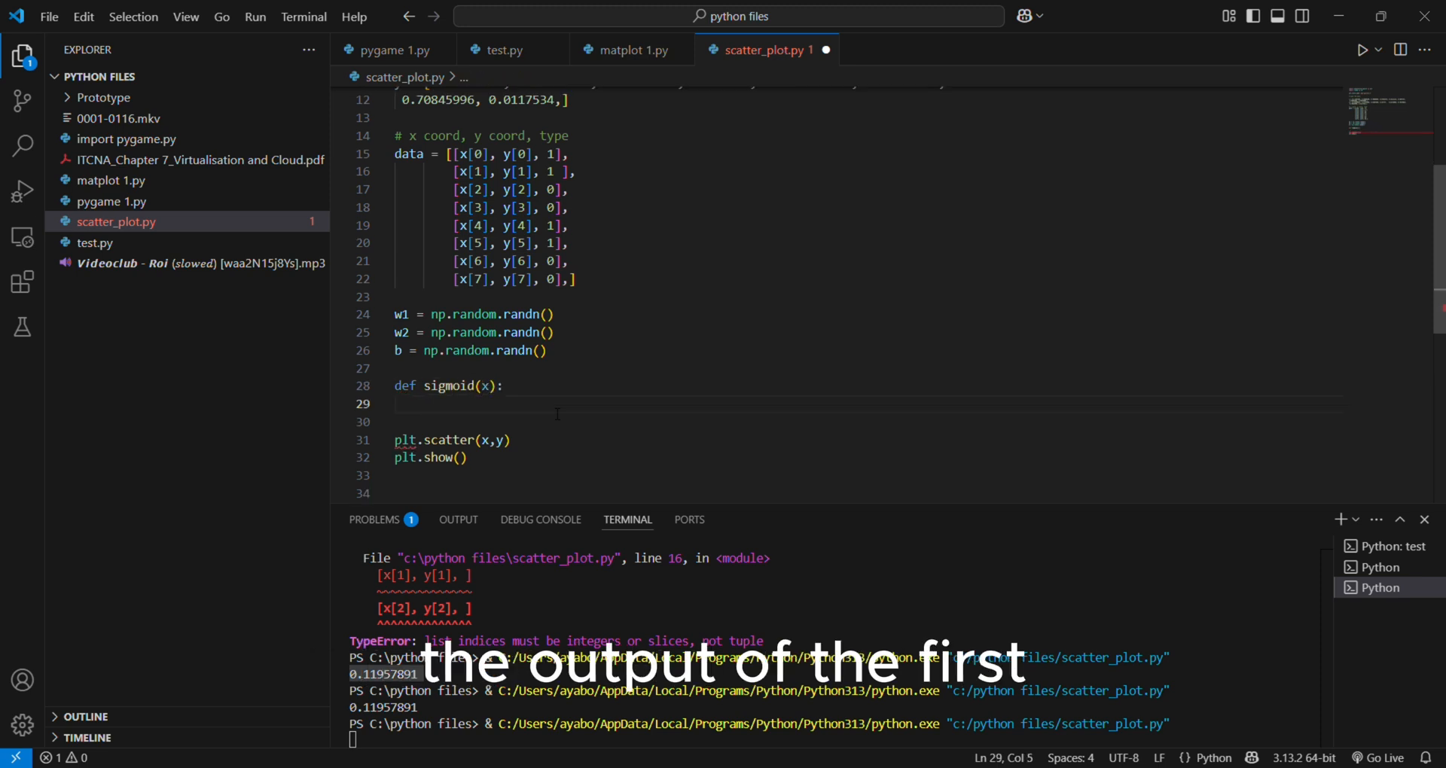
type("return 1/(1+np.exp(")
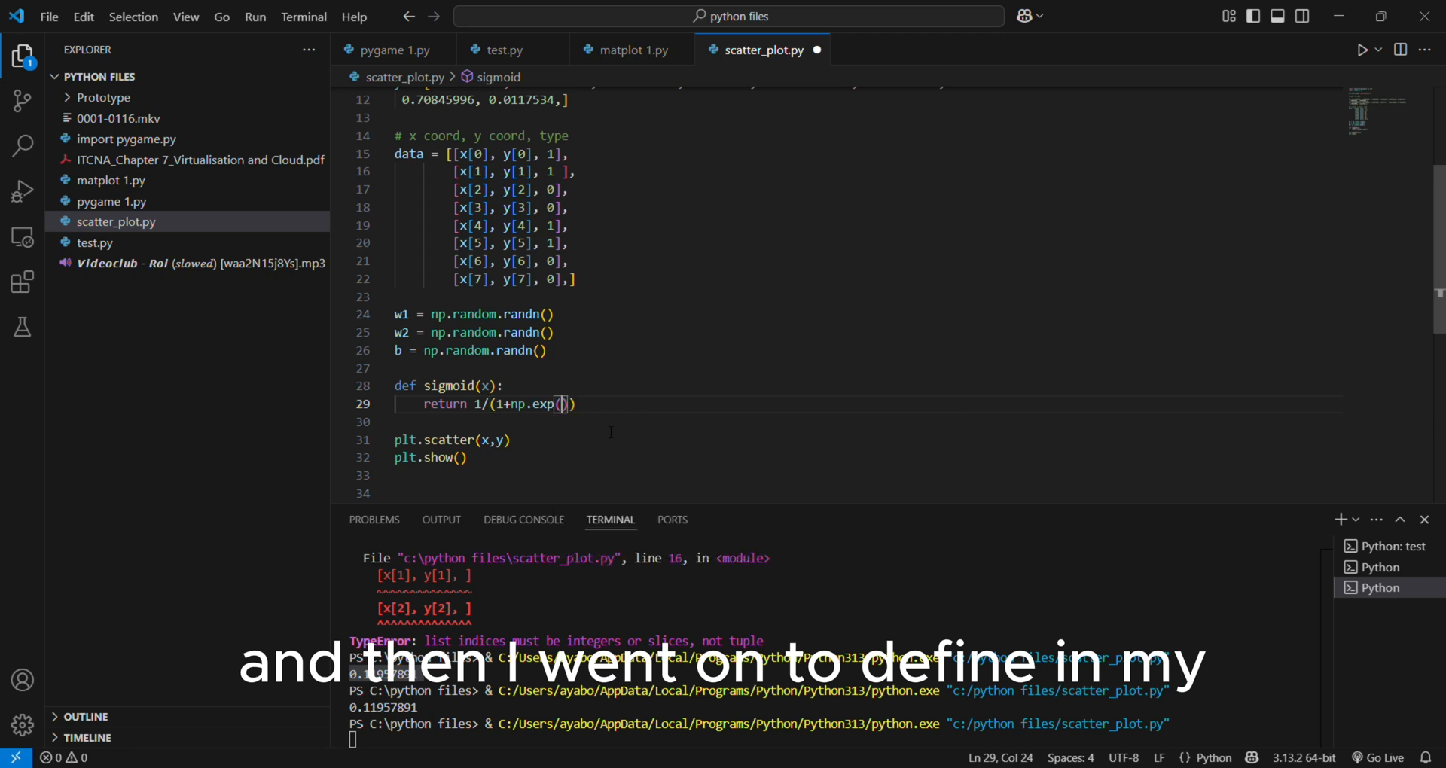
type("-x")
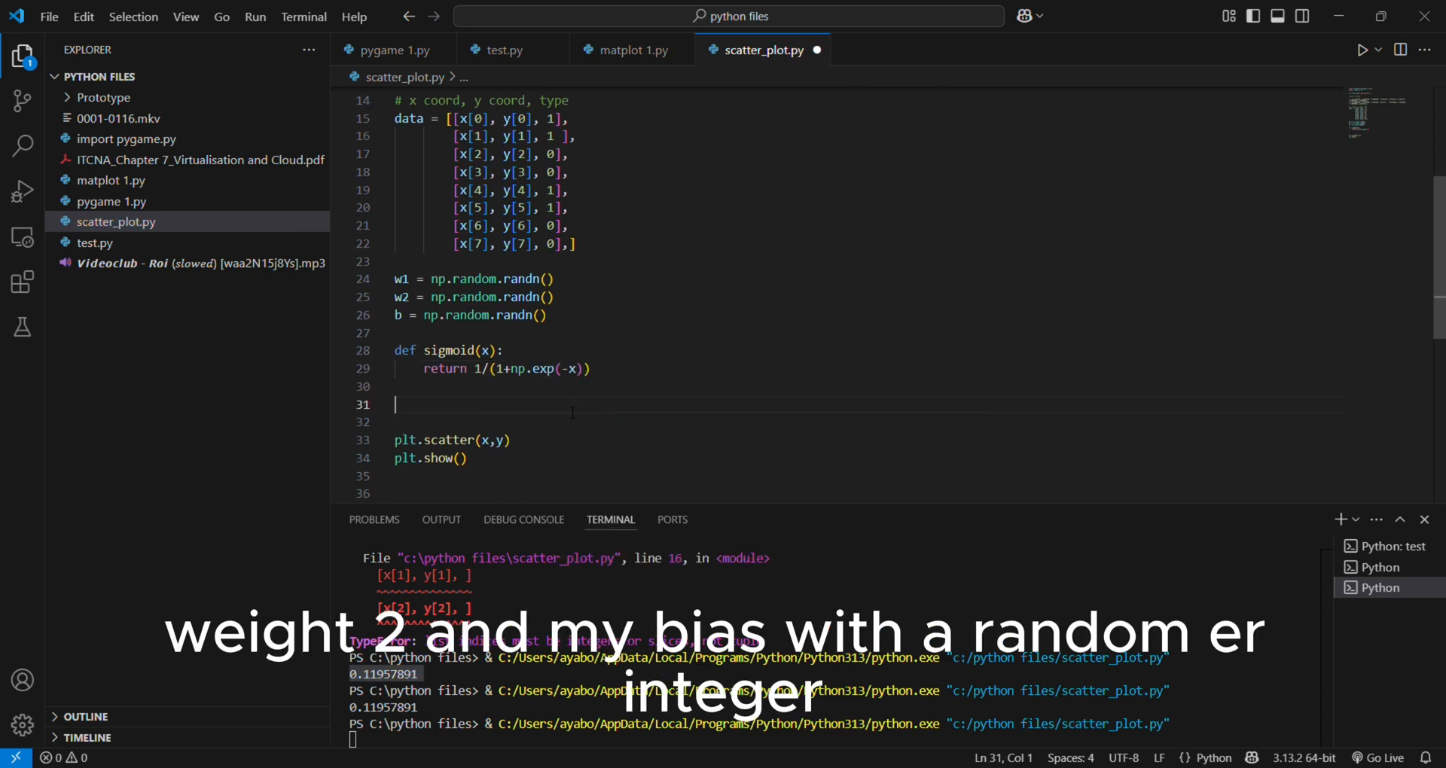
Test sigmoid by plotting y = sigmoid(T) over T = np.linspace(...)
type("T =")
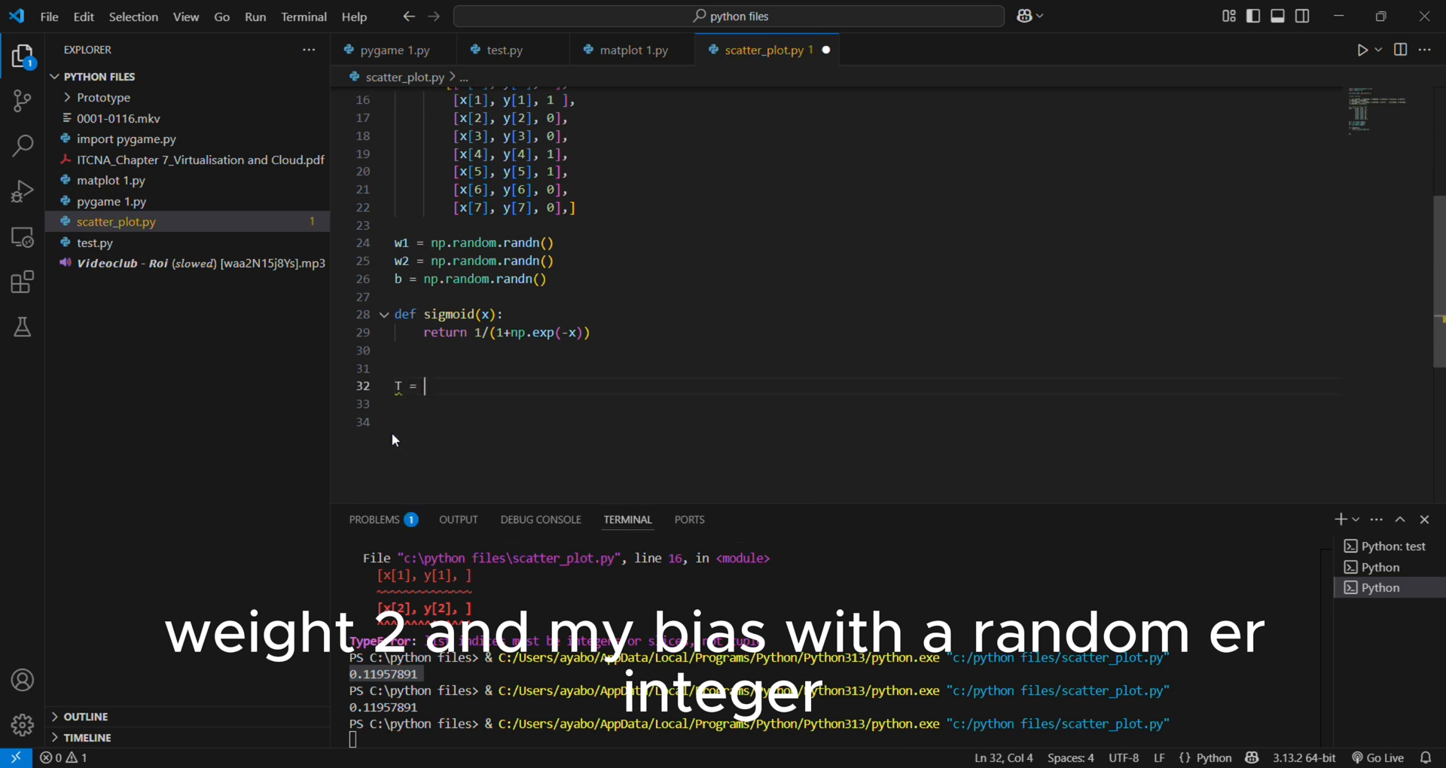
type("np.linspace(-2, 2")
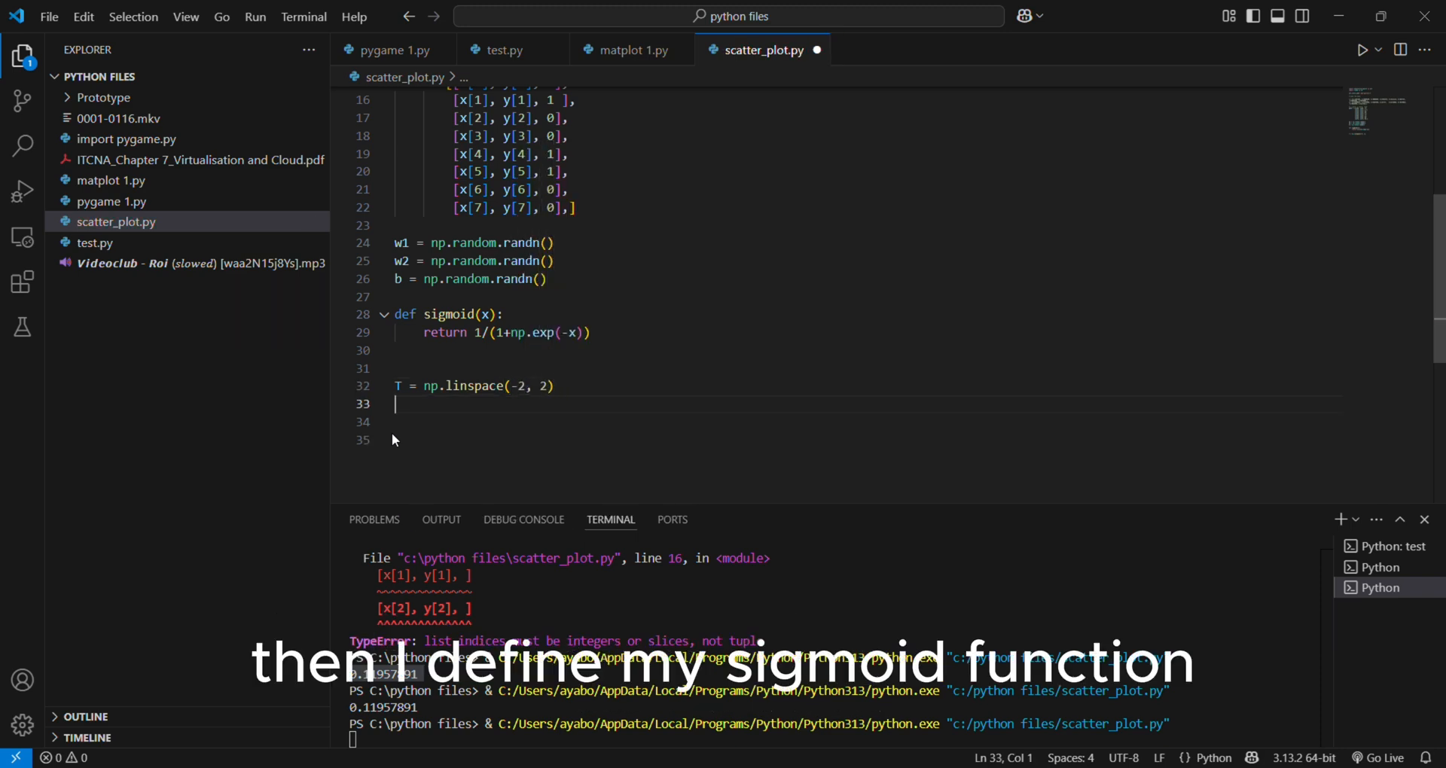
type("y = sigmoid")
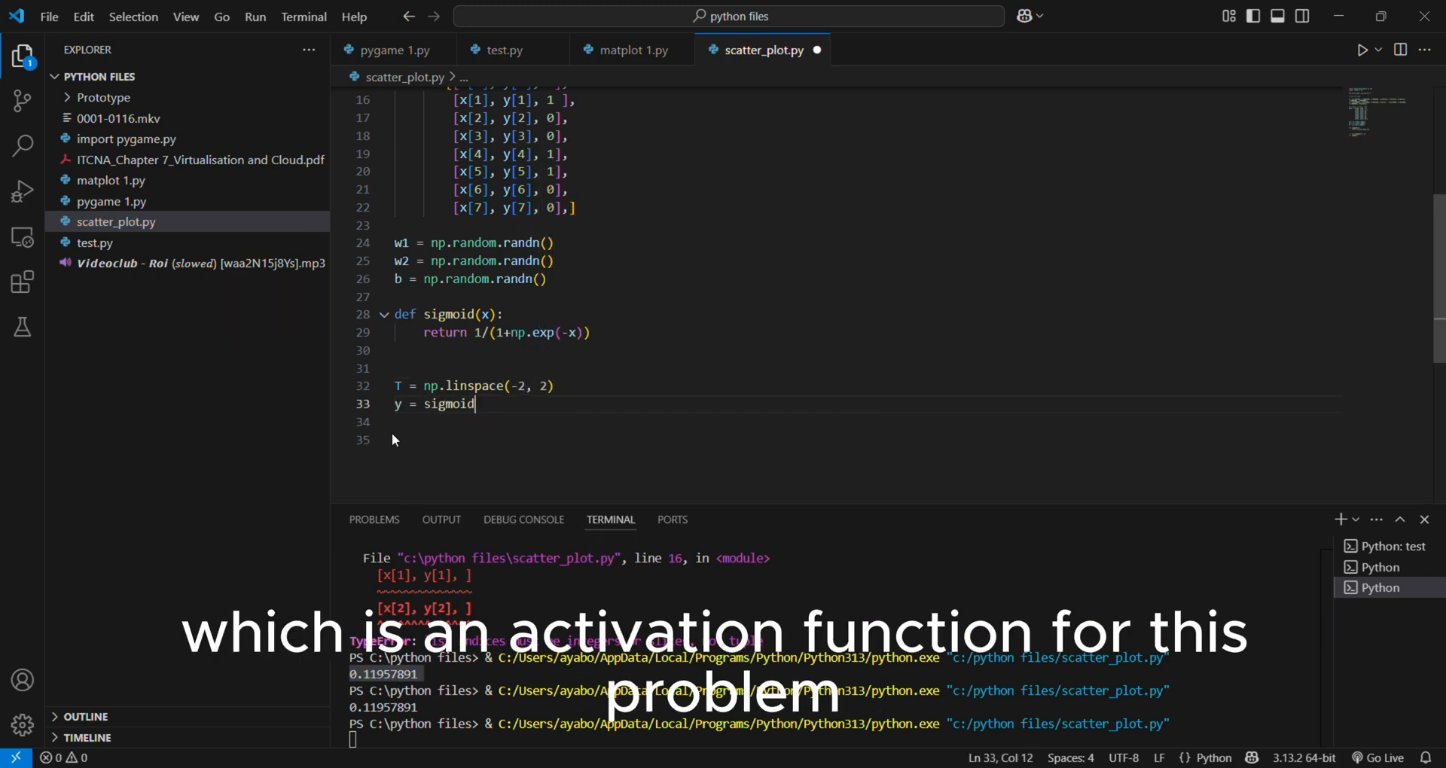
type("(T)")
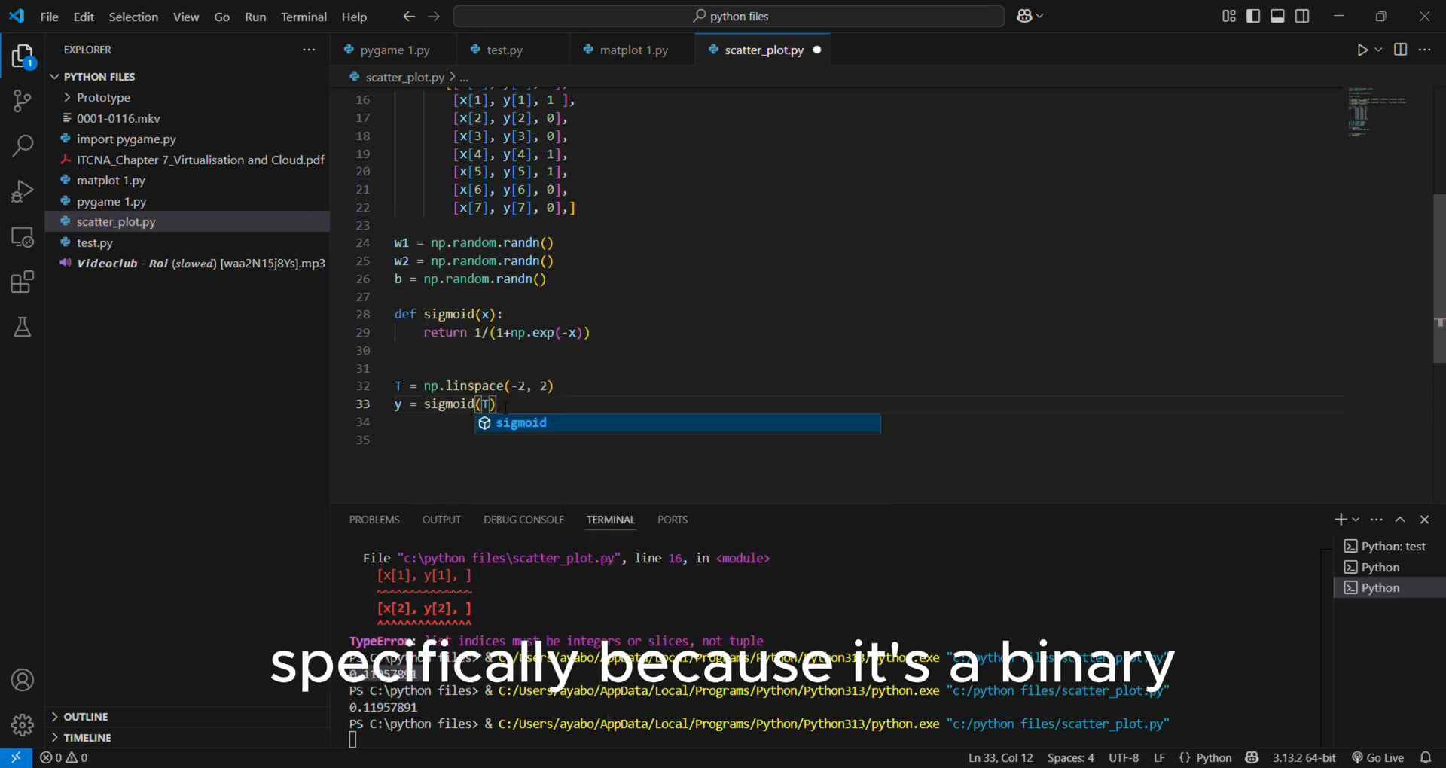
type("plt.po")
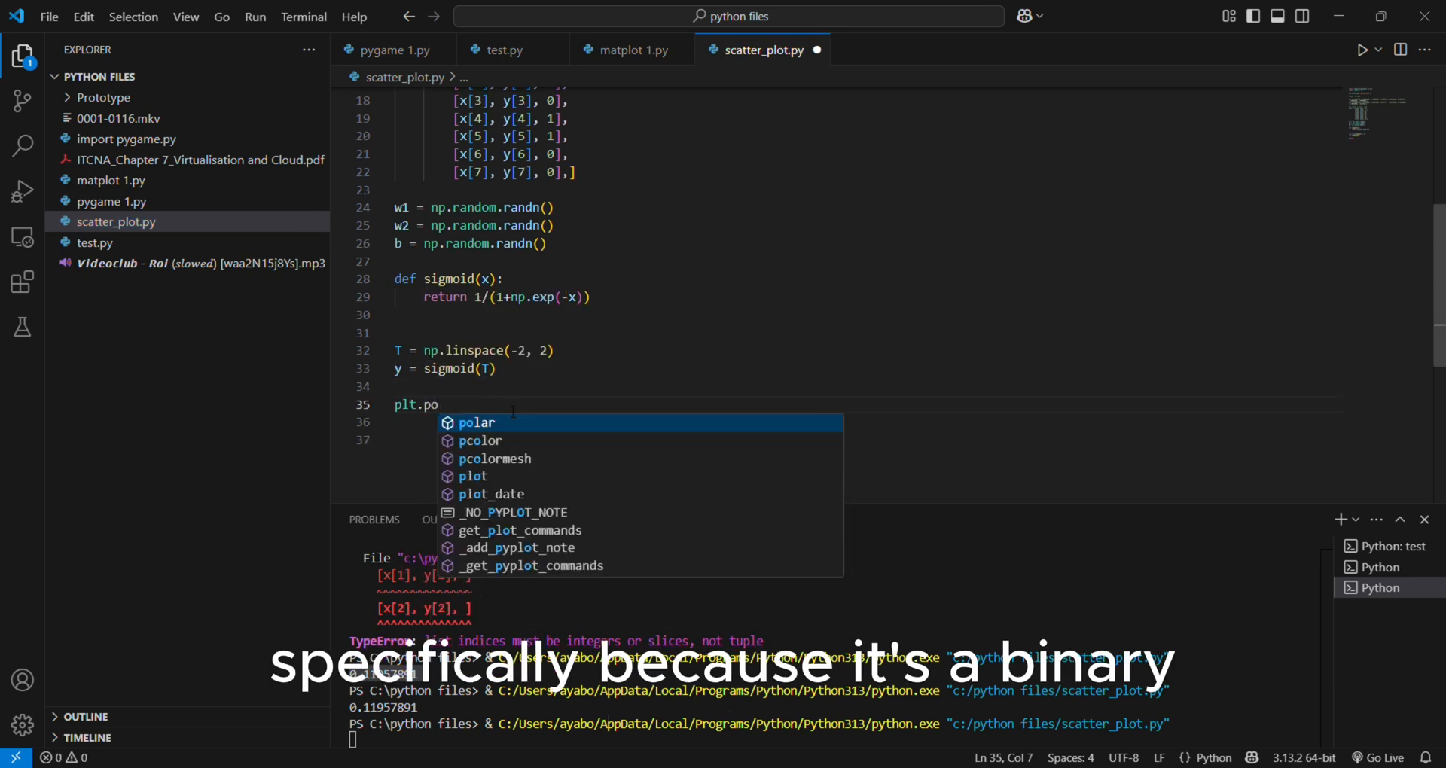
type("plot(T,")
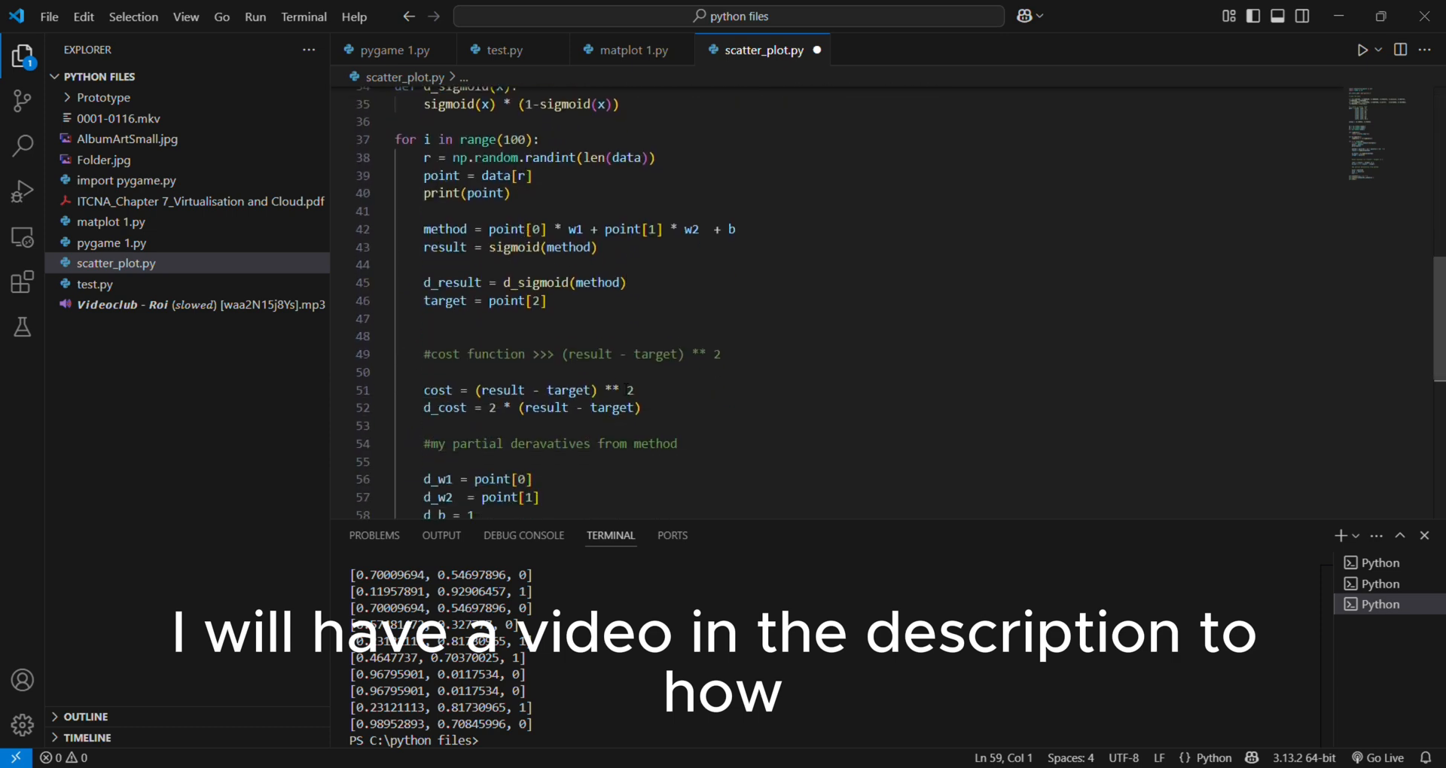
Under a #chaining comment at the loop's end, start d_cost_w1 = d_cost * d_result *
scroll("down", 3)
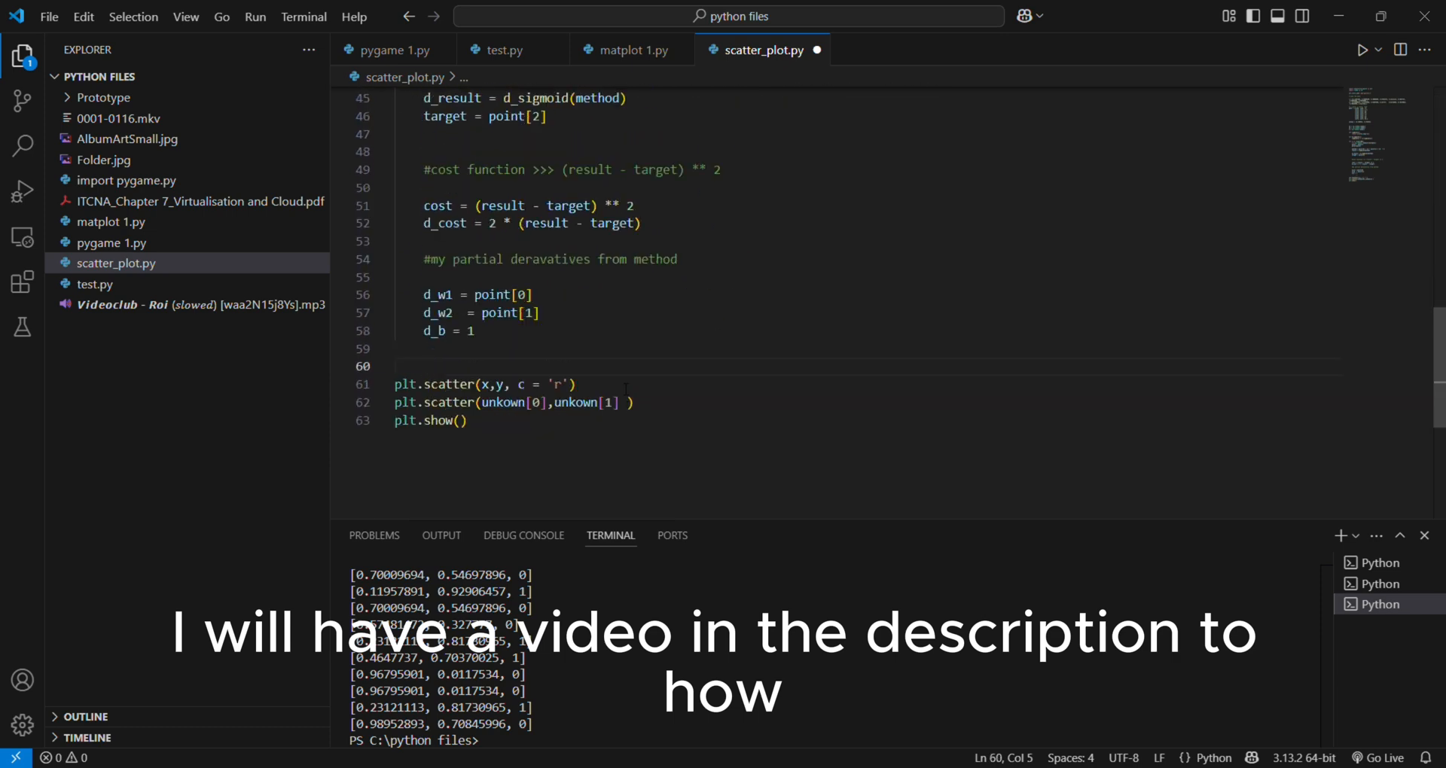
type("#chaining")
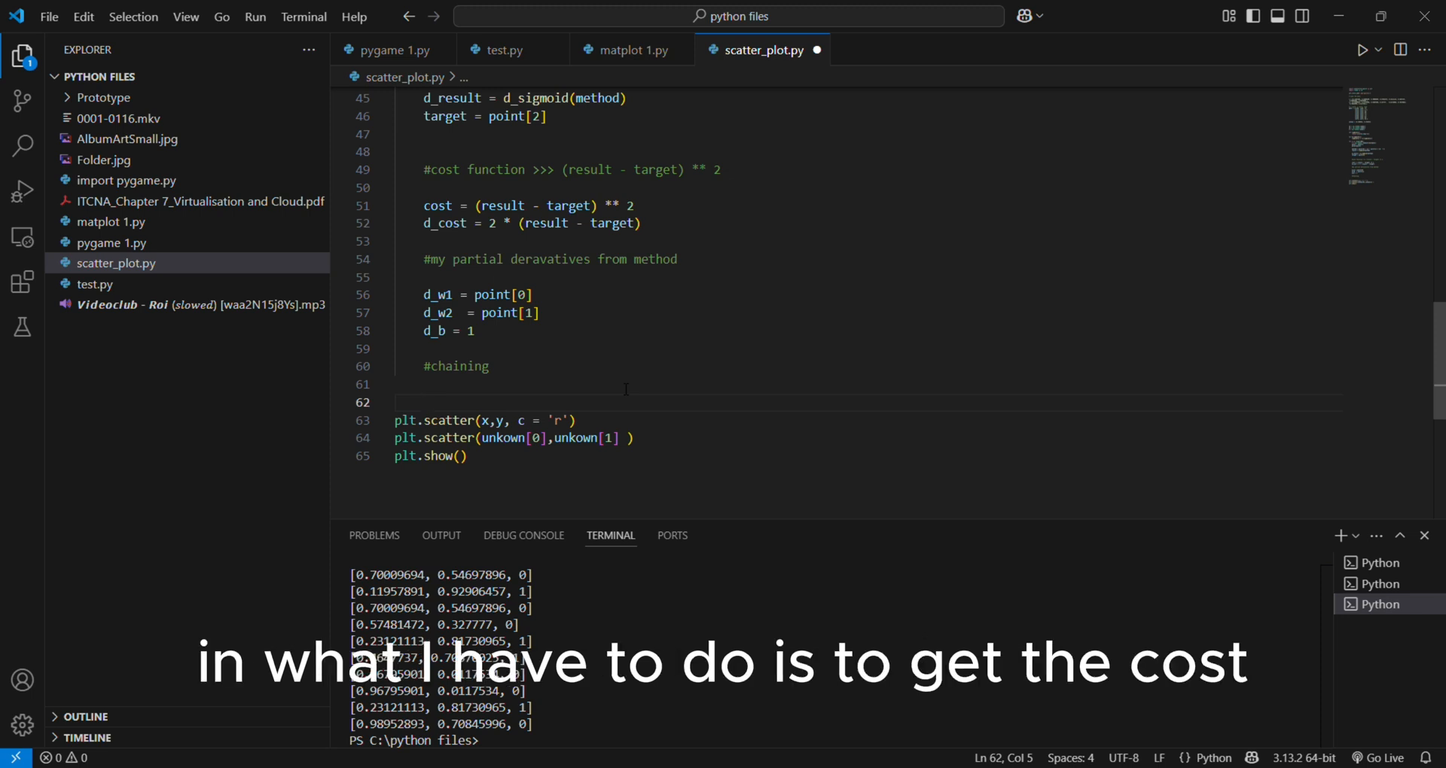
type("d")
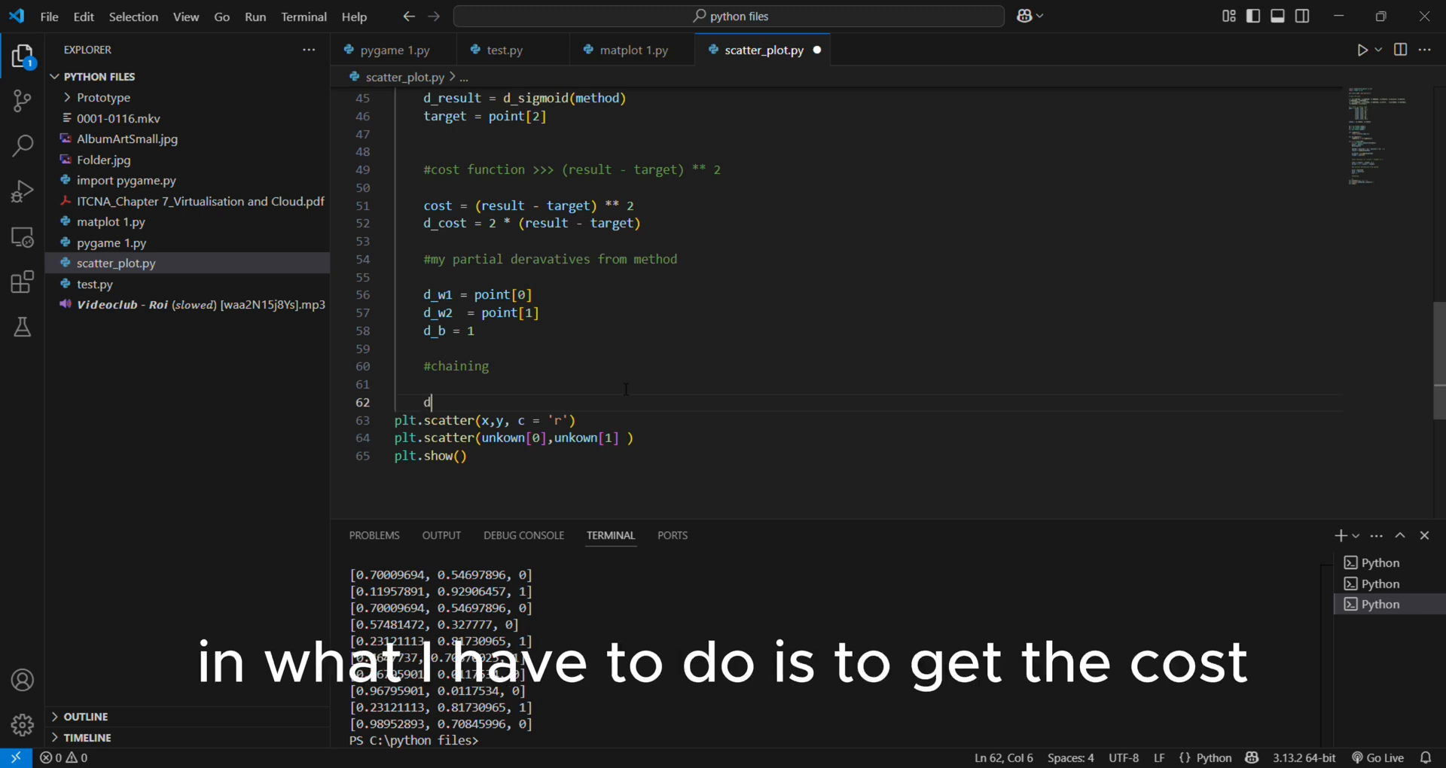
type("_cost_w1")
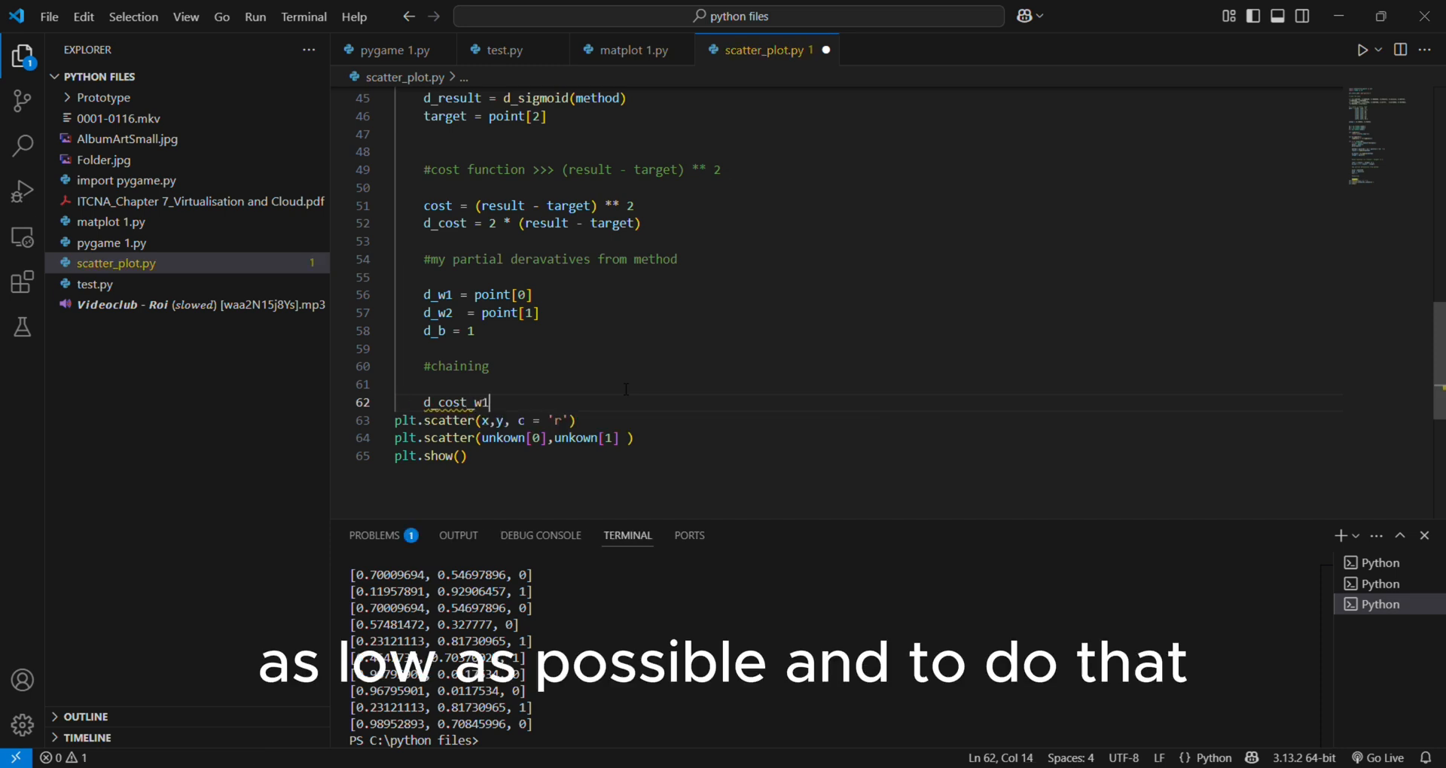
type("=")
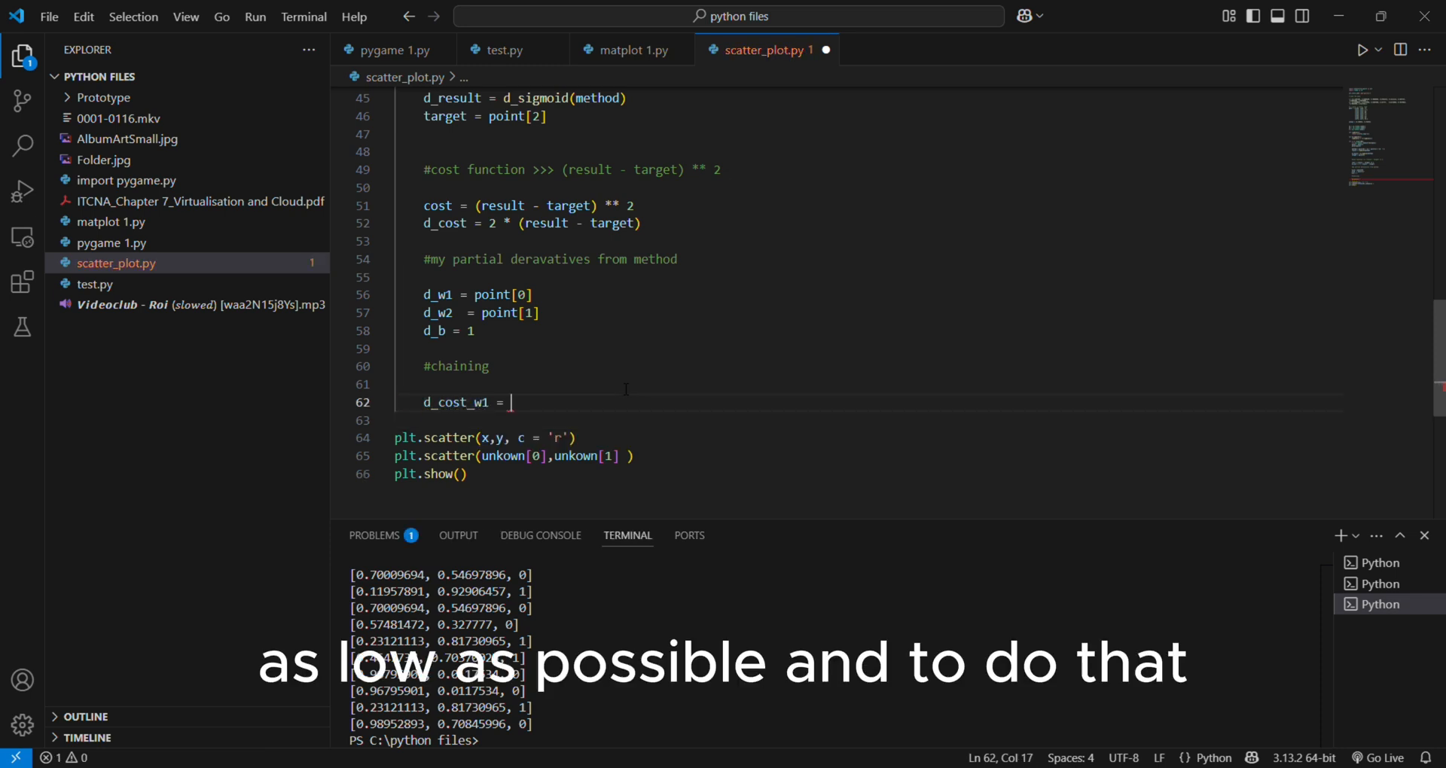
type("dc")
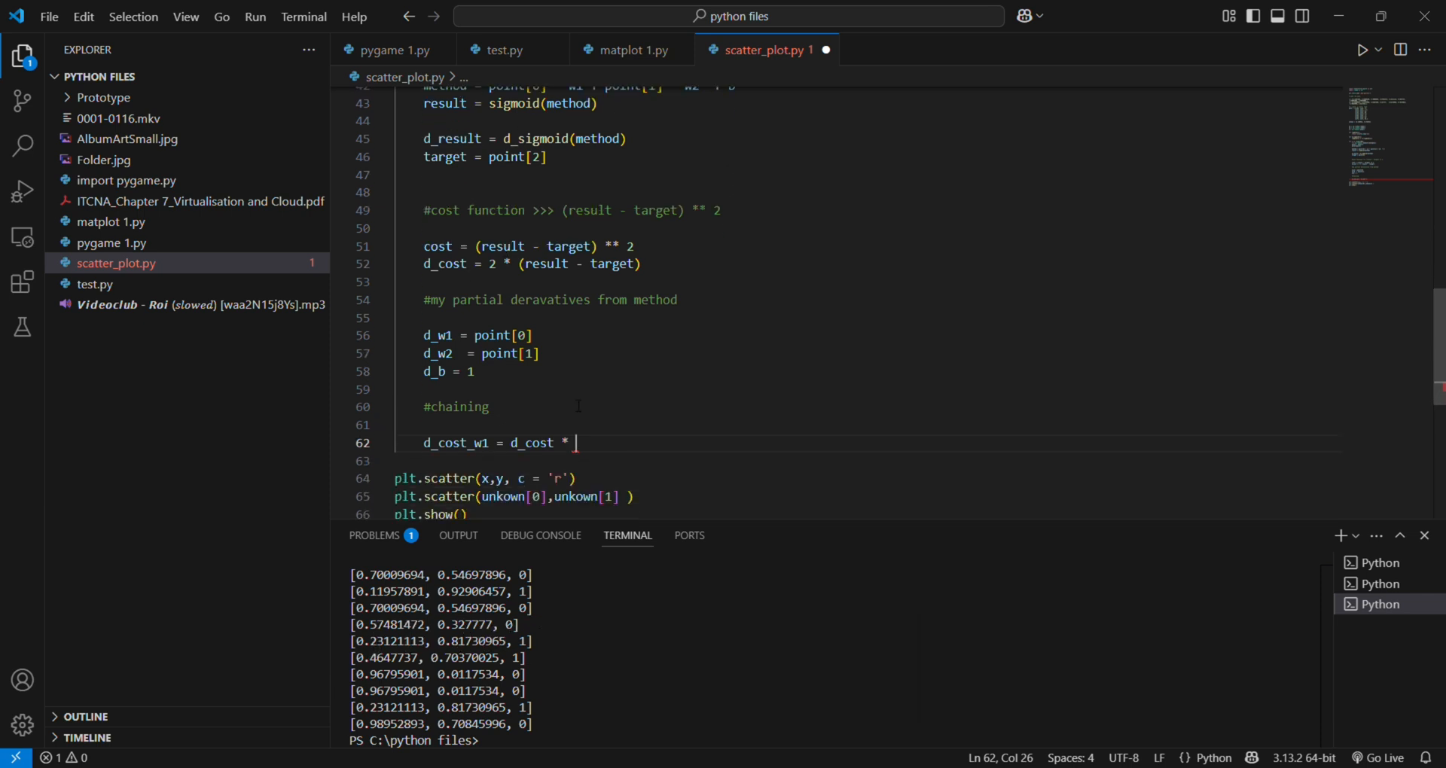
type("d_result *")
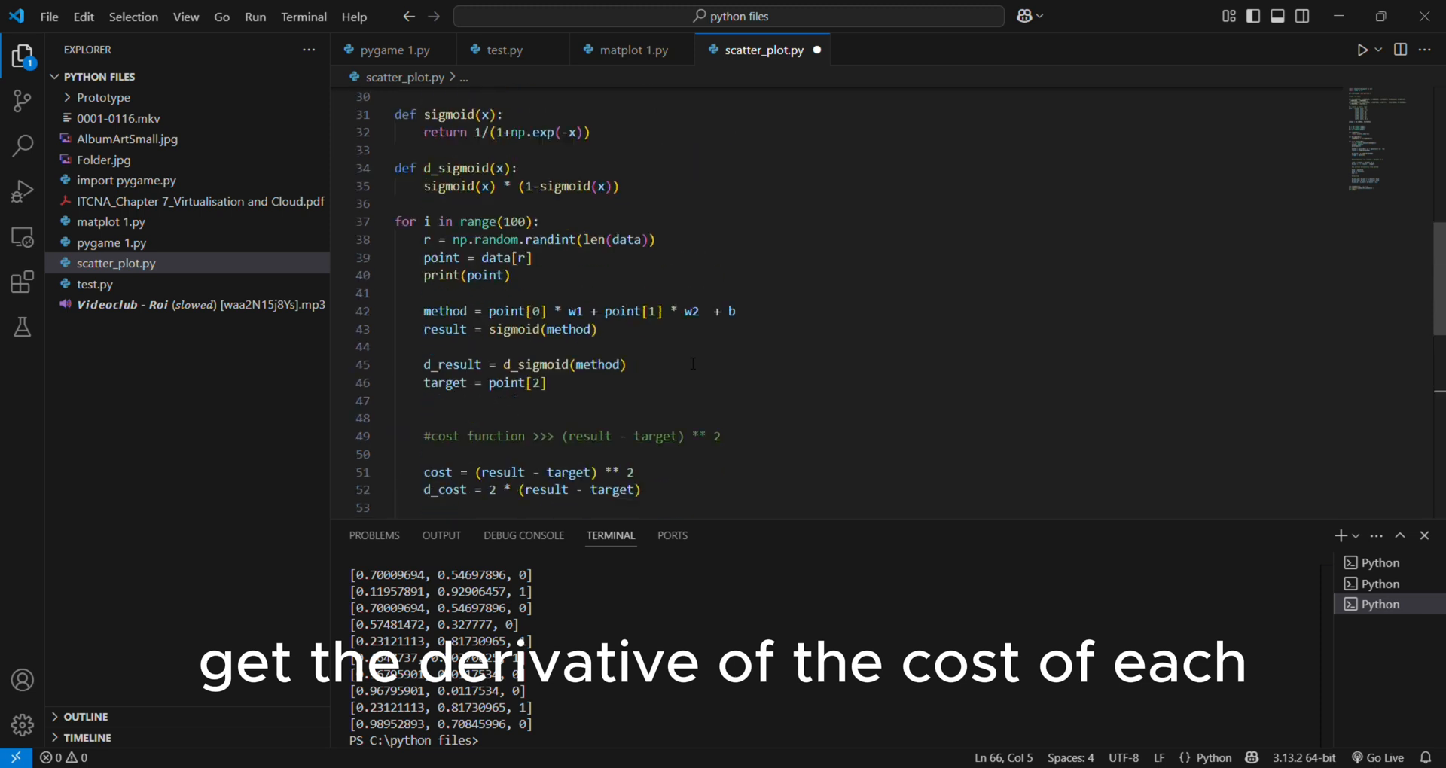
Complete d_cost_w1, d_cost_w2 and d_cost_b with the d_w1, d_w2 and d_b partials
type("1")
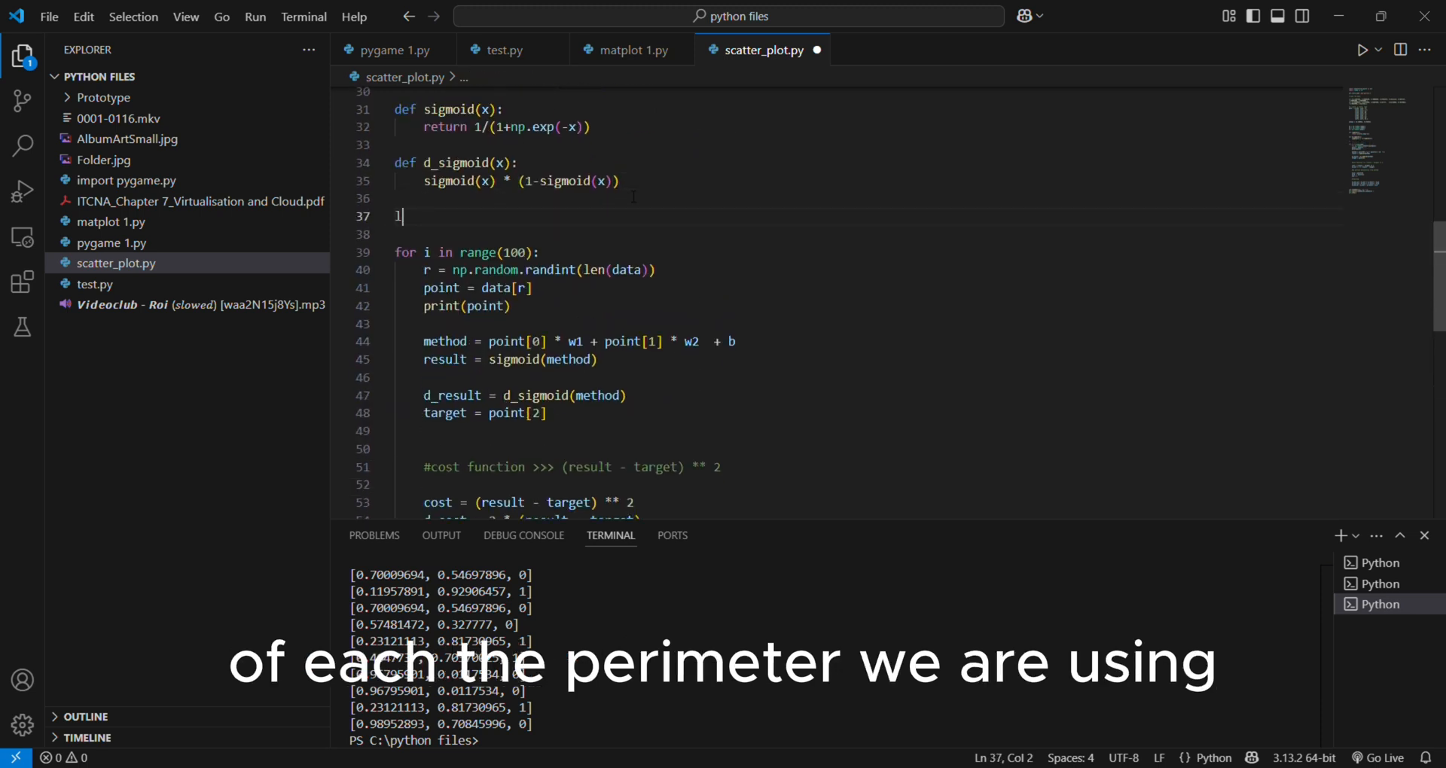
type("earning")
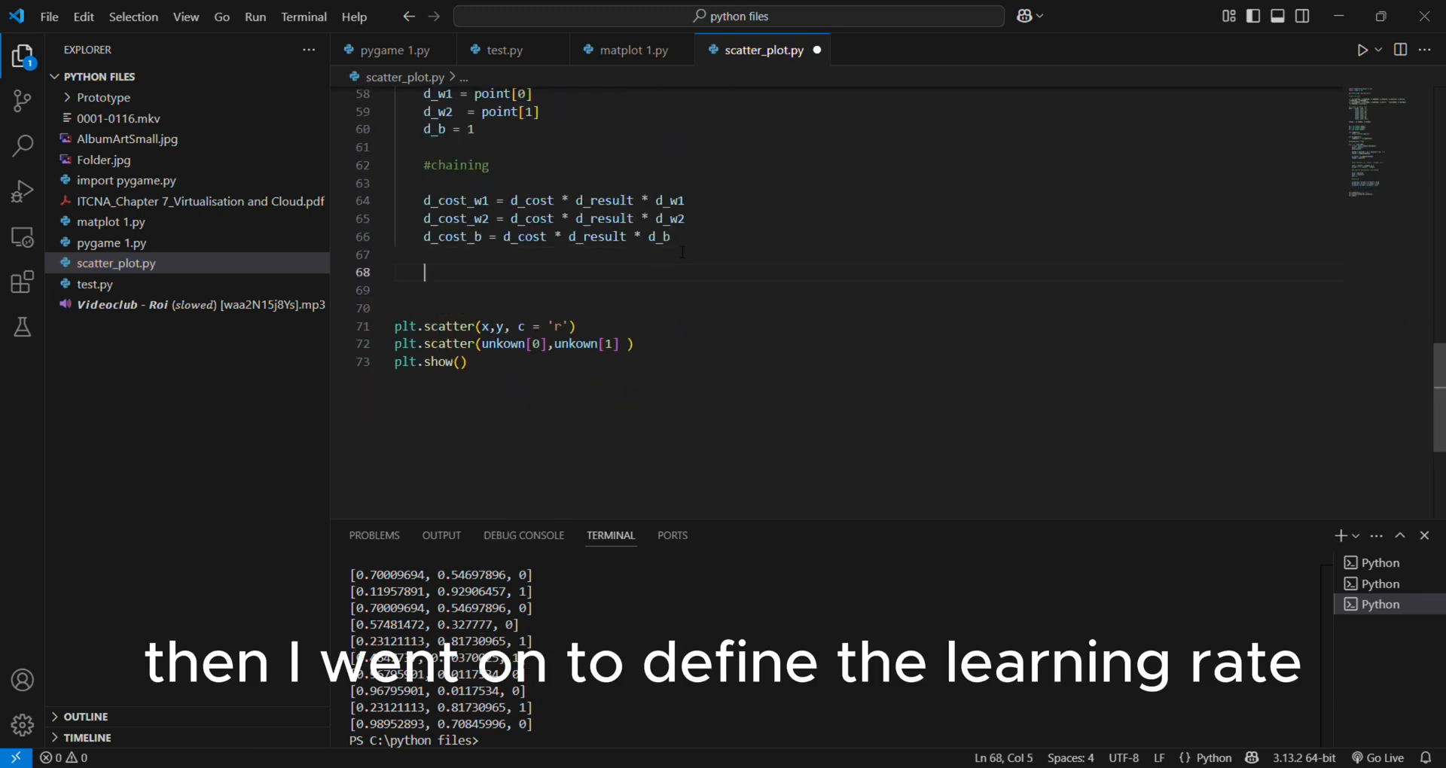
Under #updating parameters, write w1 = w1 - learning_rate * d_cost_w1, likewise for w2 and b
type("#updating parameters")
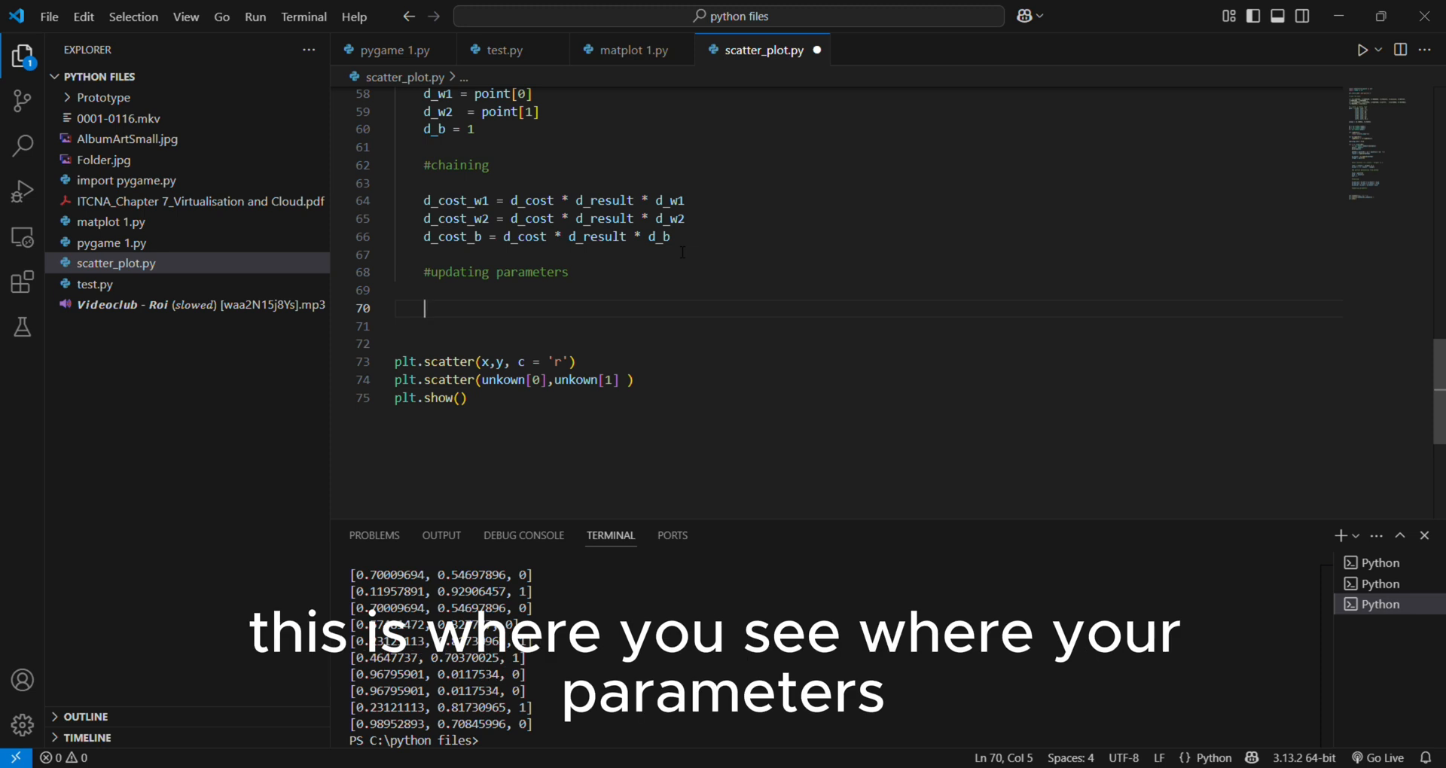
type("w1 = w1 -")
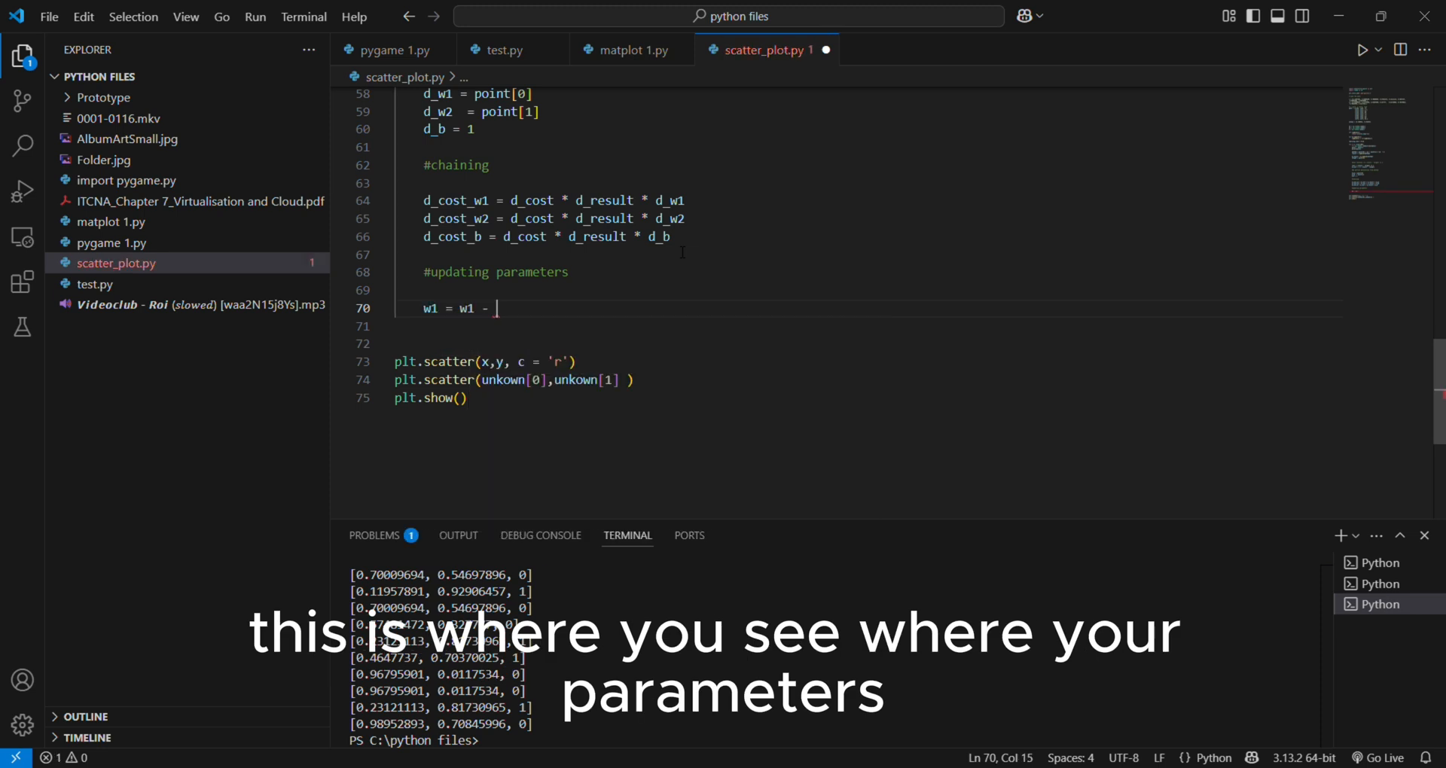
type("learning_rate *")
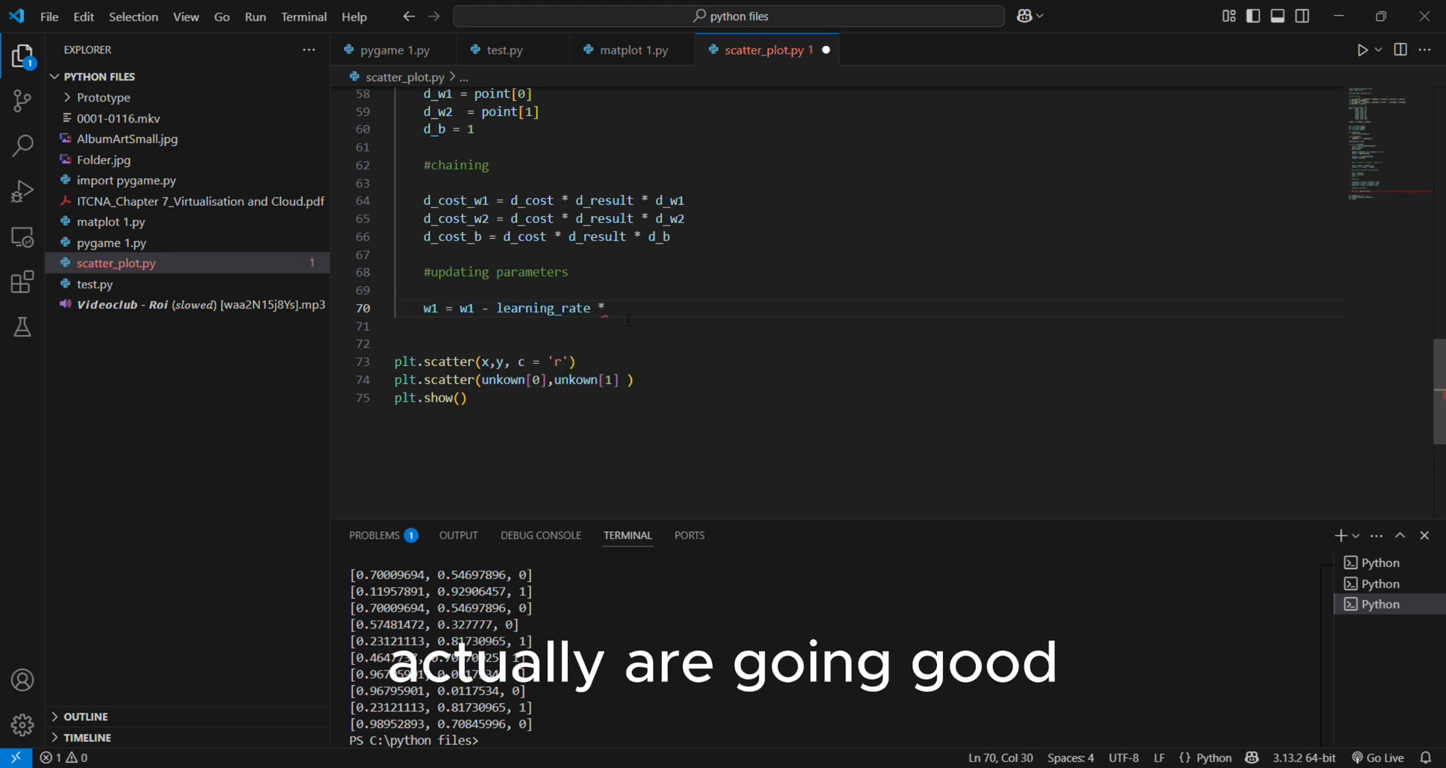
type("d_cost_w1")
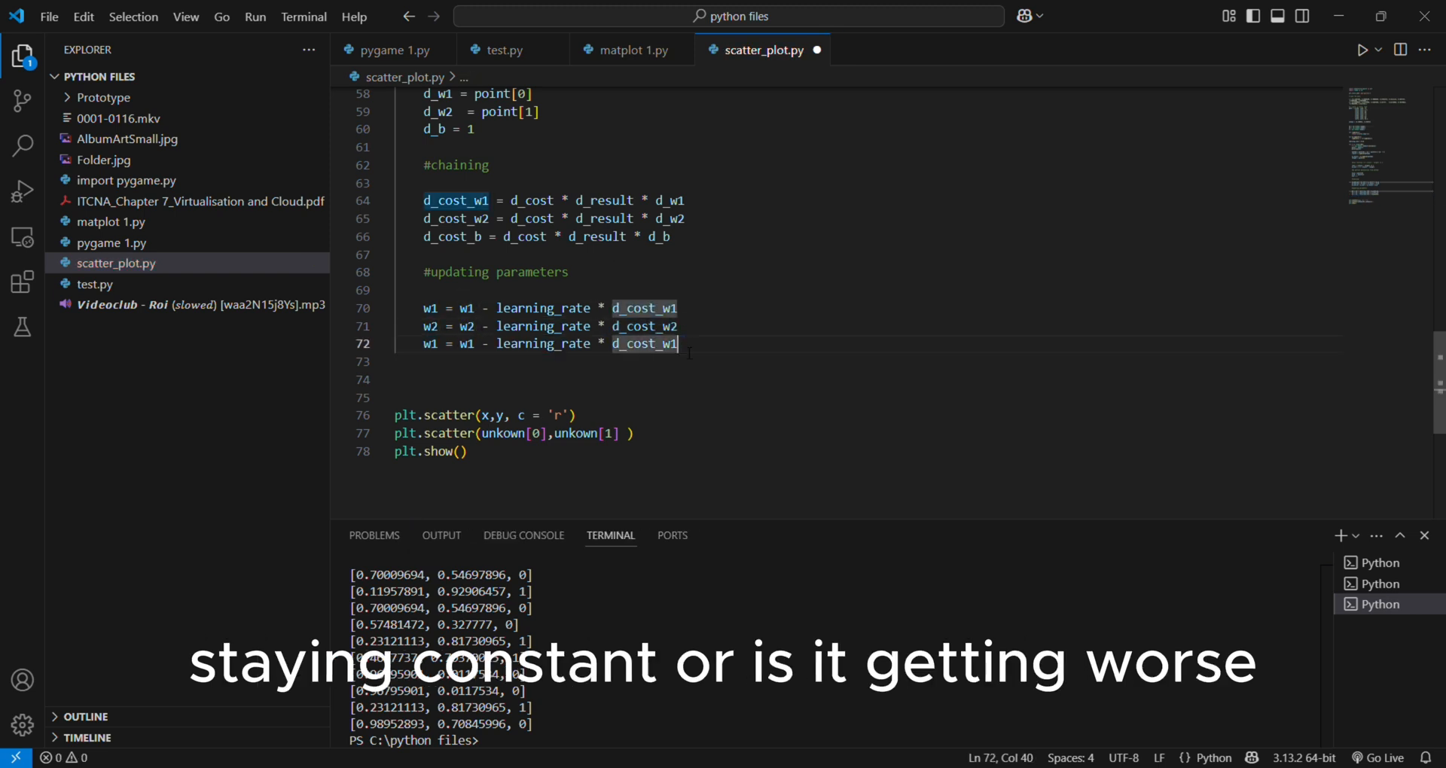
type("b")
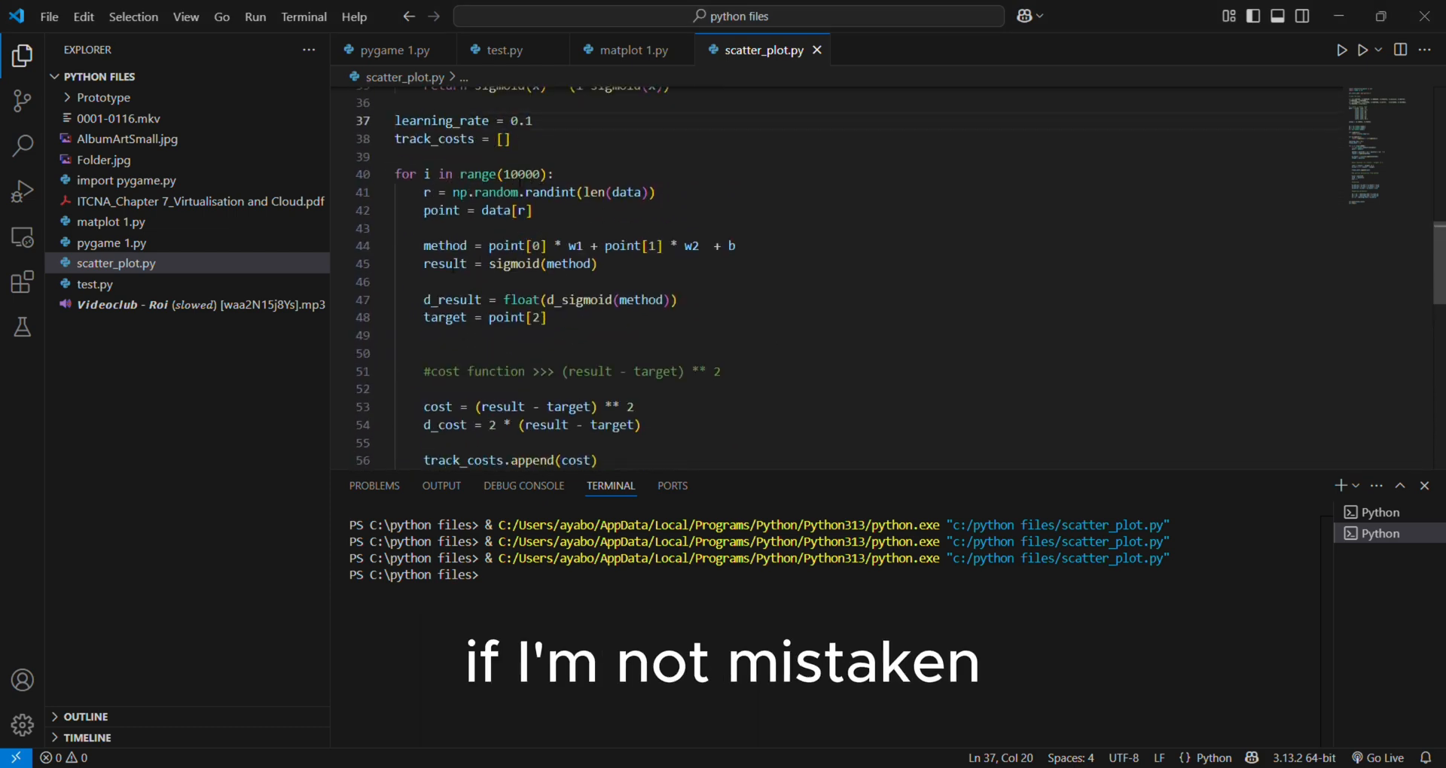
Set learning_rate to 0.3 and raise the iteration count through 60000 to 70000
left_click(1379, 50)
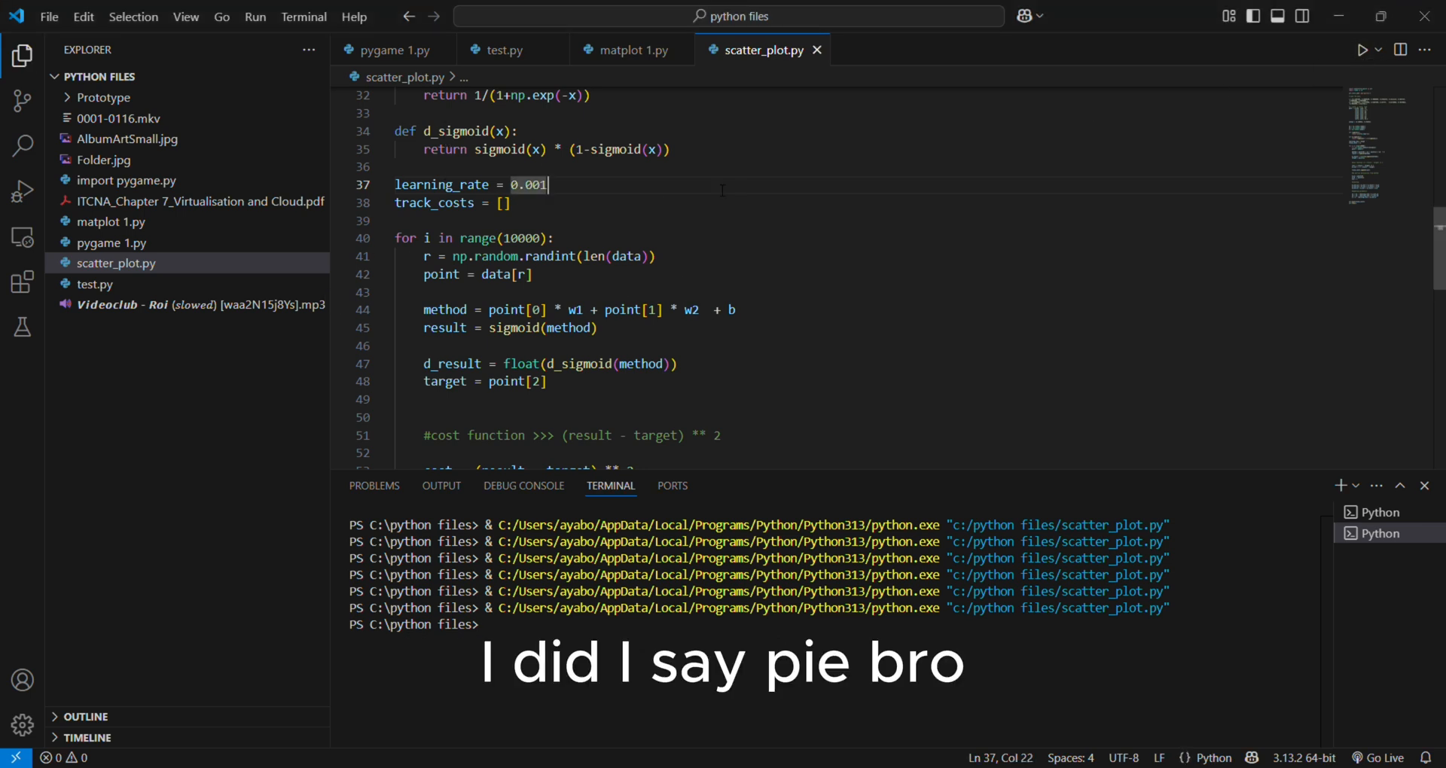
type("0.3")
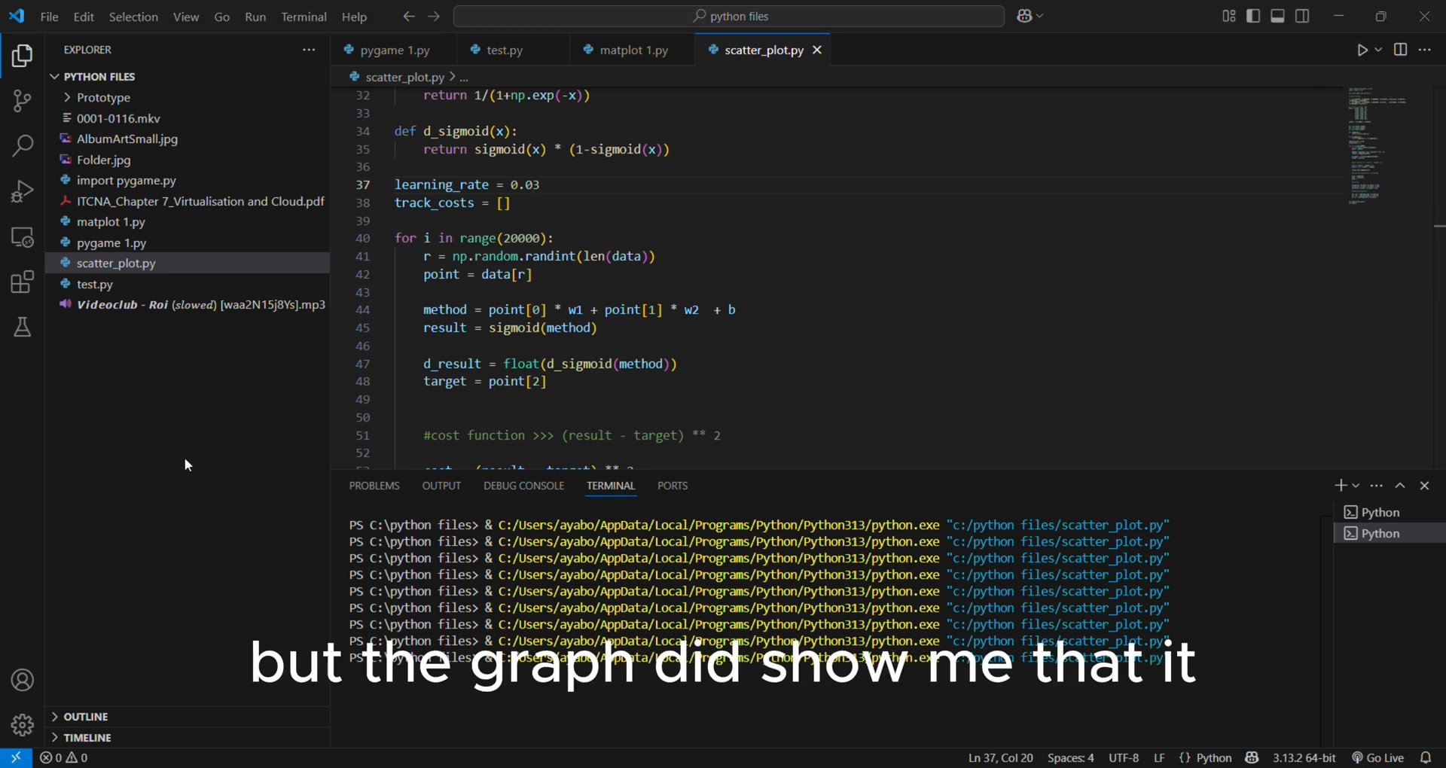
mouse_move(1215, 429)
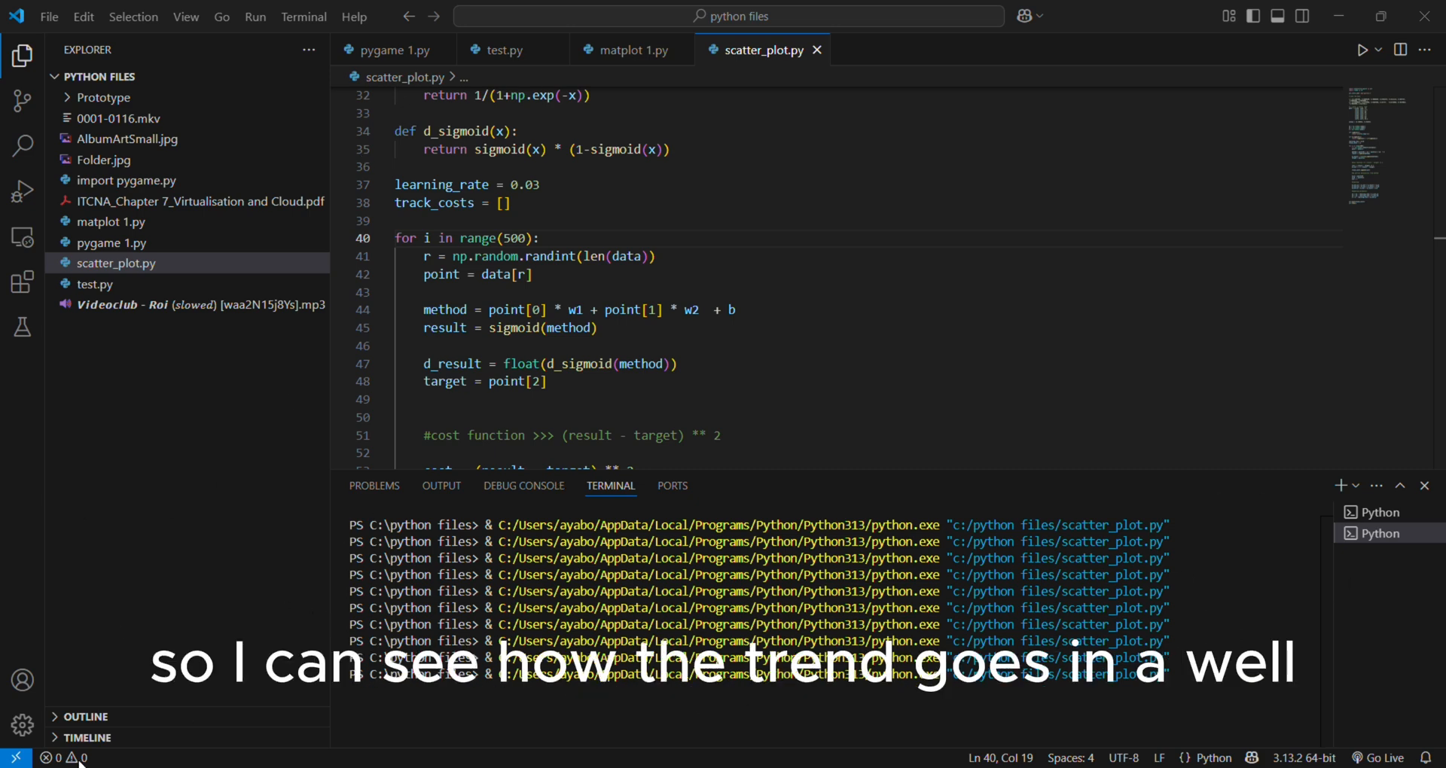
mouse_move(299, 283)
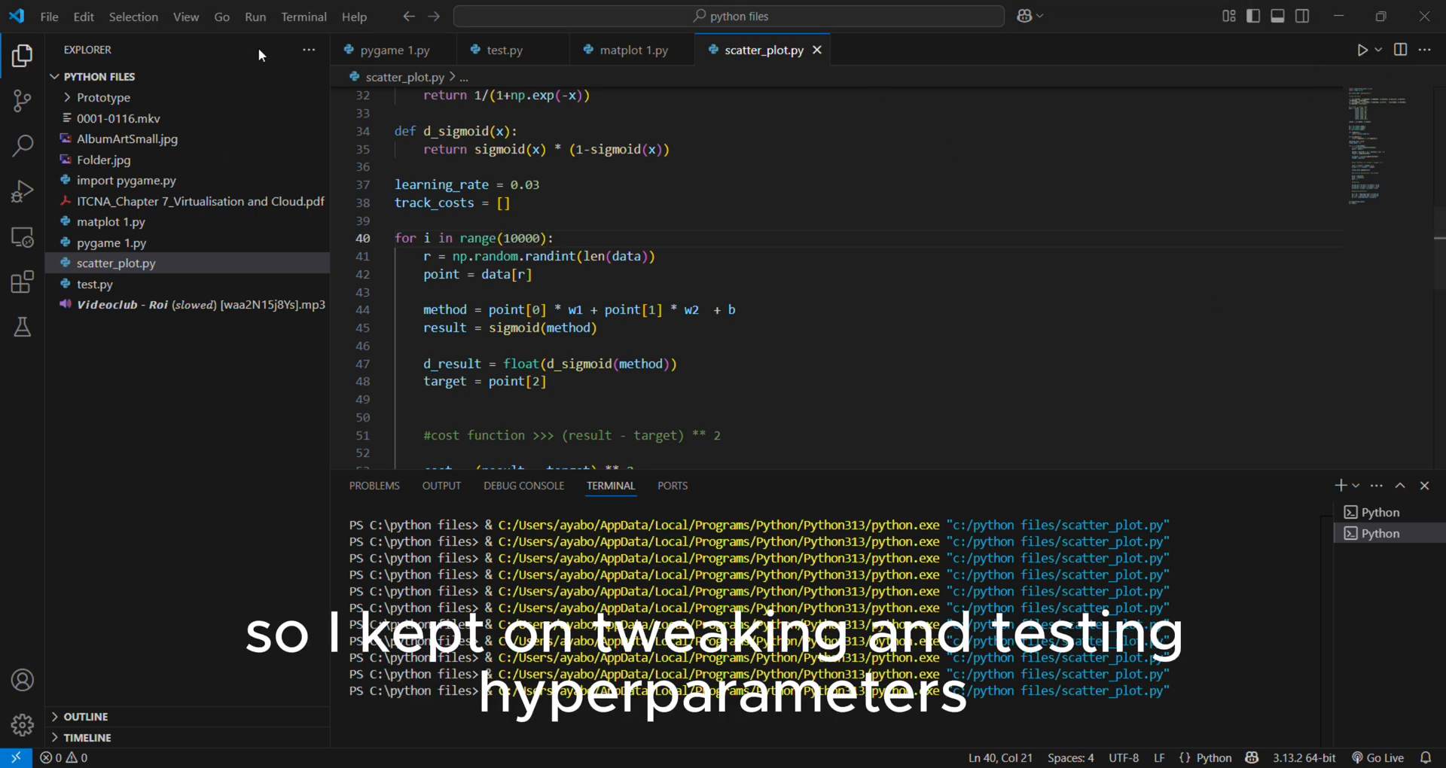
mouse_move(694, 272)
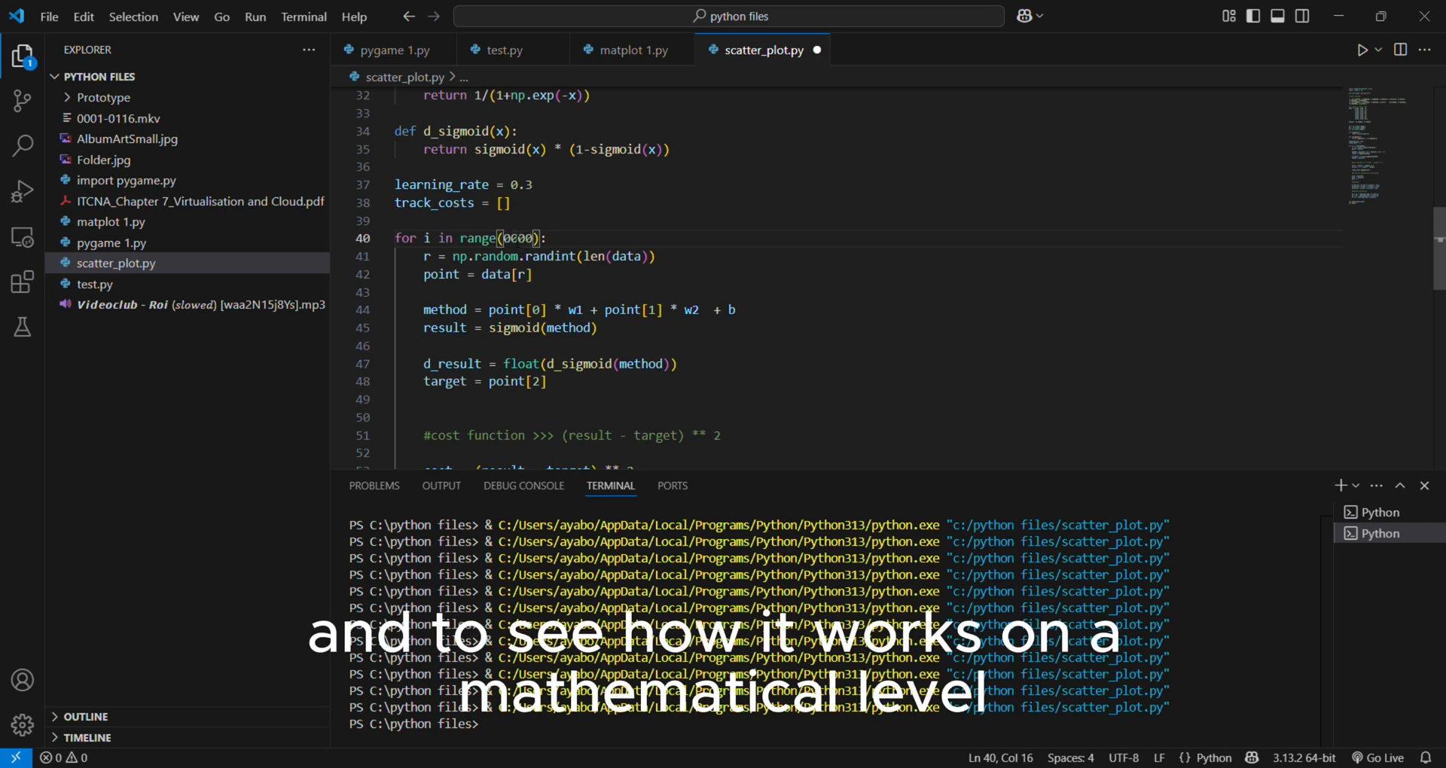
type("60000")
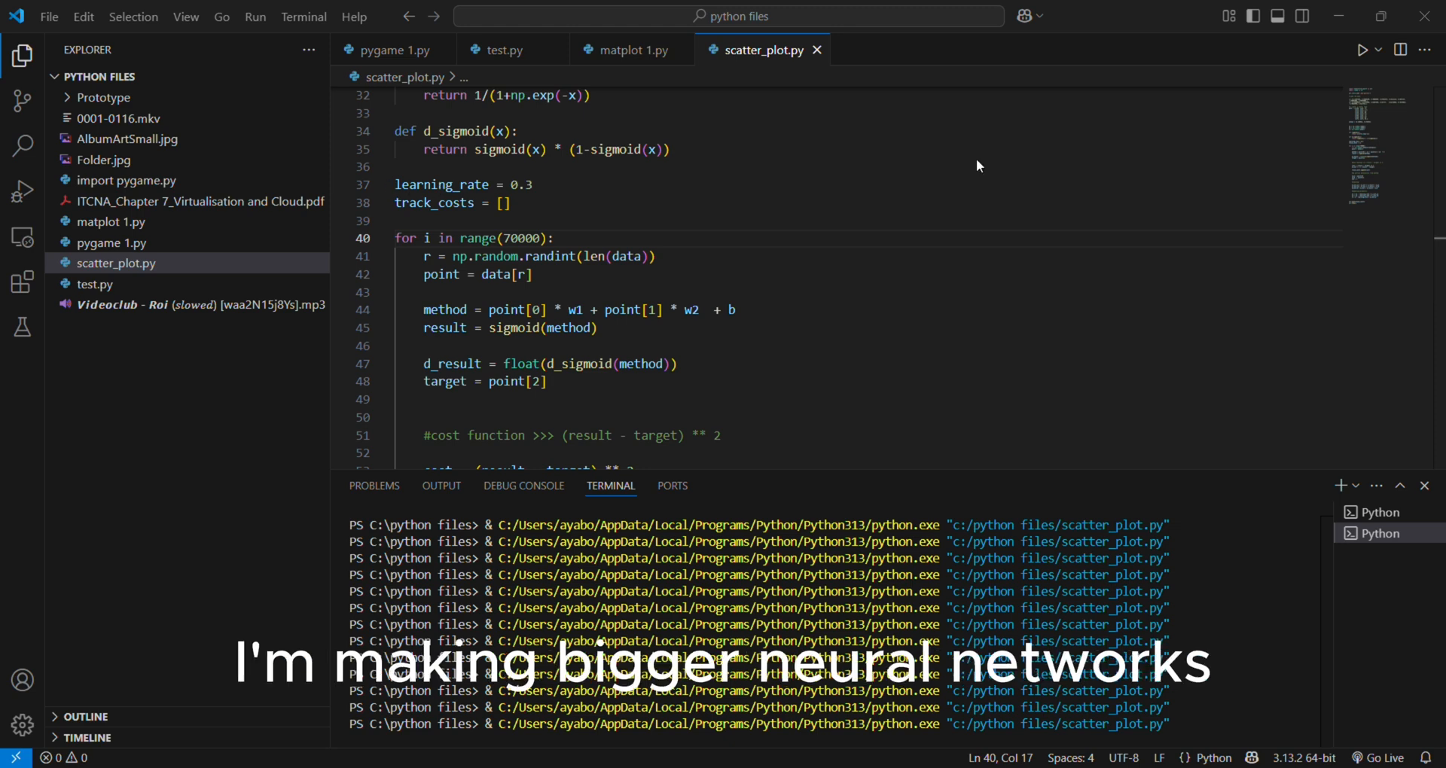
mouse_move(1373, 609)
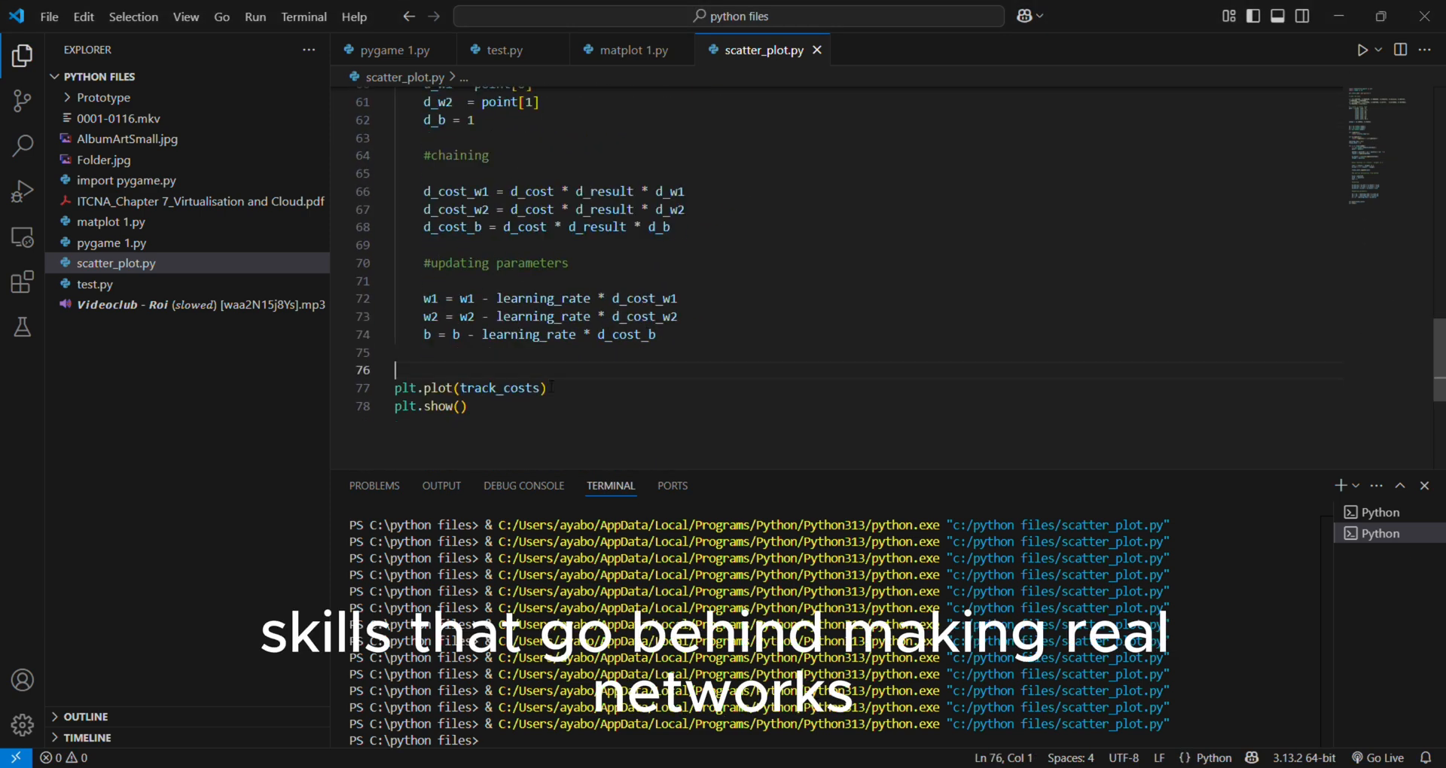
Add print(track_costs[-1]) before plt.plot and run it, outputting about 7.45e-21
type("print(track_costs[-1")
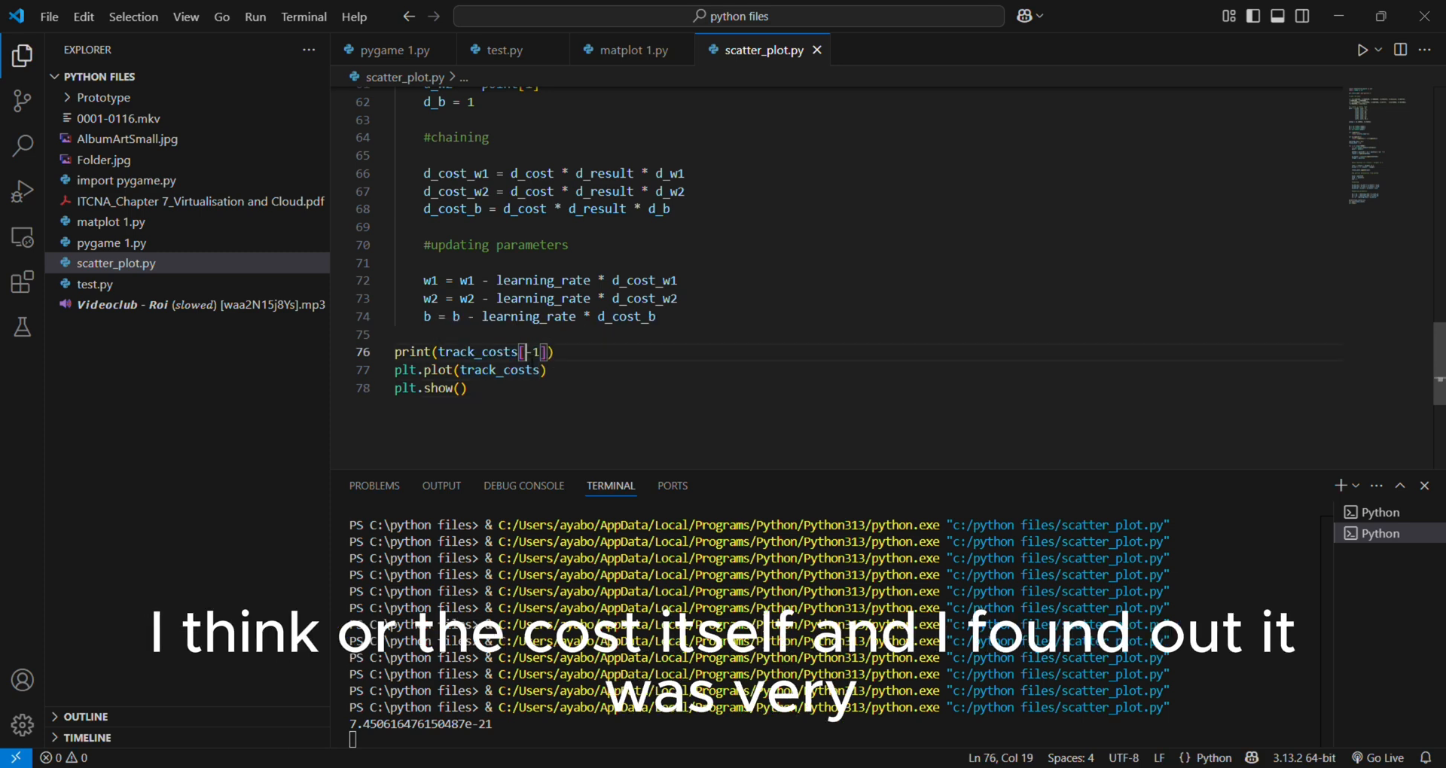
mouse_move(274, 114)
type("for i in d")
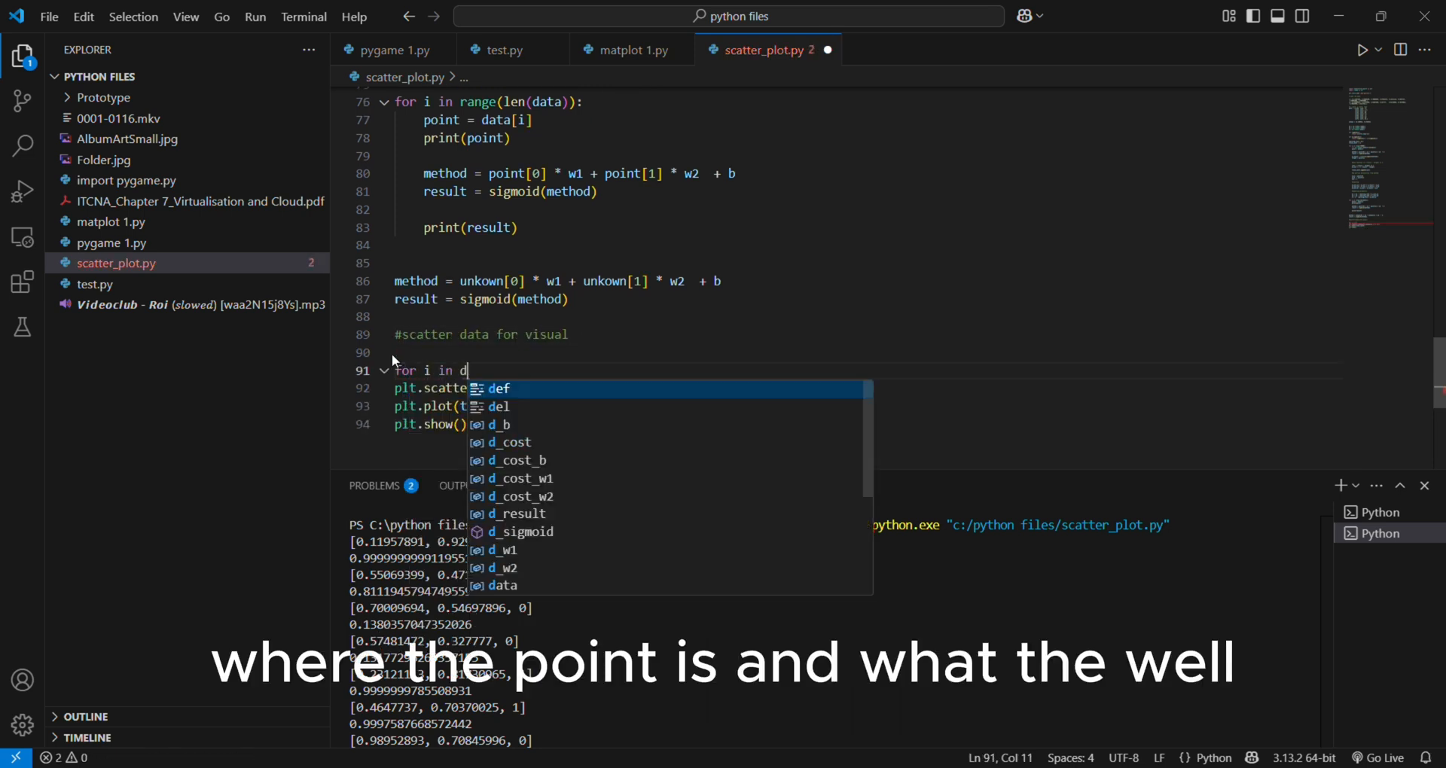
Start a for loop over the data points
type("ata:")
type("plt.scatter")
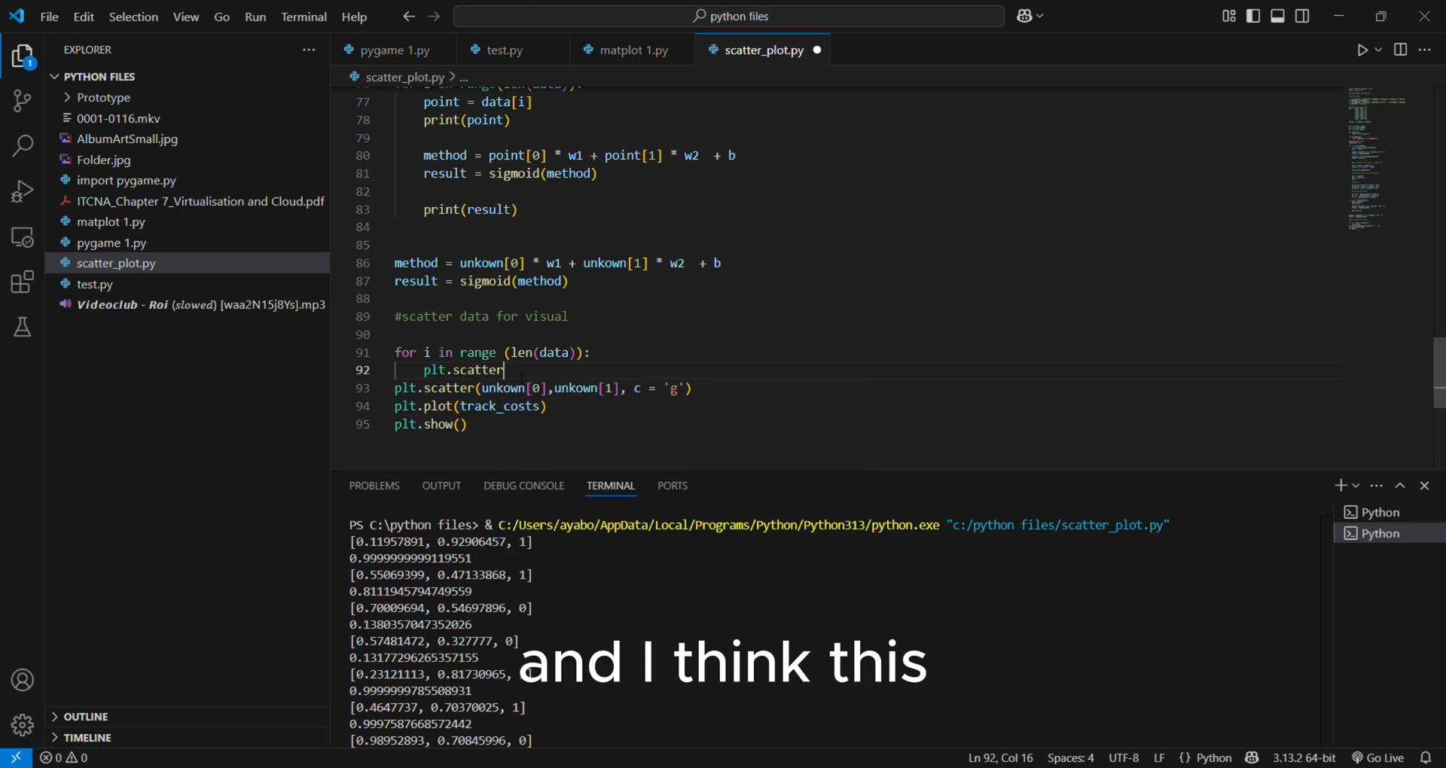
type("(dat")
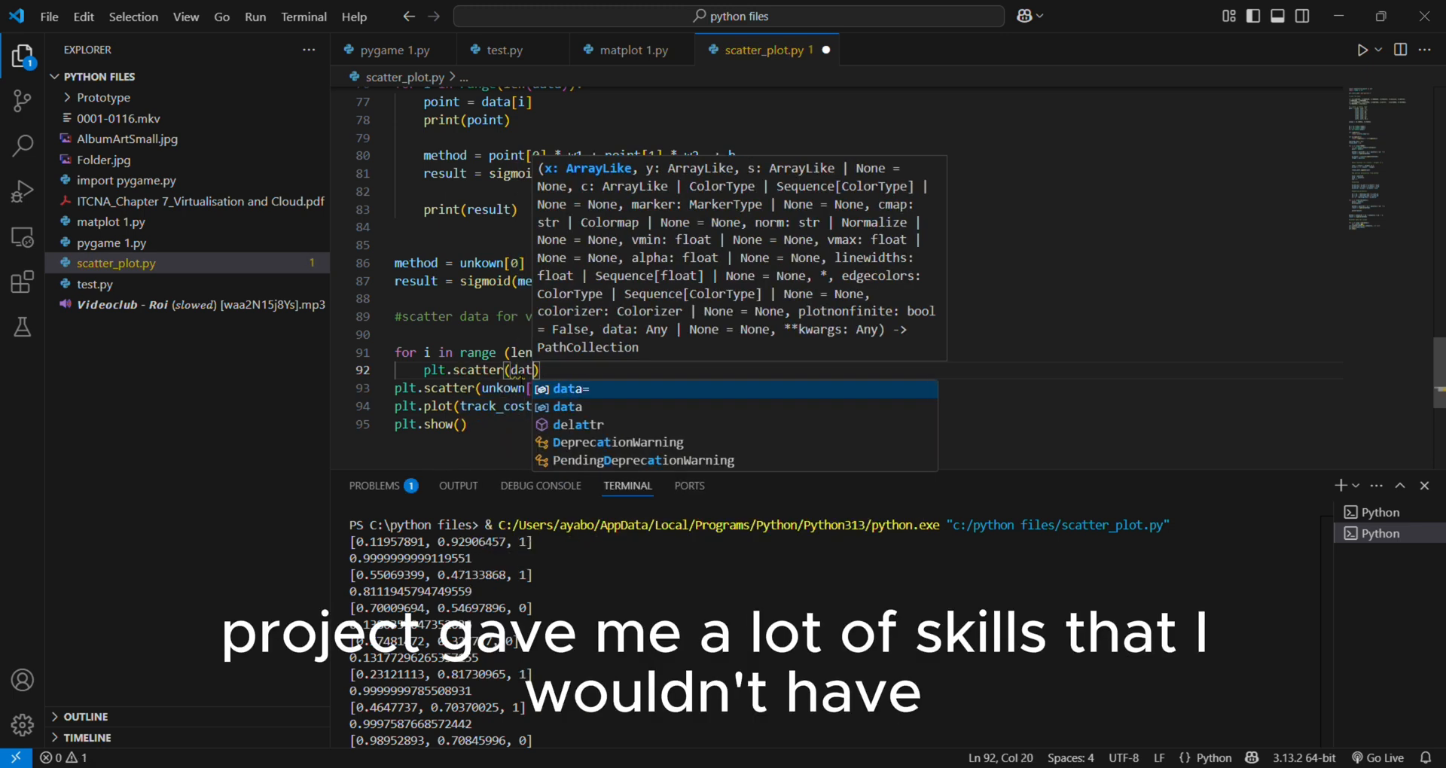
type("[0], data[1")
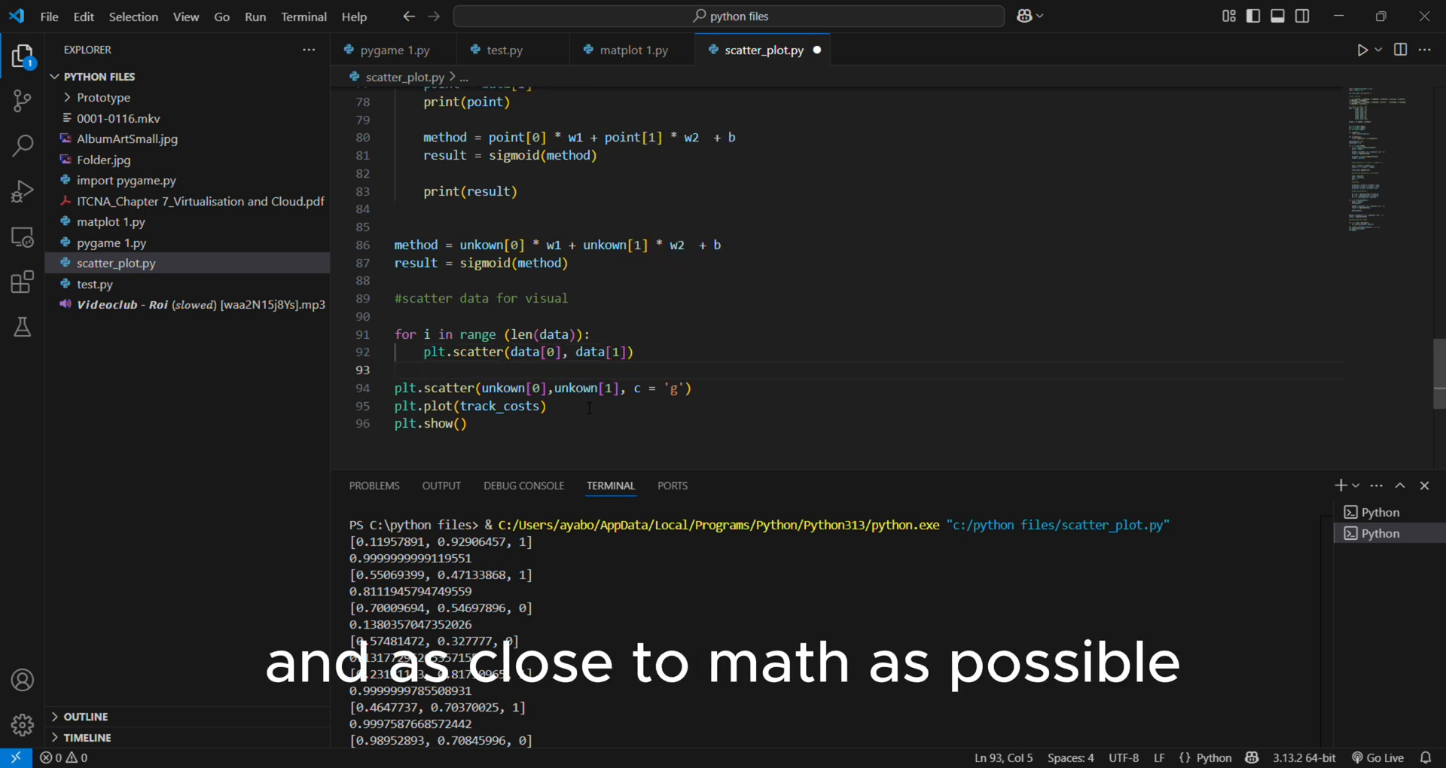
Set color = 'r', switching to 'b' when point[2] == 0
type("color =")
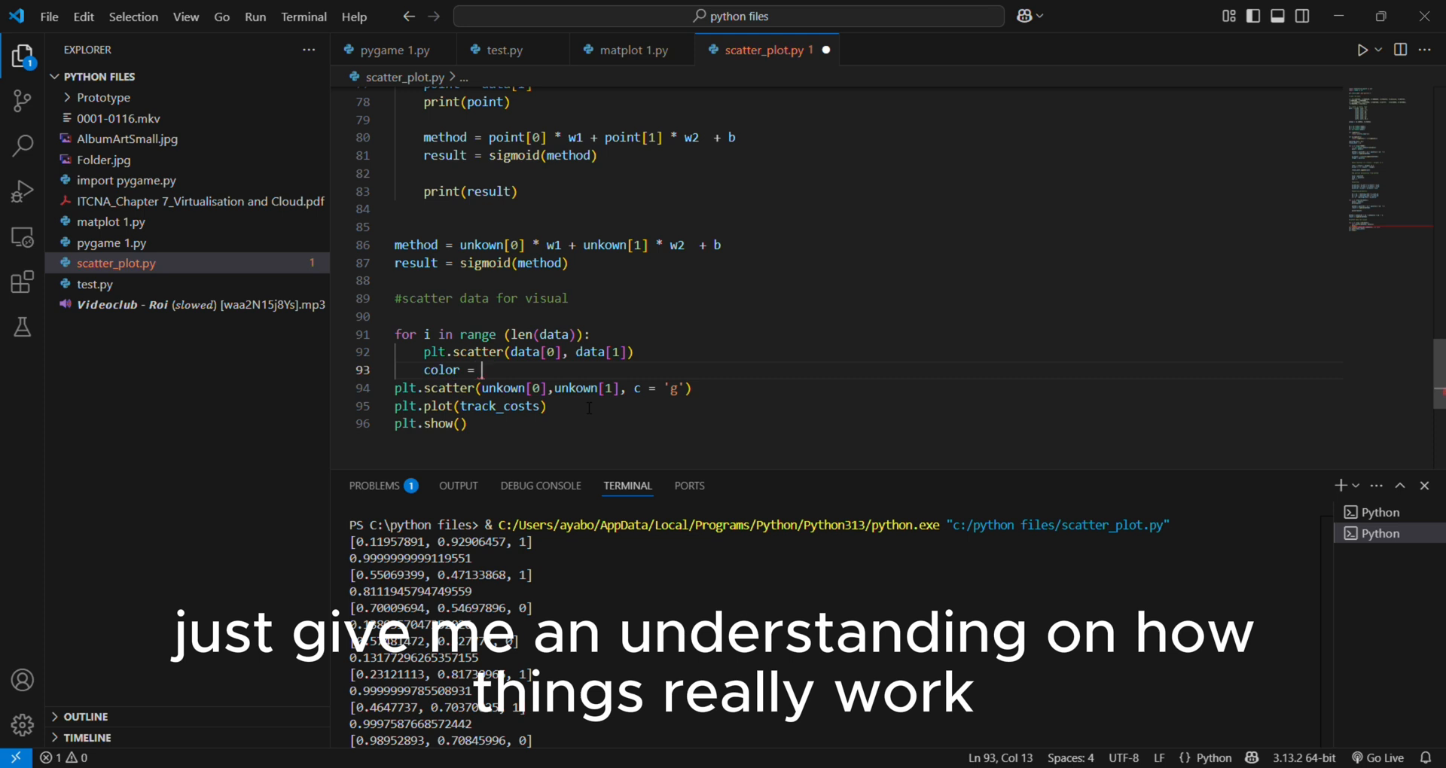
type("'r'")
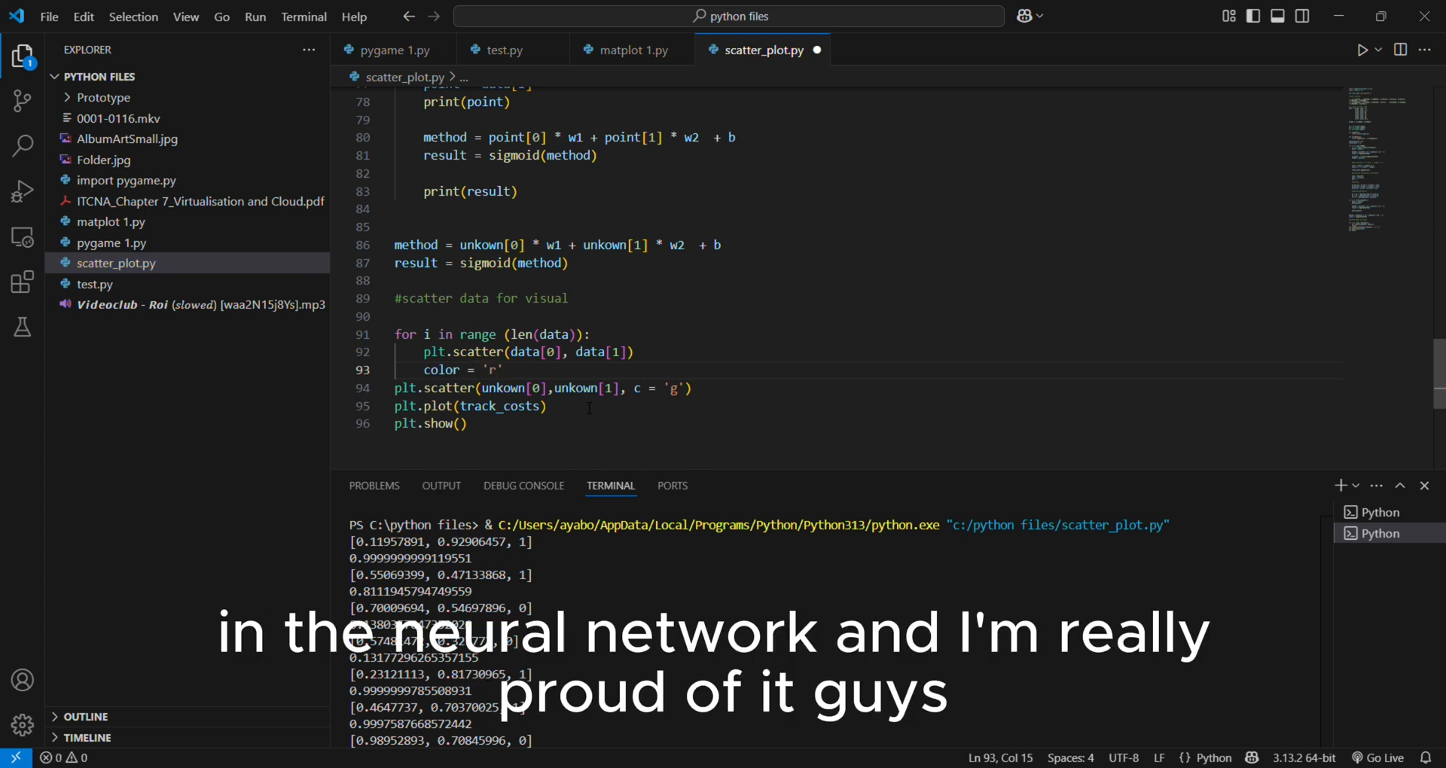
type("if")
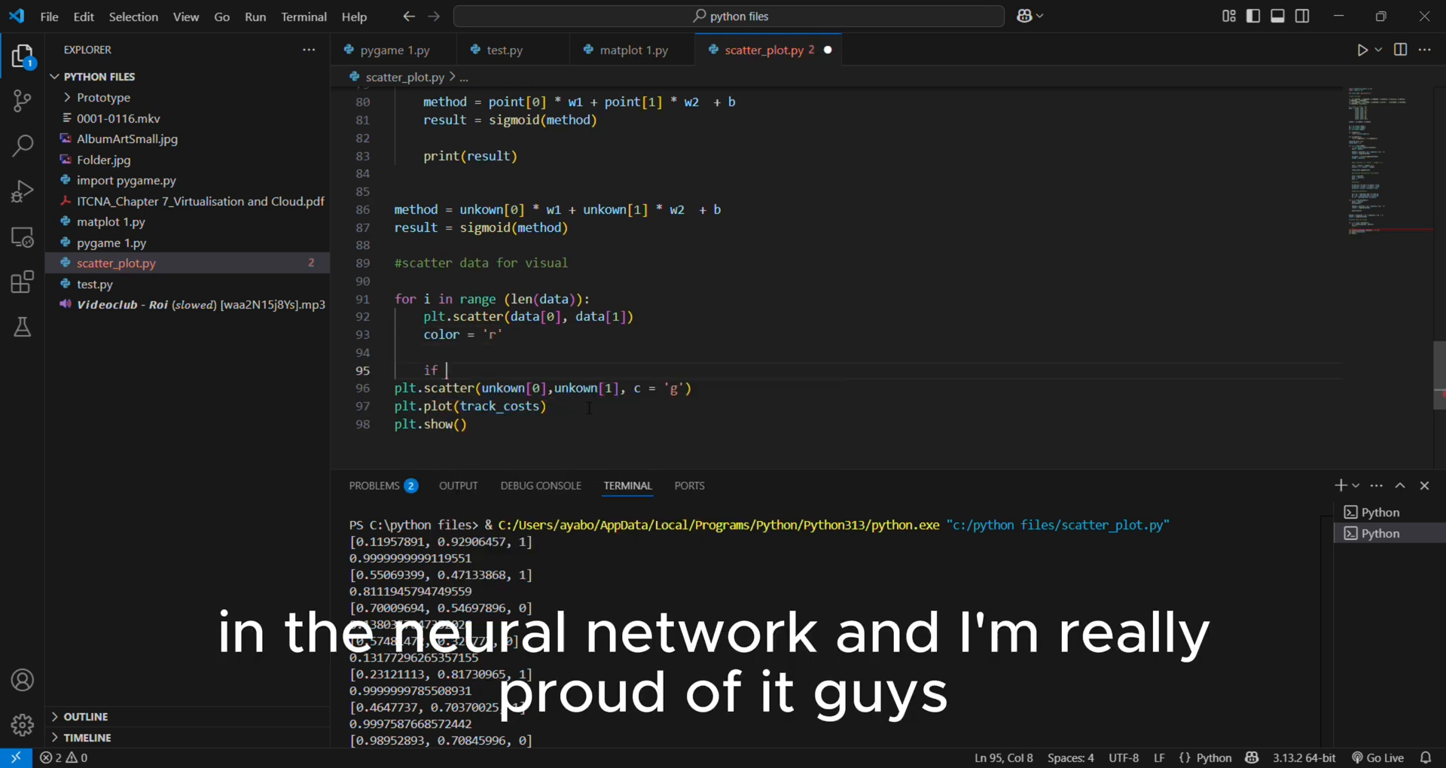
type("poin")
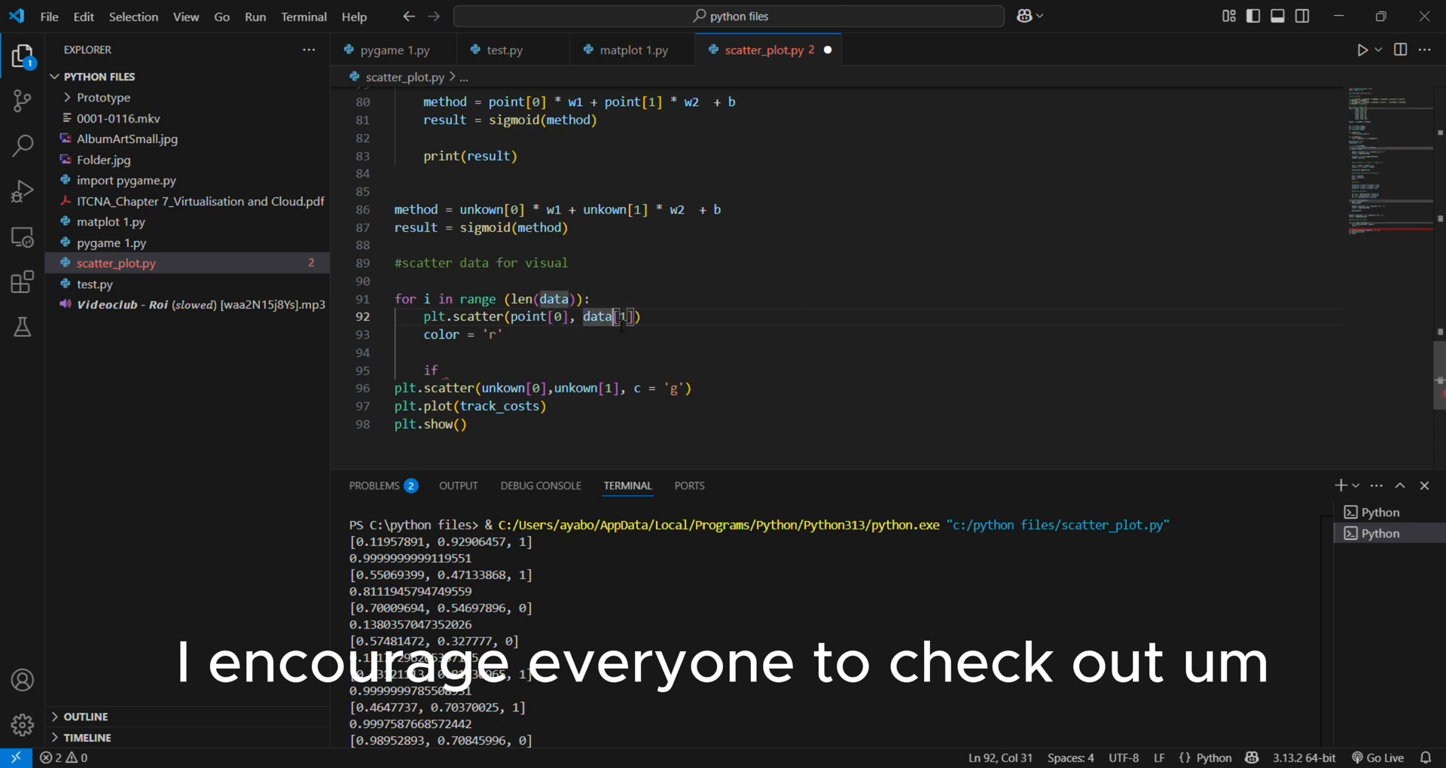
type("point")
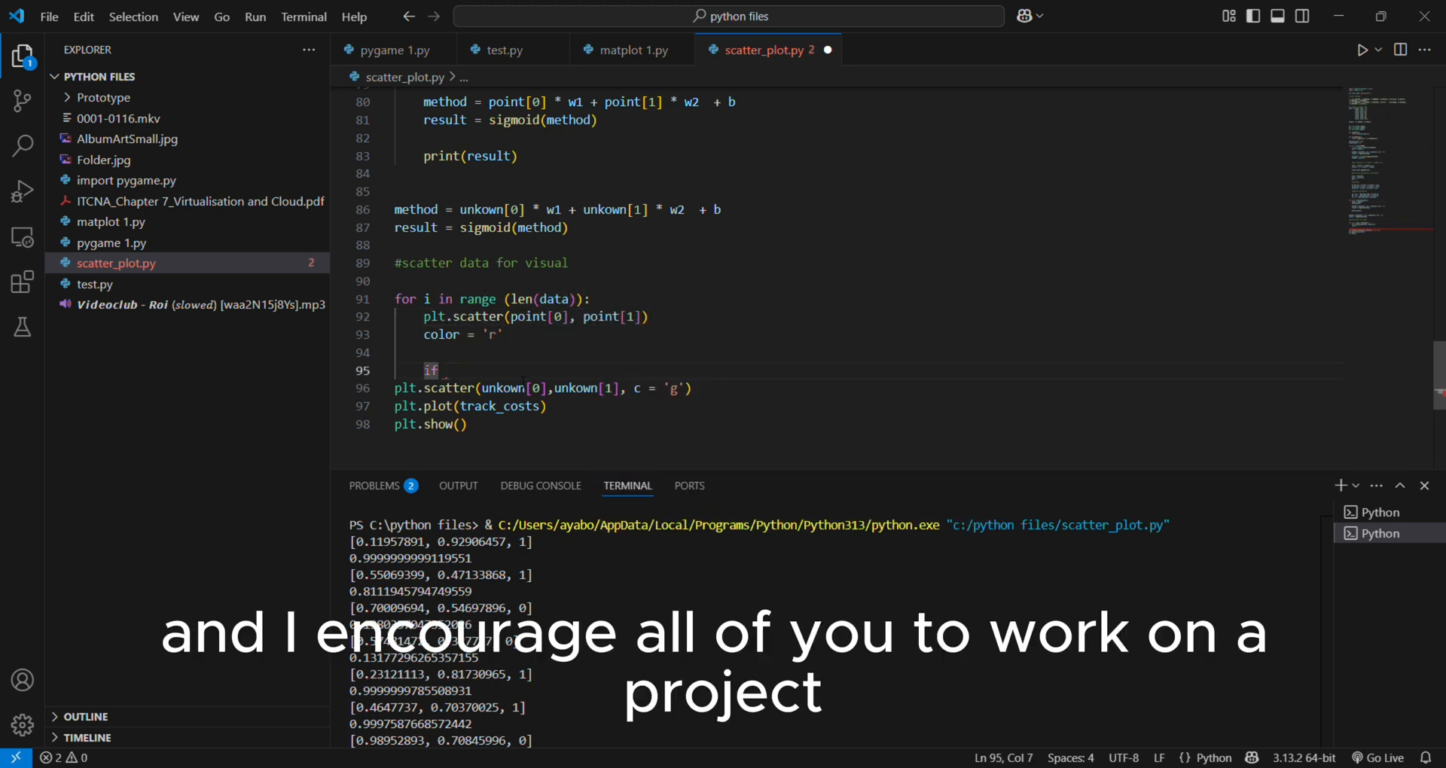
type("point")
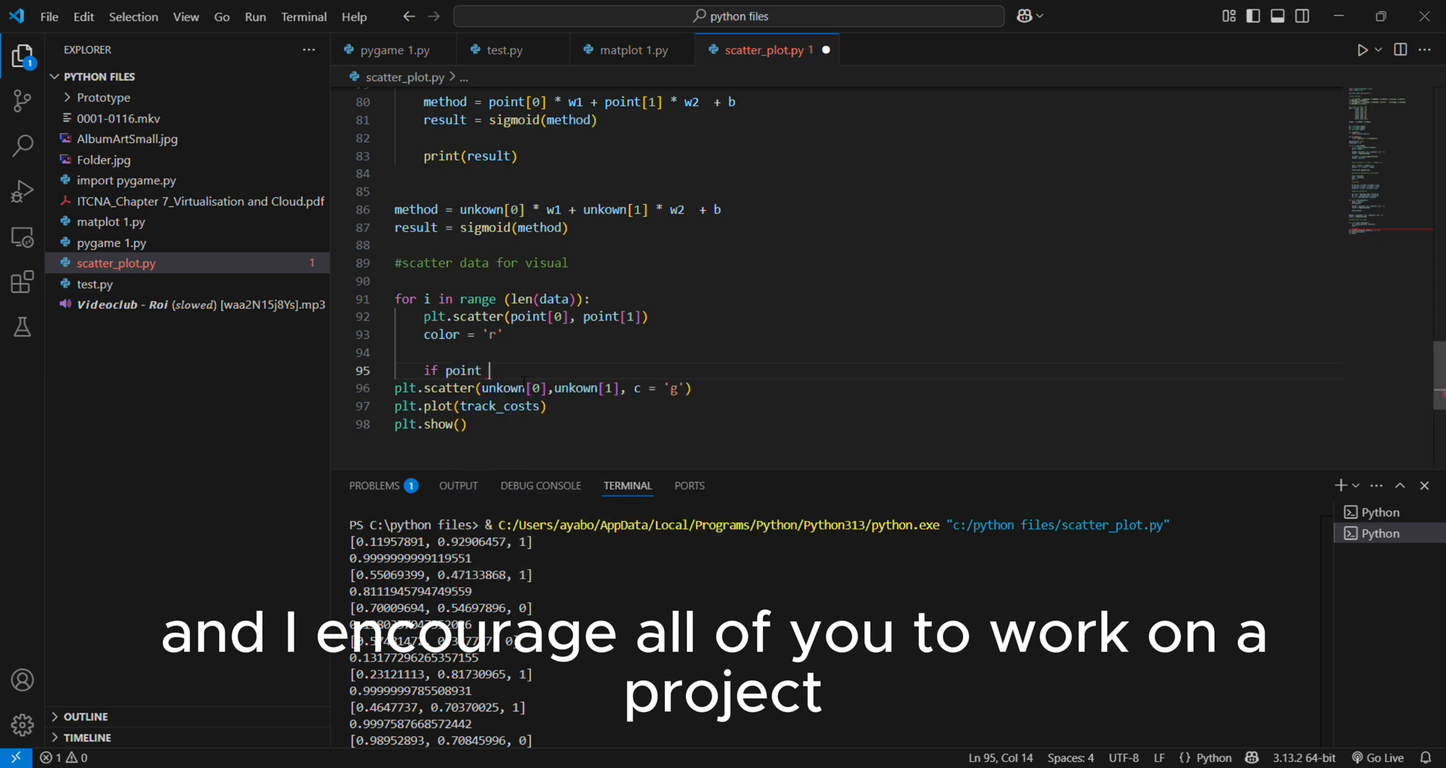
type("[2] ==")
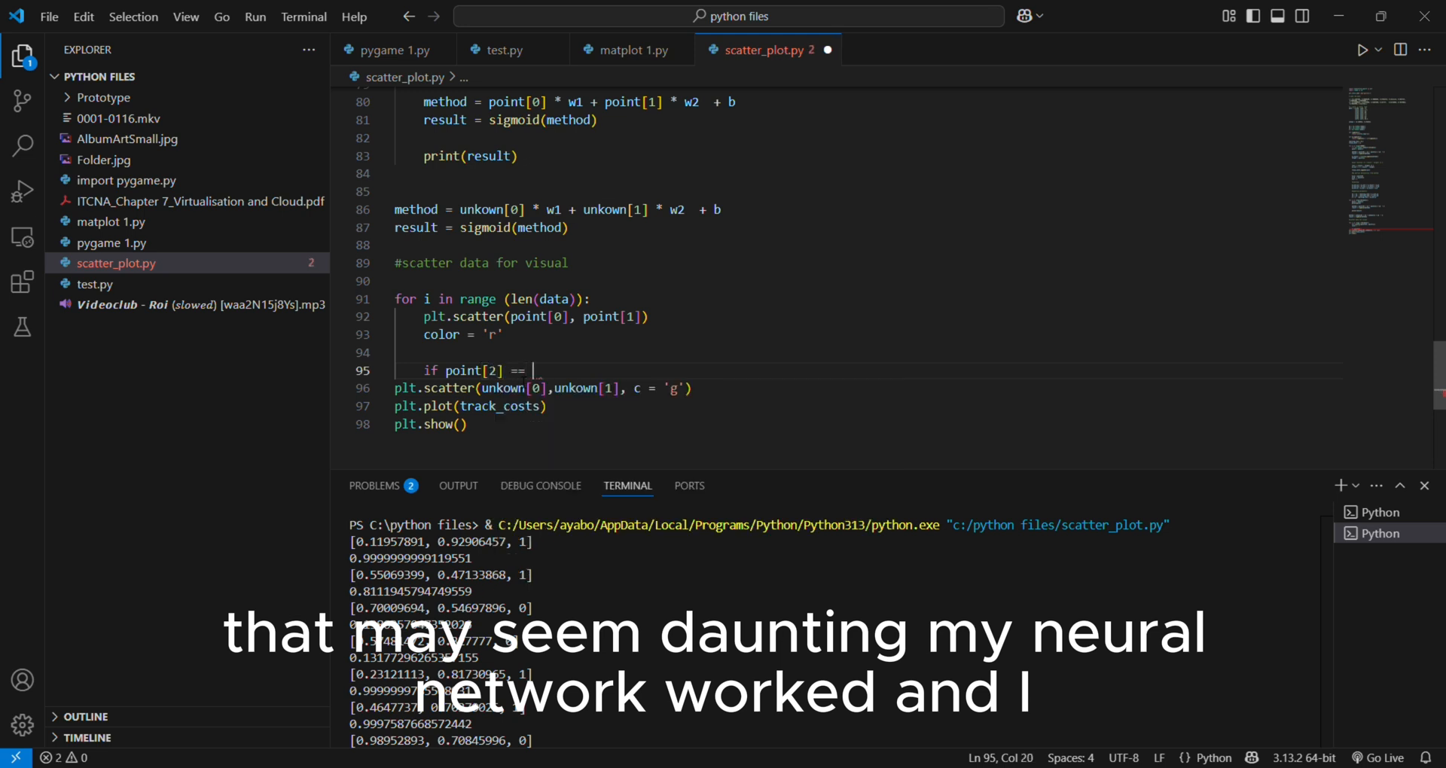
type("0:")
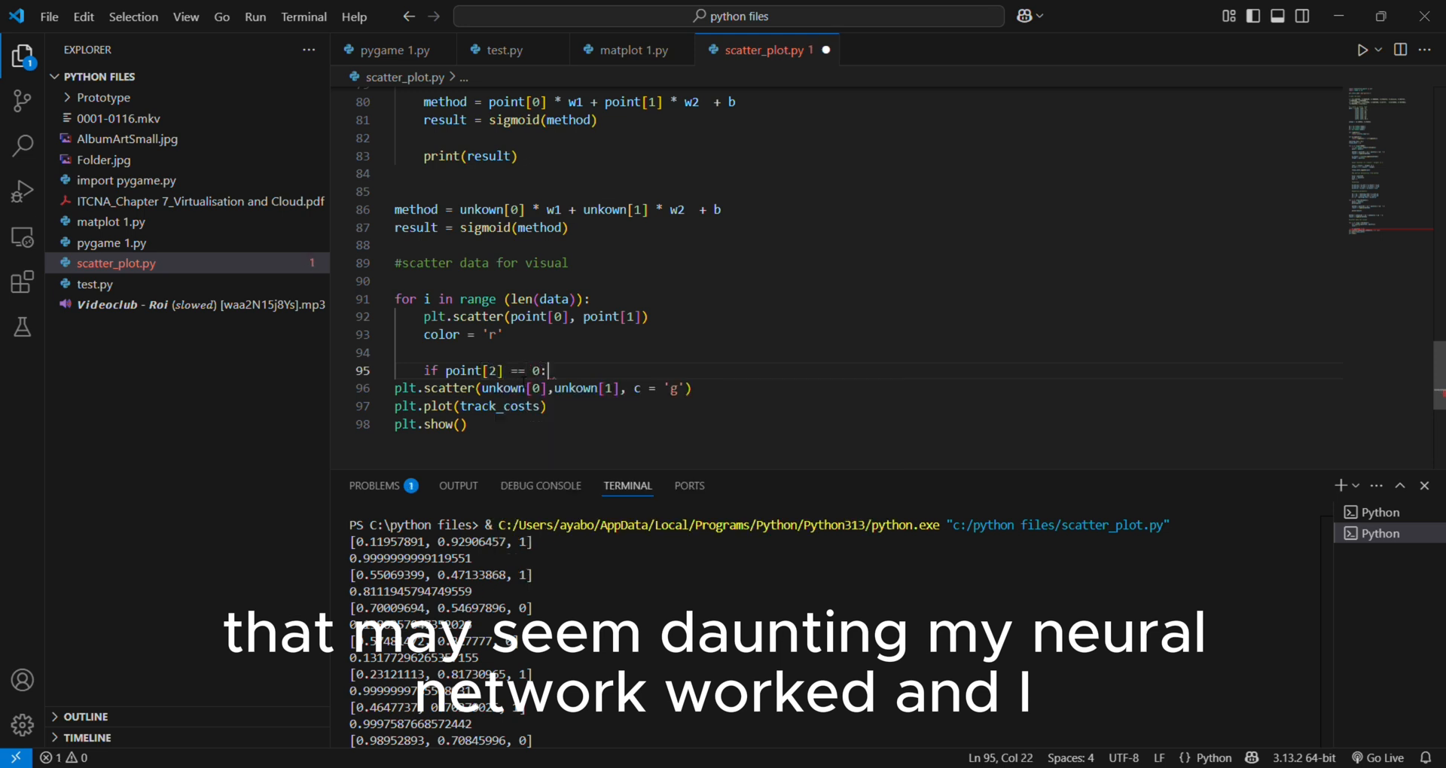
key("enter")
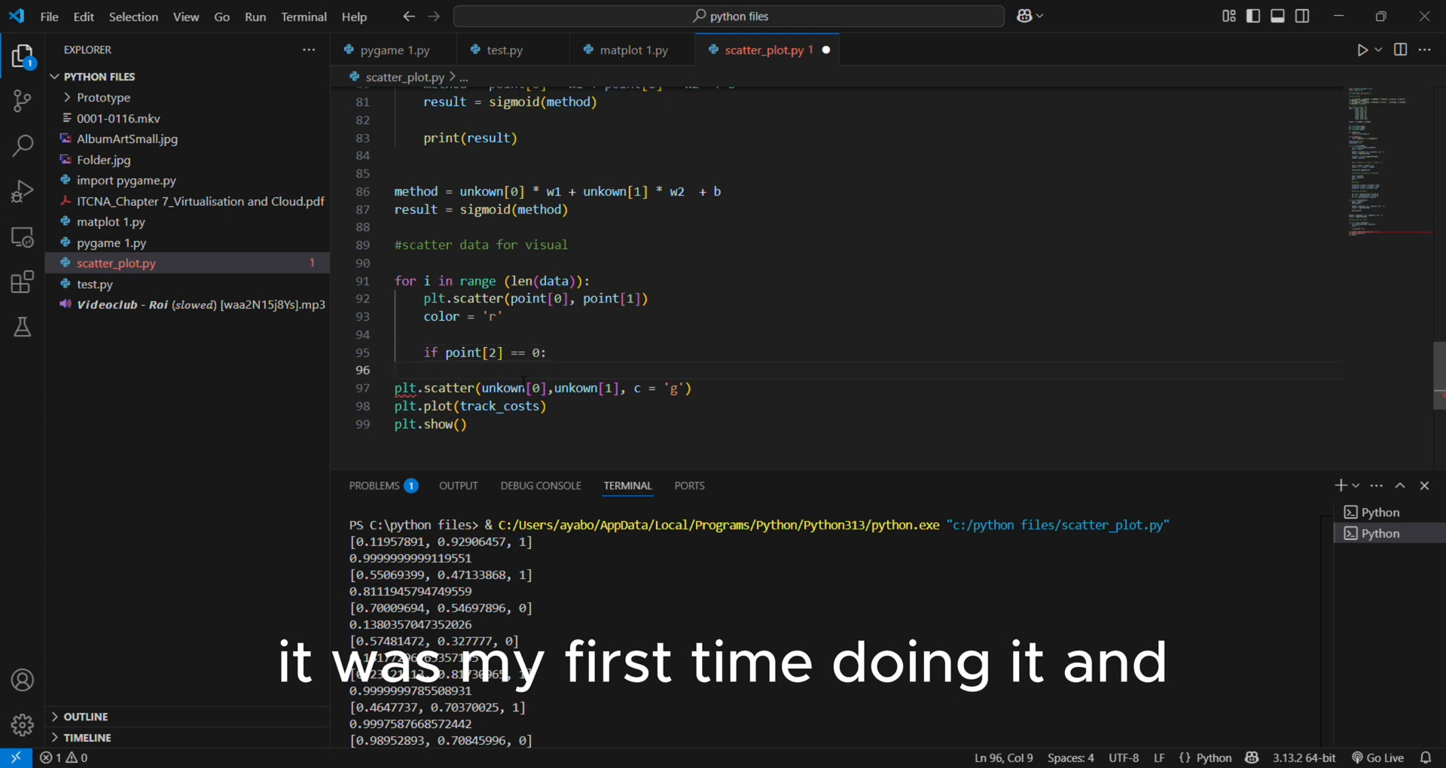
type("color")
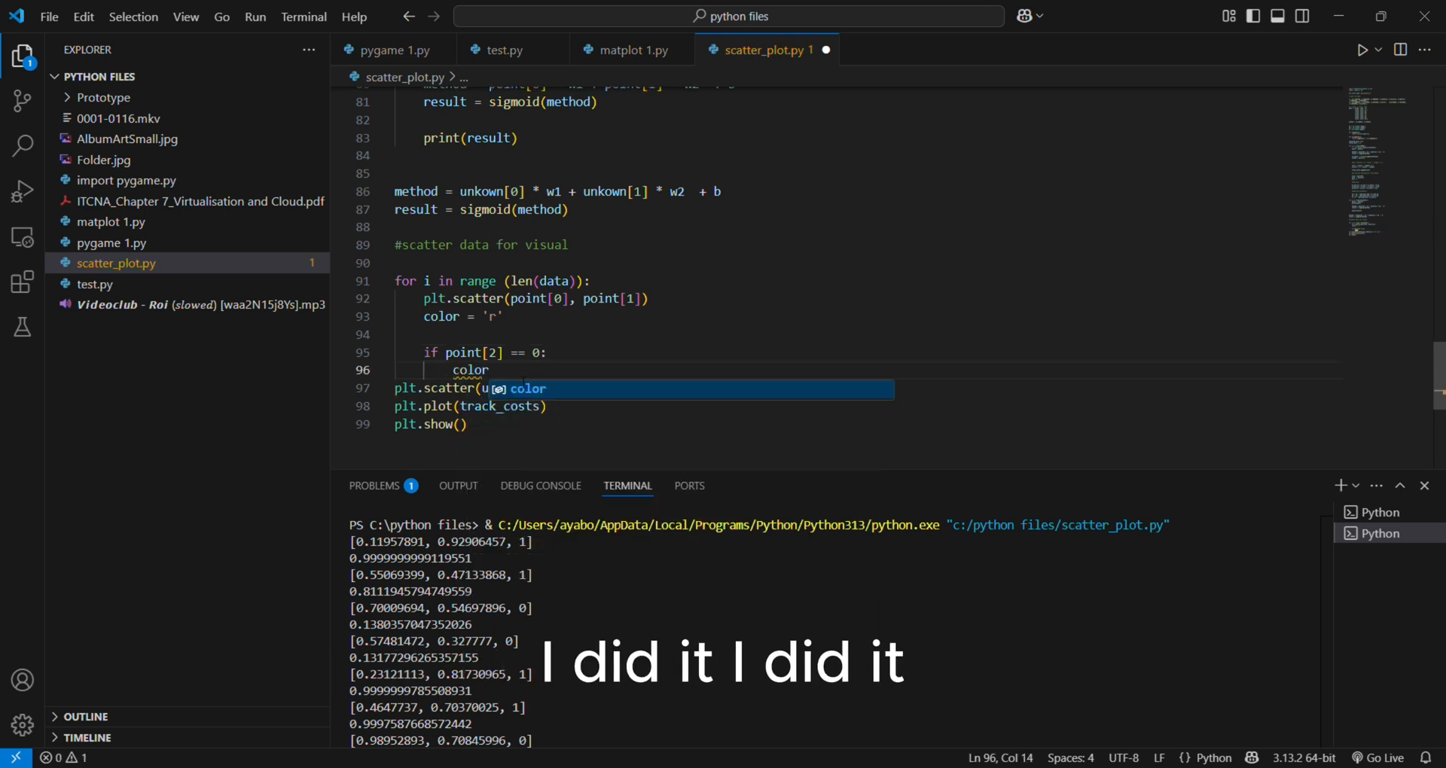
type("= '")
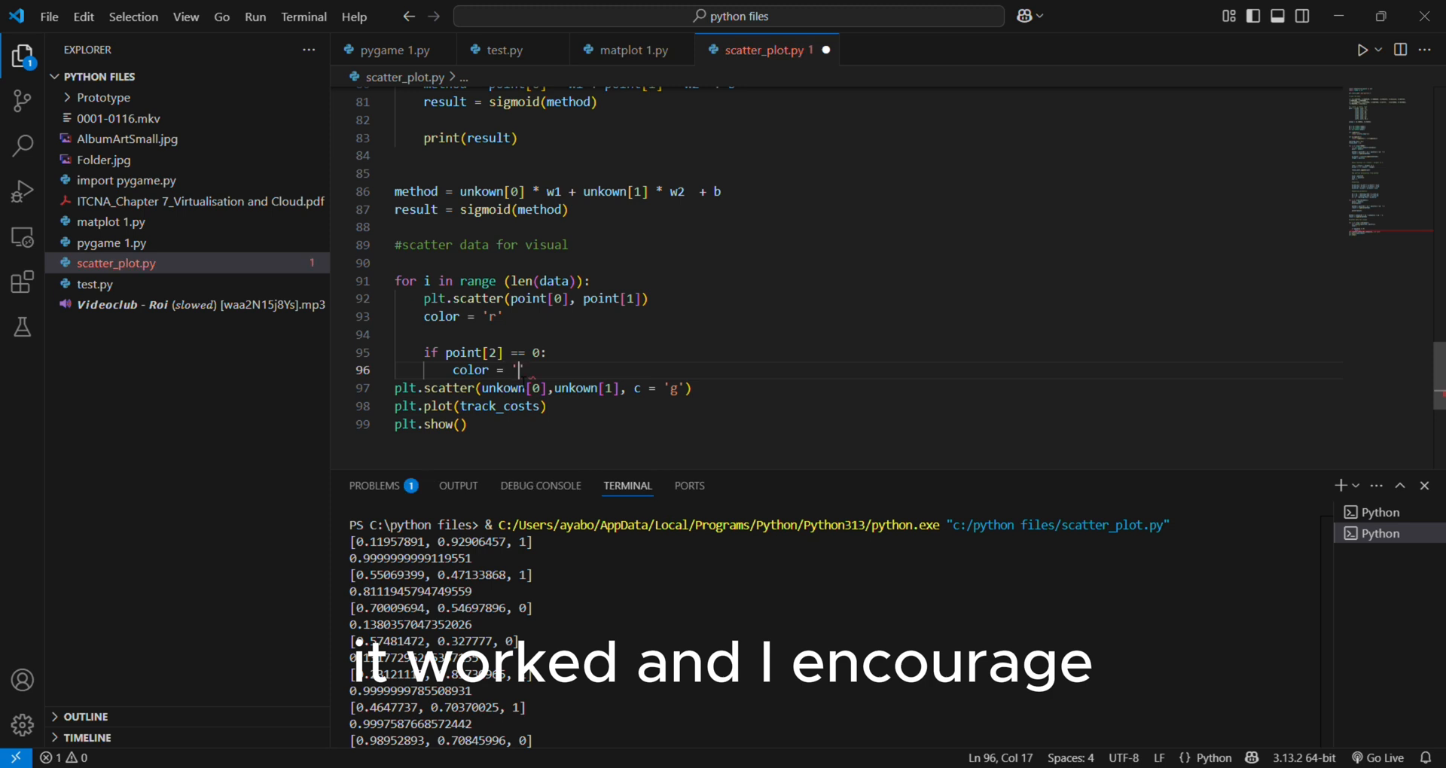
type("b")
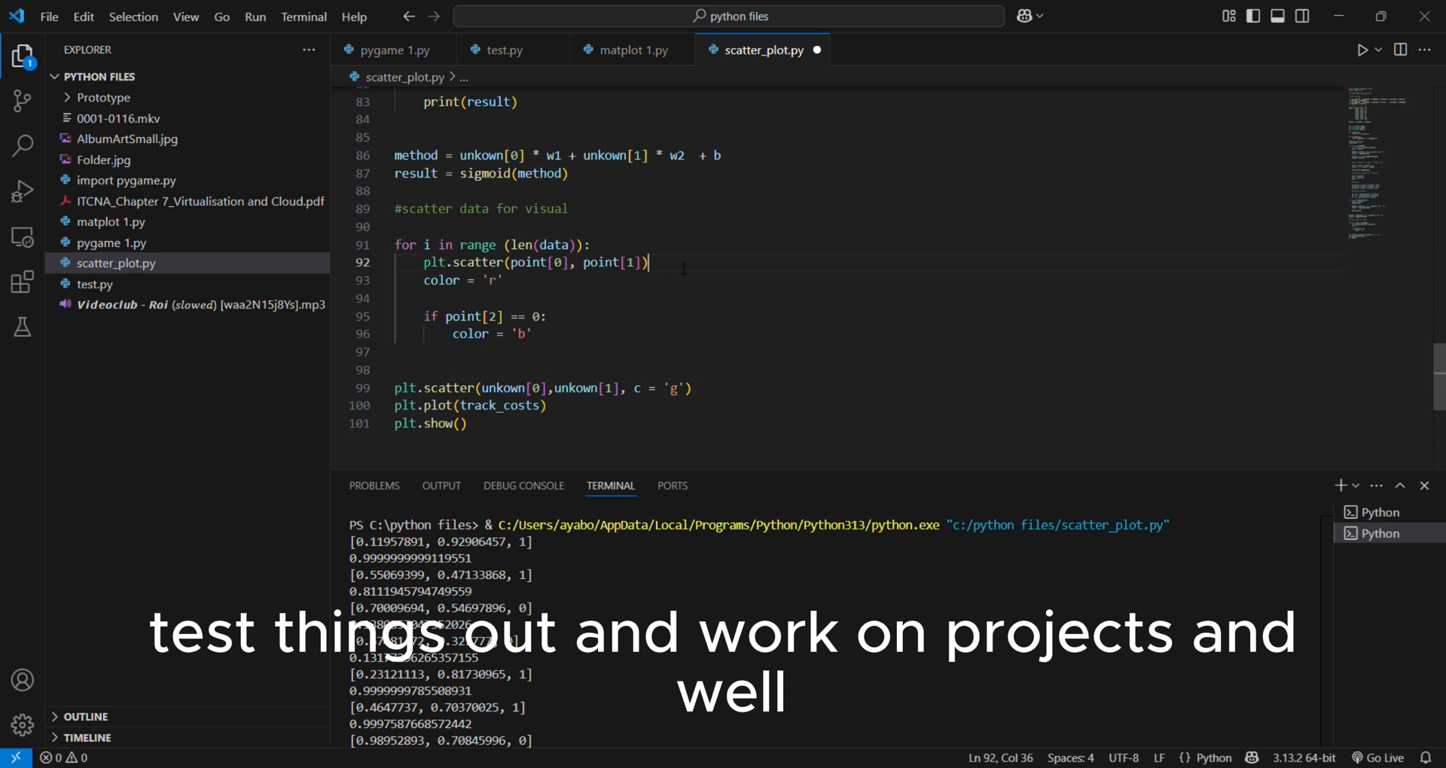
Begin plt.scatter(point[0], point[1], ...) for each point with its colour
type("c")
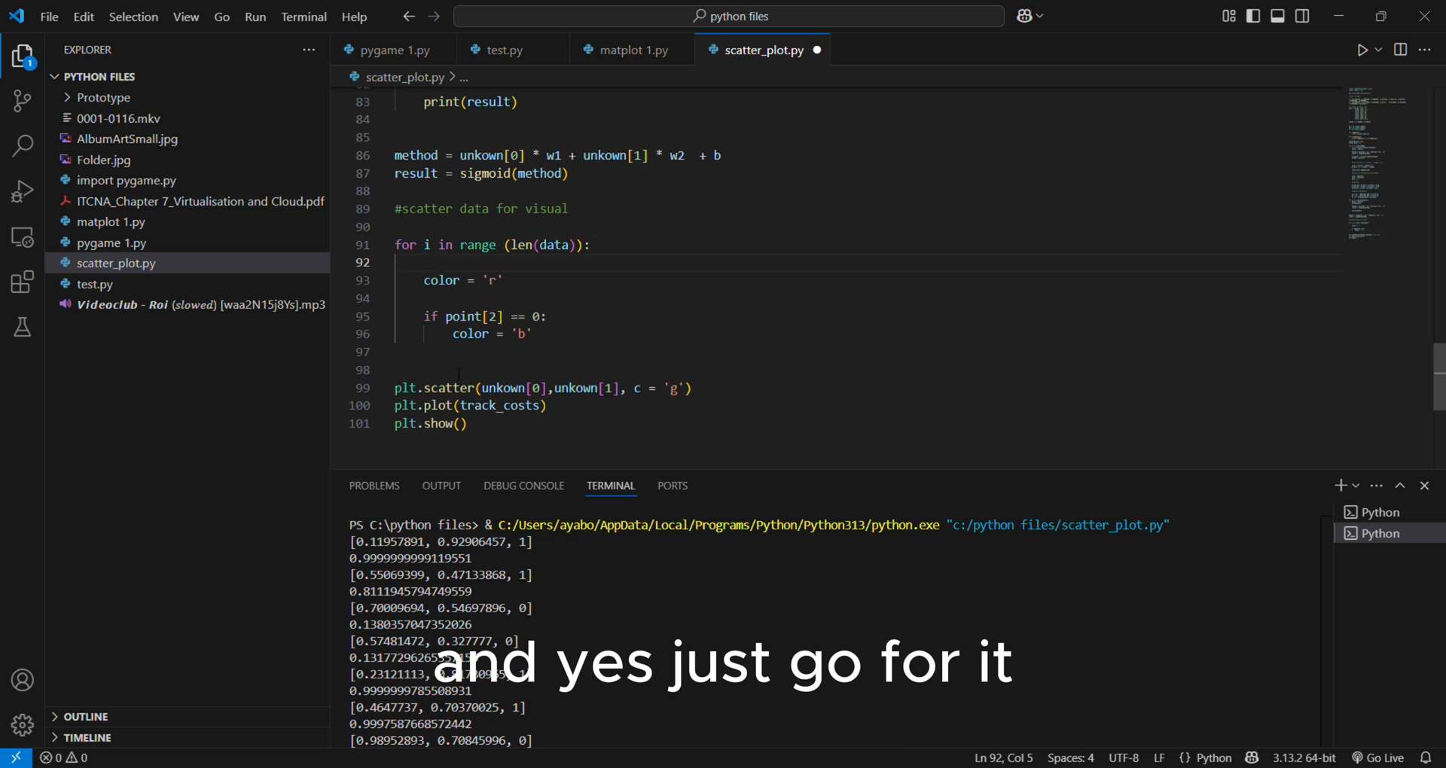
type("plt.scatter(point[0], point[1])")
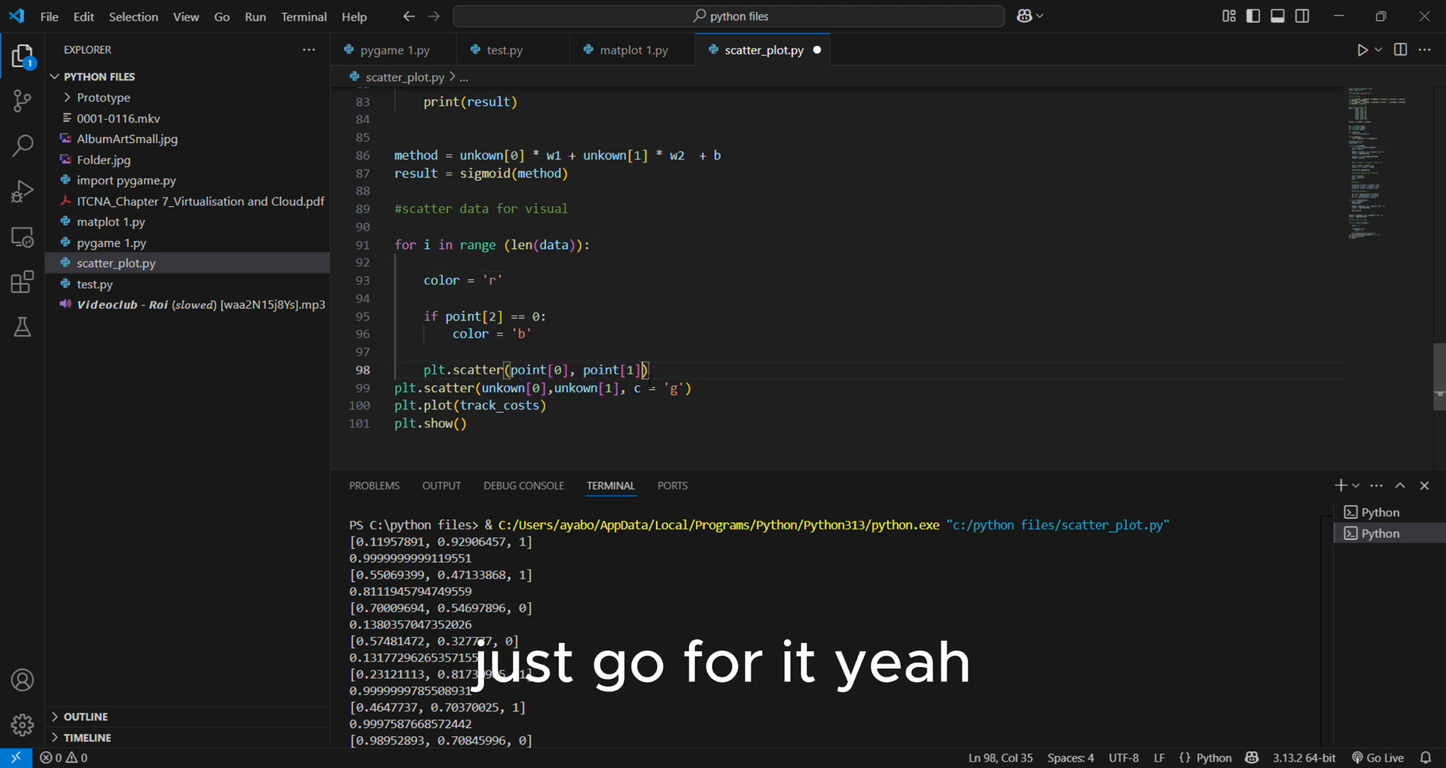
type(",")
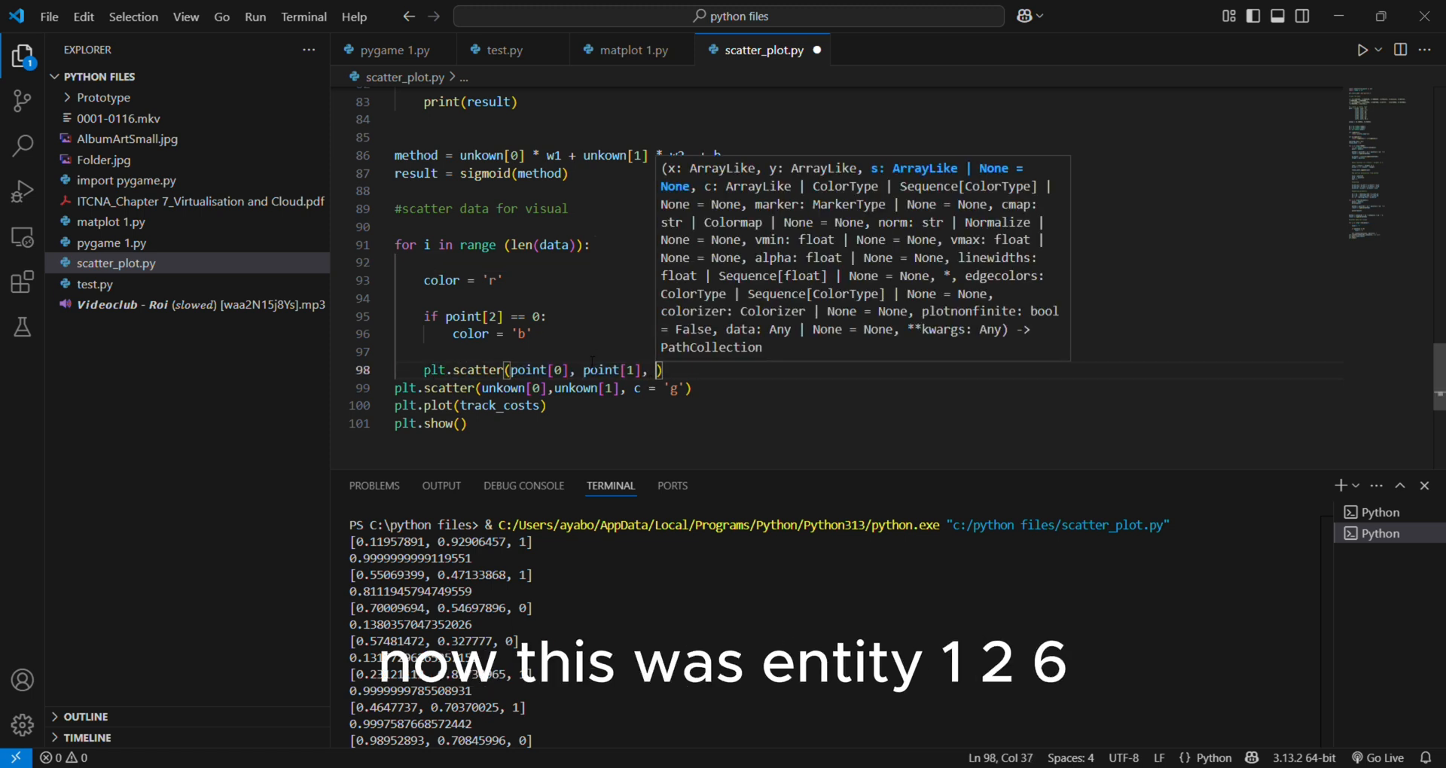